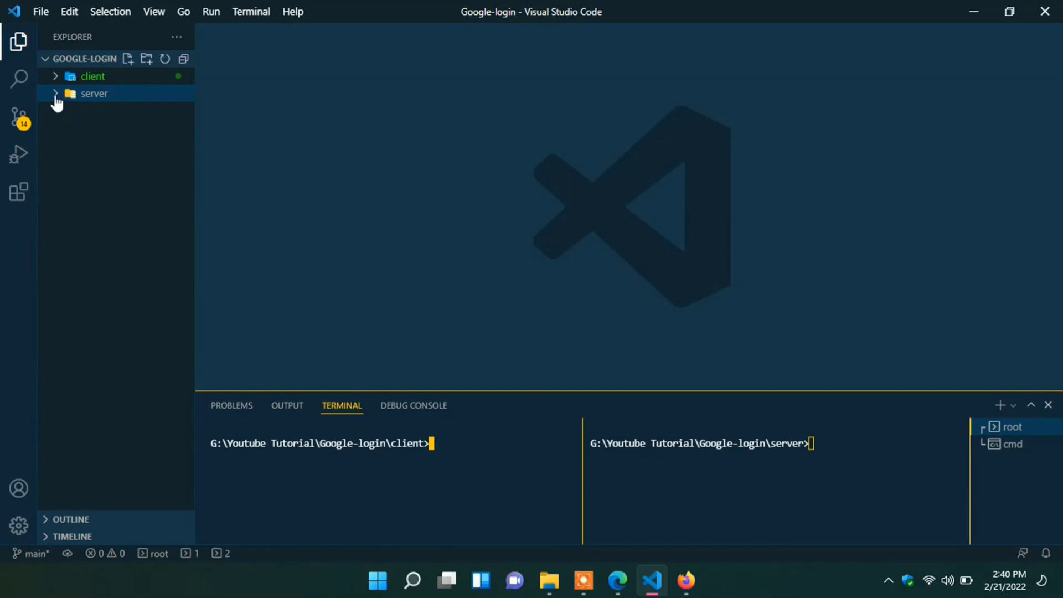
Step: Review the server package.json, noting the apollo-server-express and graphql dependencies, then close it
click(93, 93)
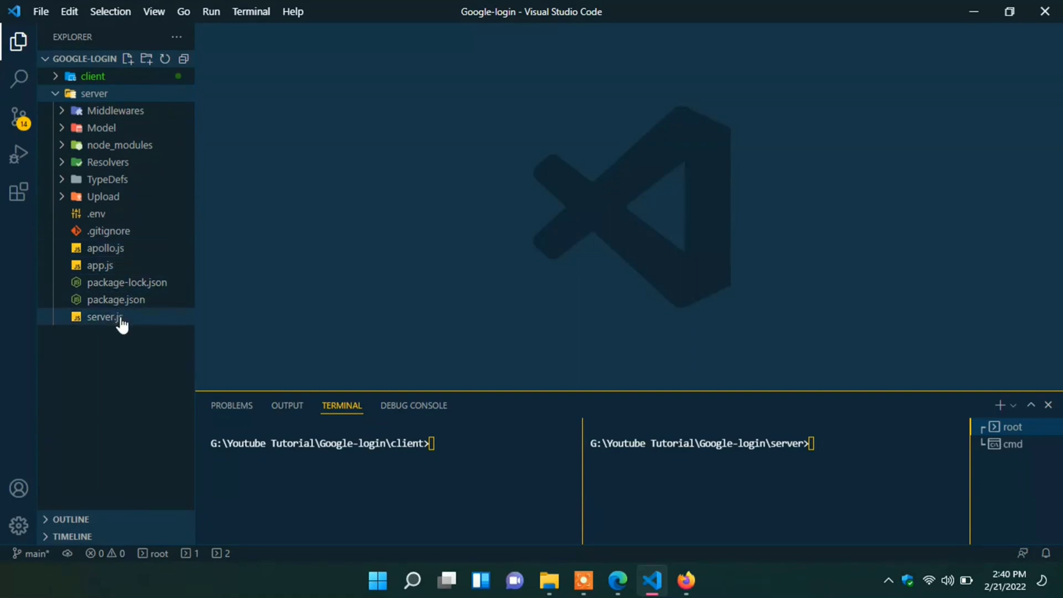
mouse_move(104, 317)
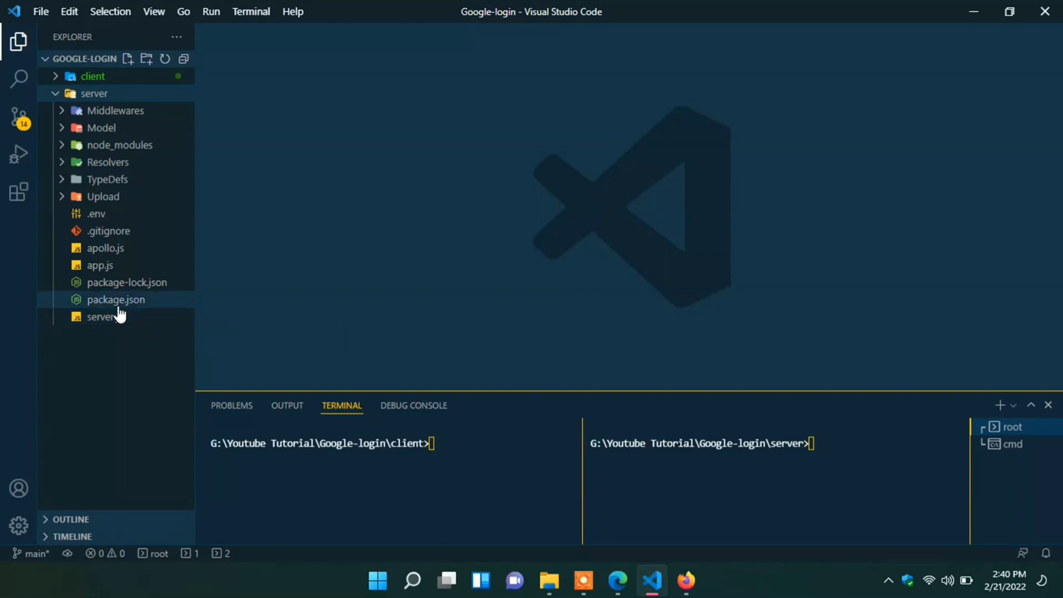
double_click(115, 299)
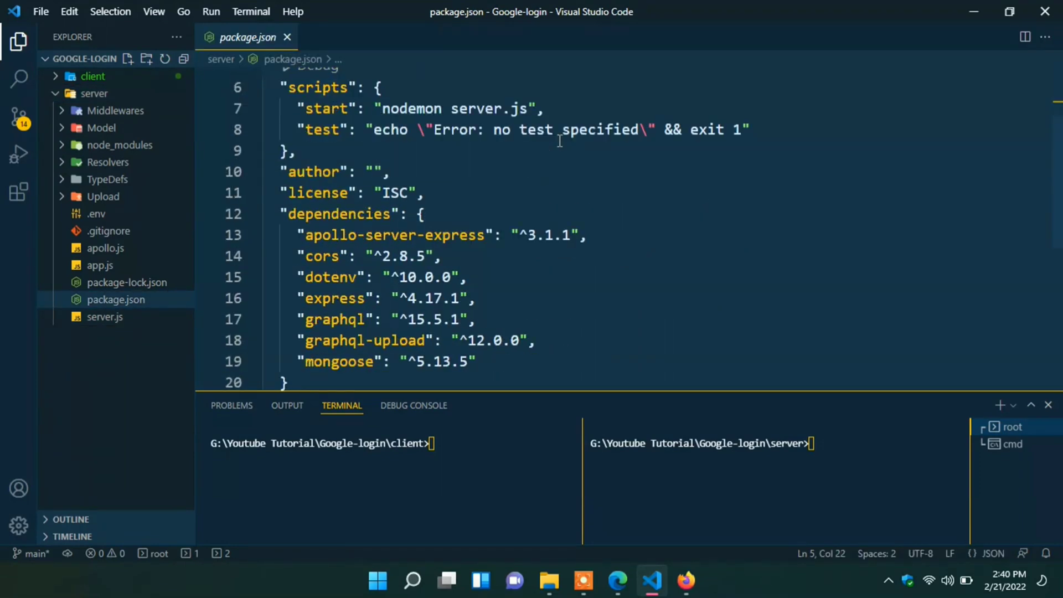
double_click(390, 196)
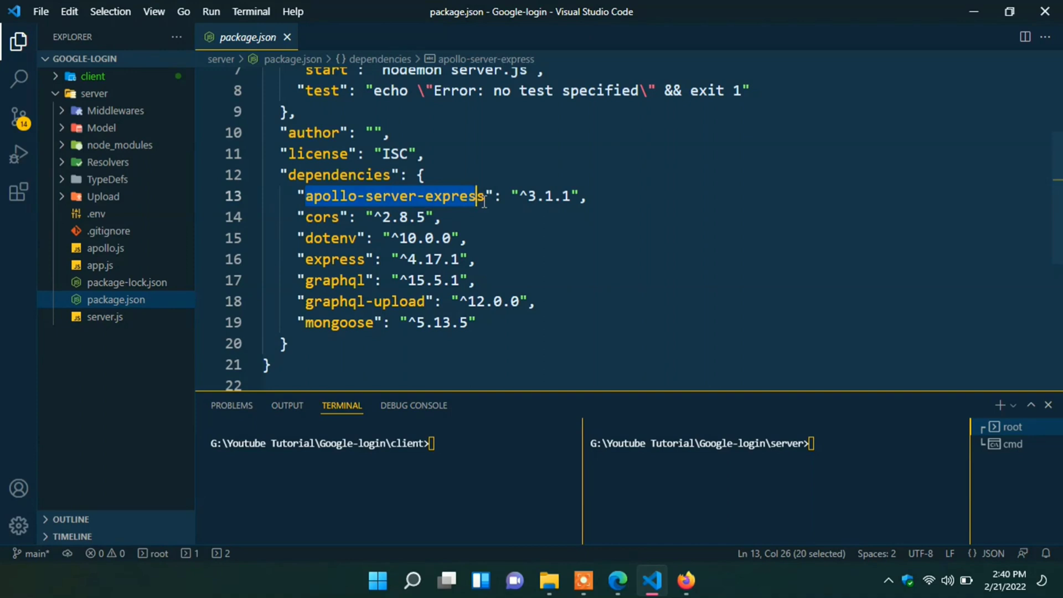
double_click(333, 281)
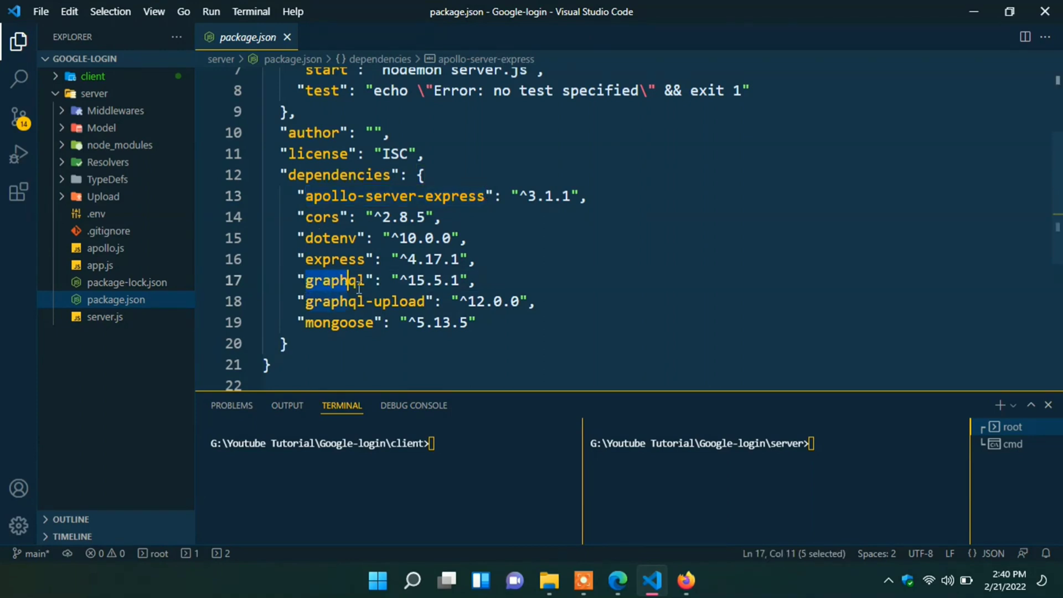
click(288, 38)
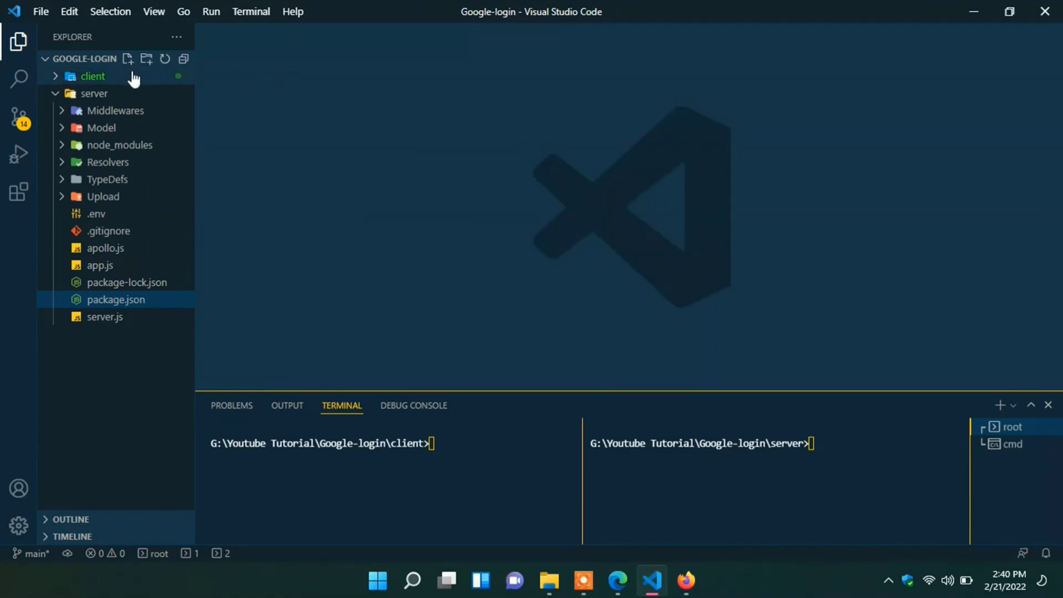
Step: Review the client's pages/index.js and the .env.development API variable, then close them
click(93, 77)
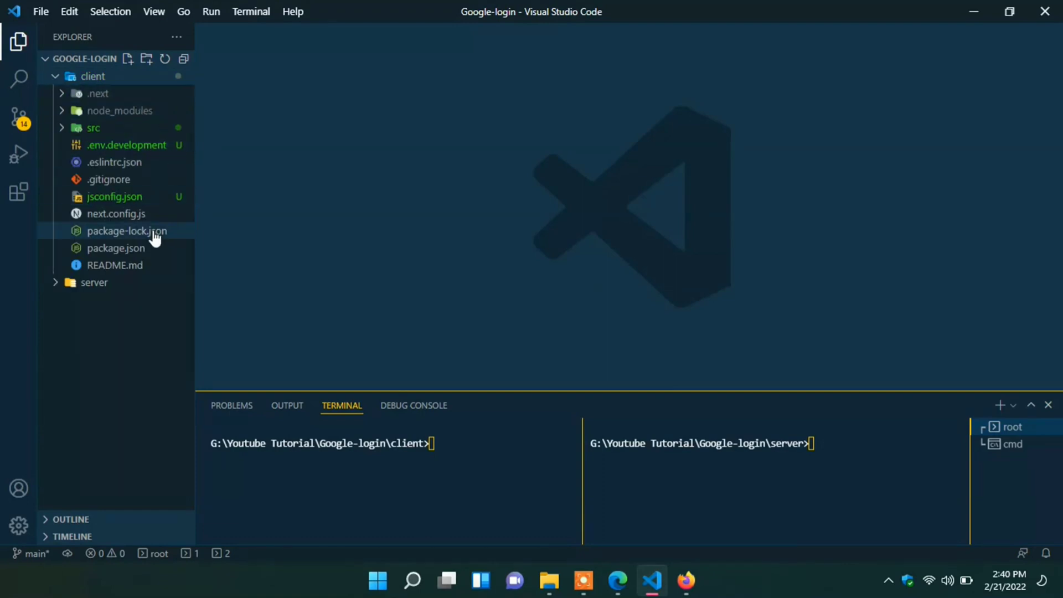
click(93, 127)
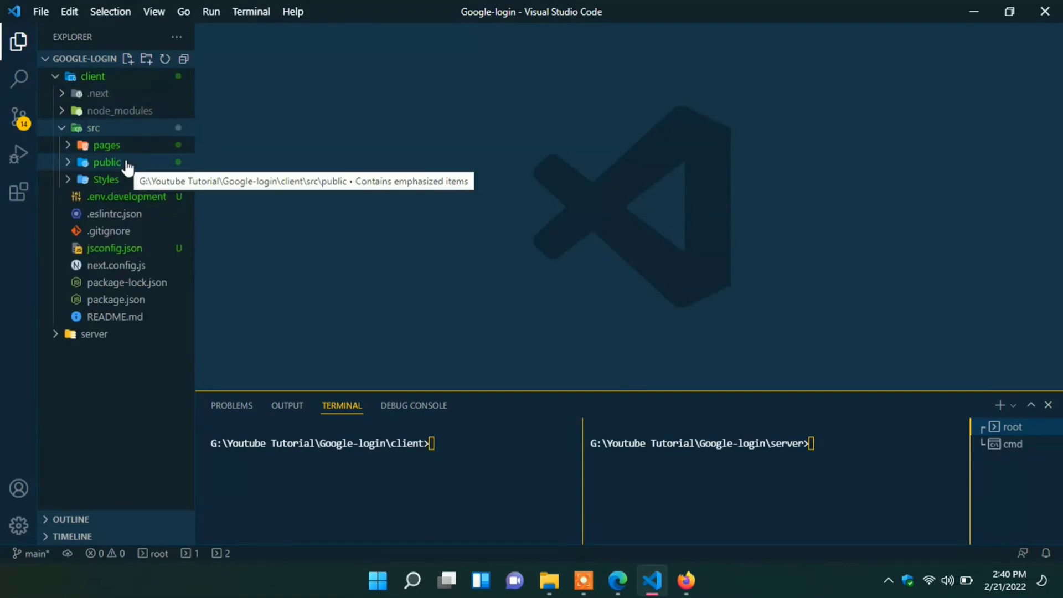
click(106, 144)
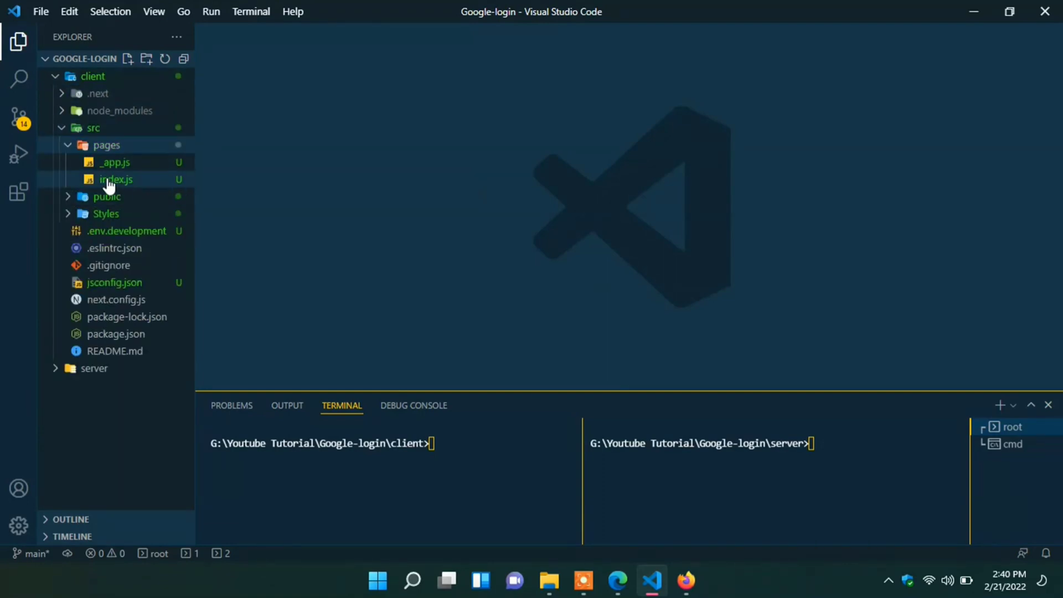
click(116, 180)
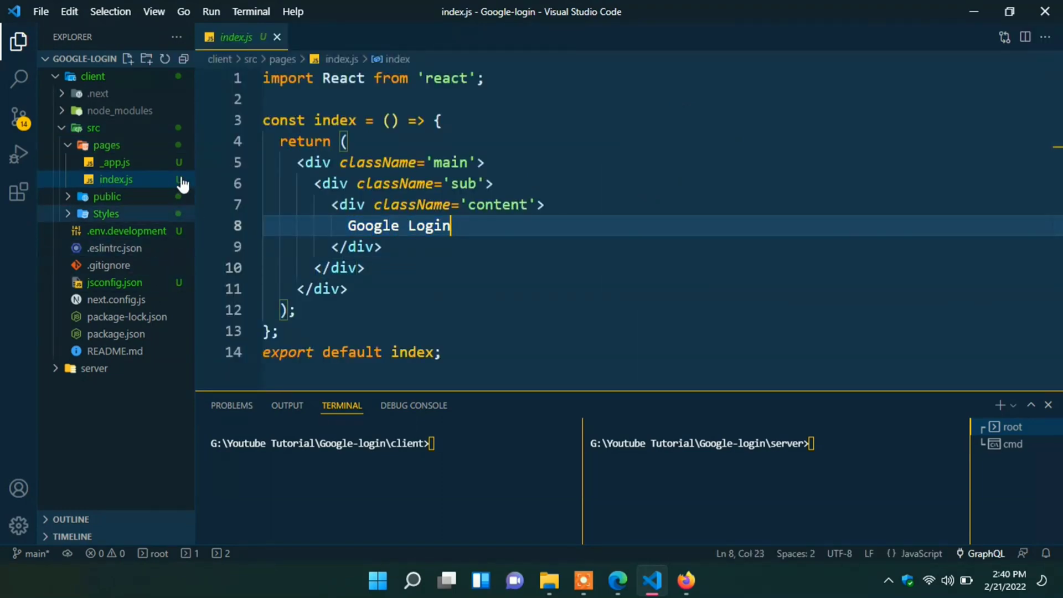
click(127, 231)
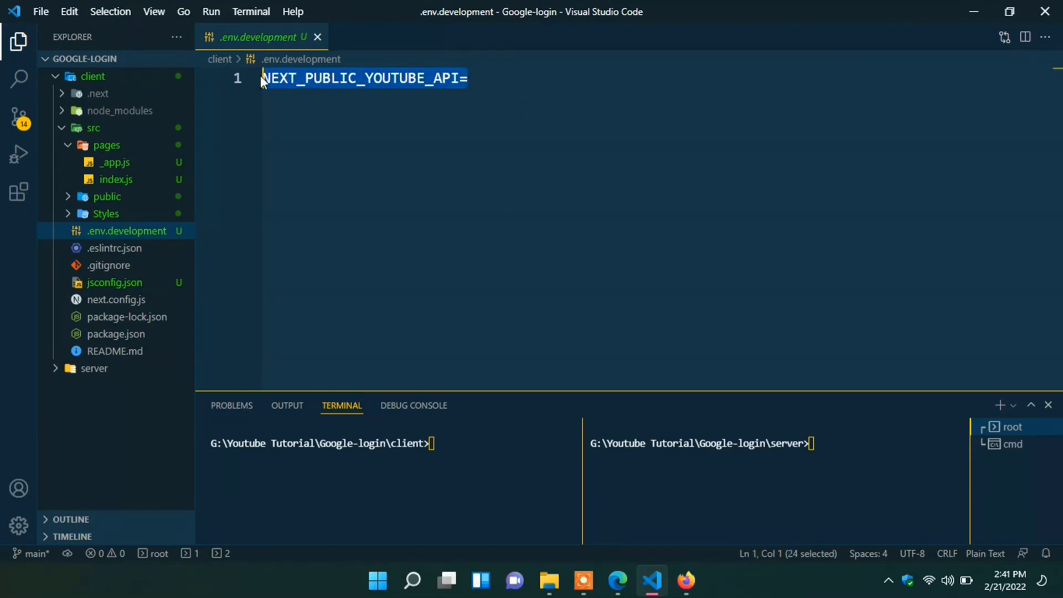
click(467, 78)
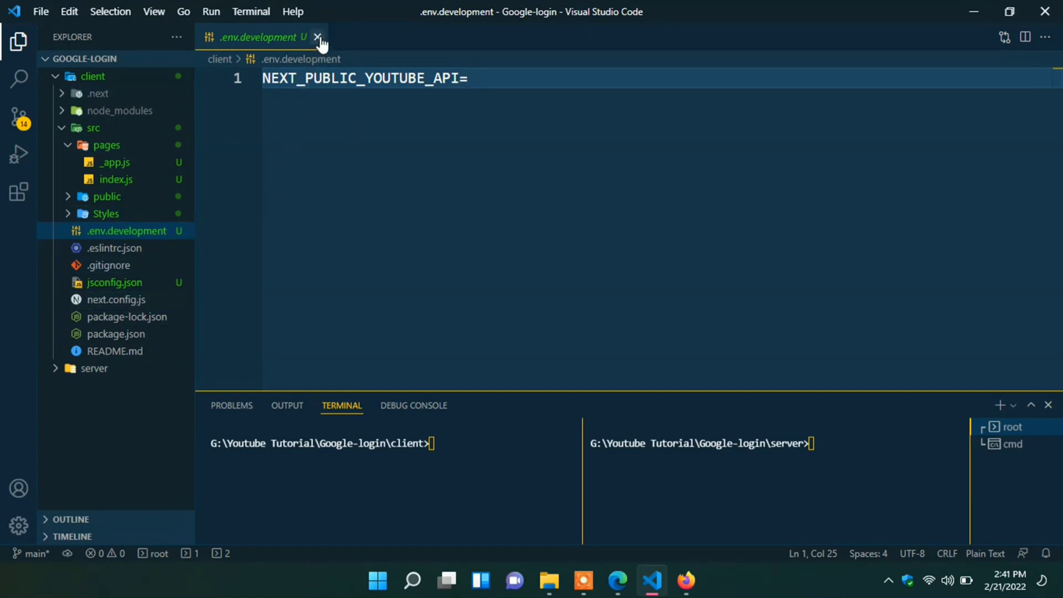
click(318, 37)
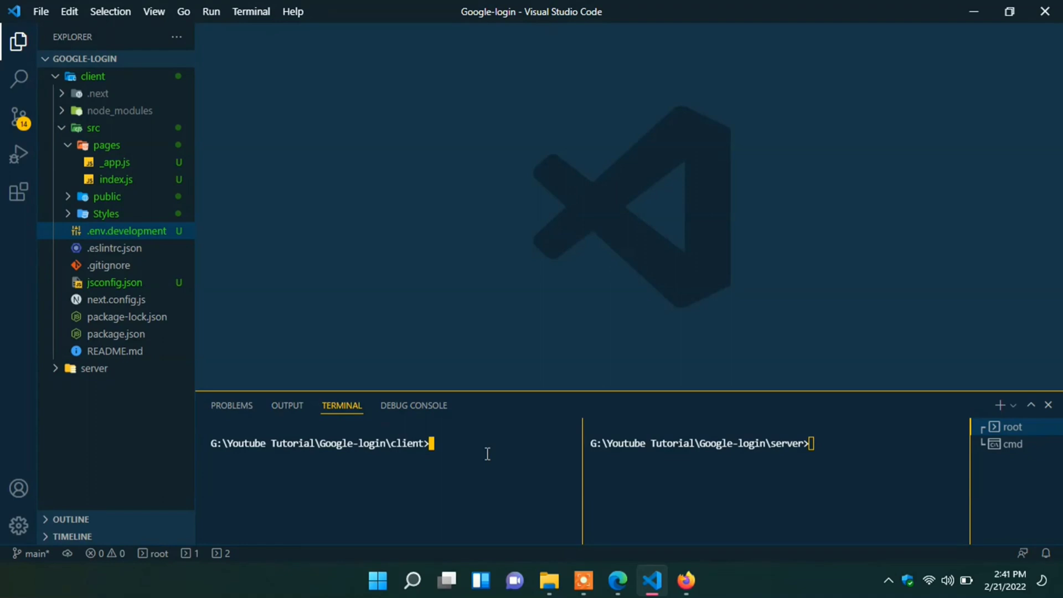
Step: Start the client with npm run dev and load the Google Login page at localhost:3000 in Firefox
text(npm run dev)
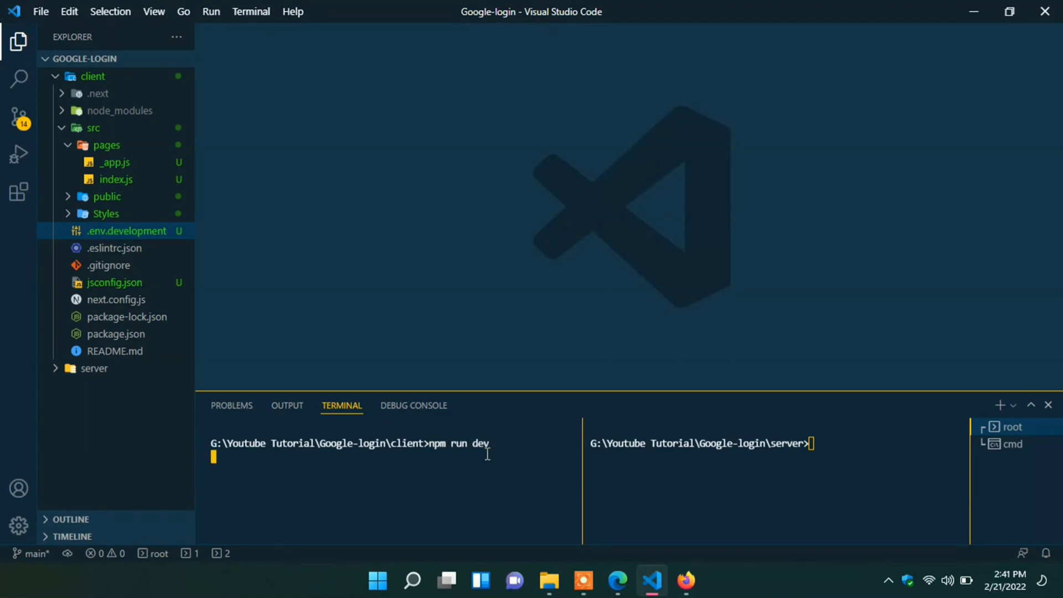
click(685, 581)
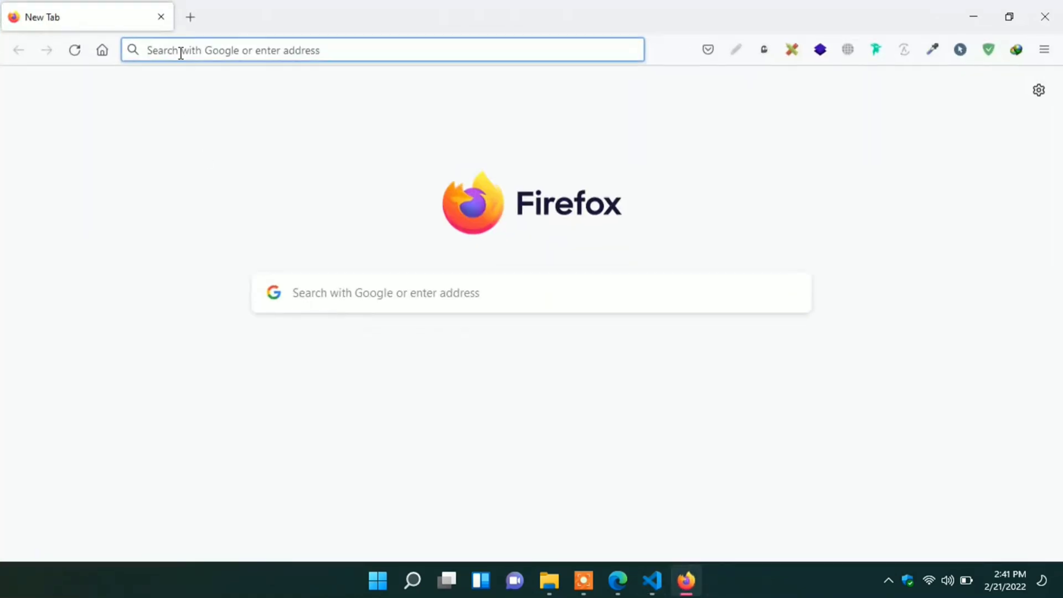
text(localhost:3000/)
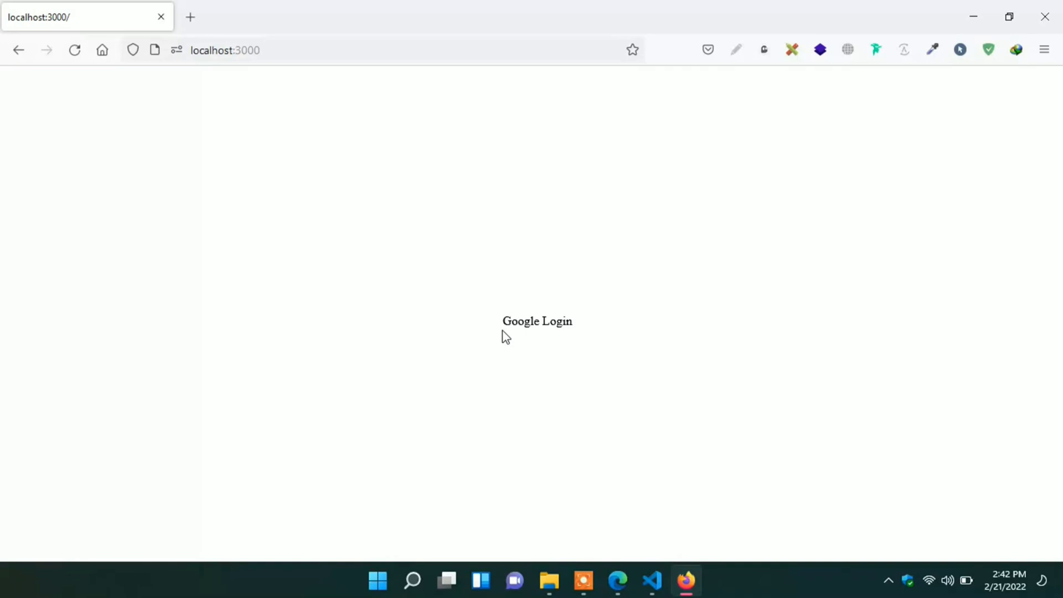
mouse_move(304, 321)
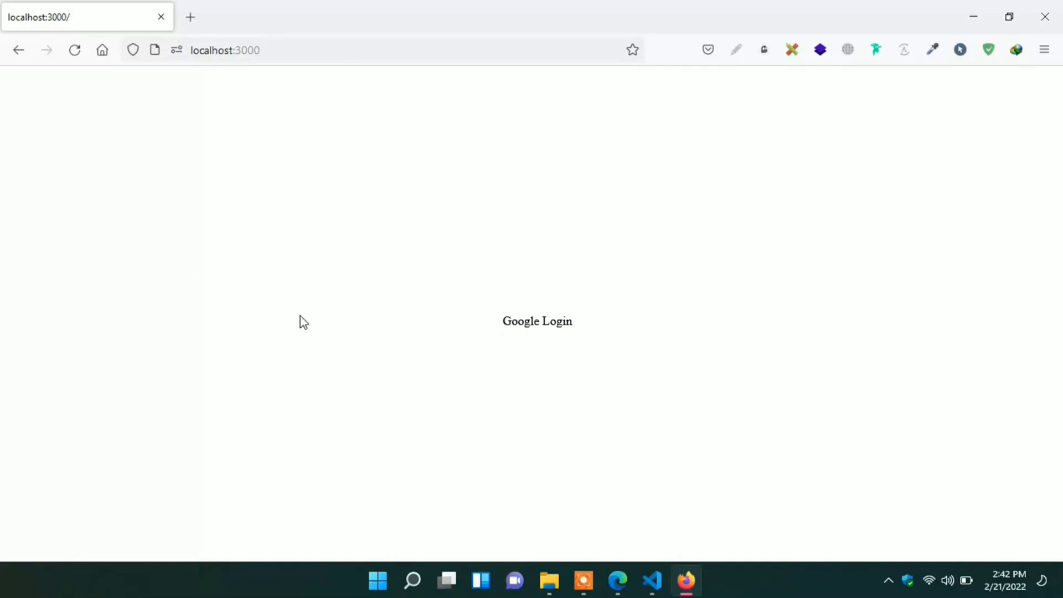
click(364, 17)
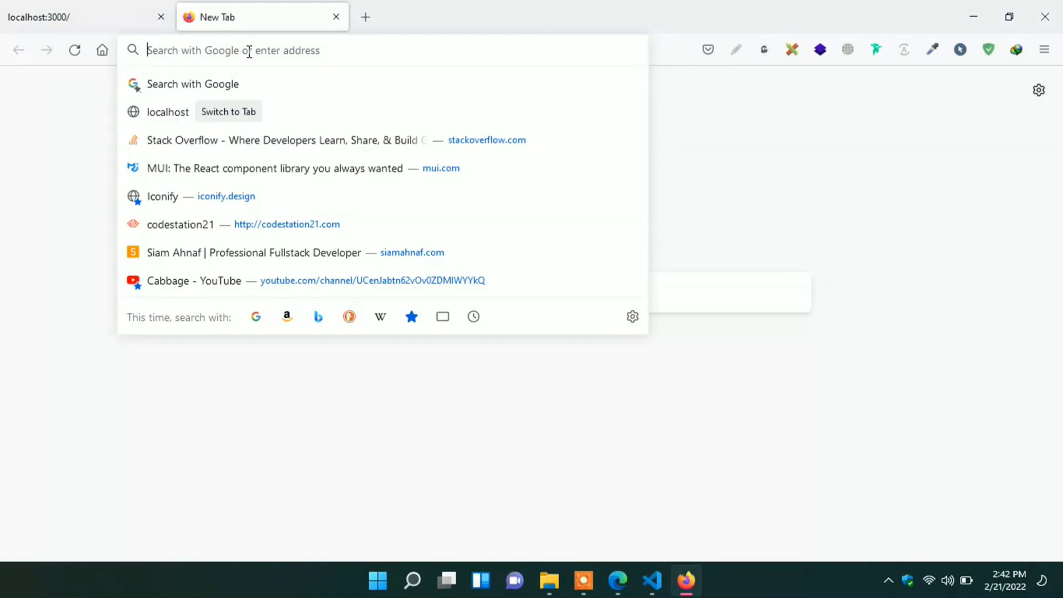
Step: Search for react google login and open the react-google-login npm package page
text(react google)
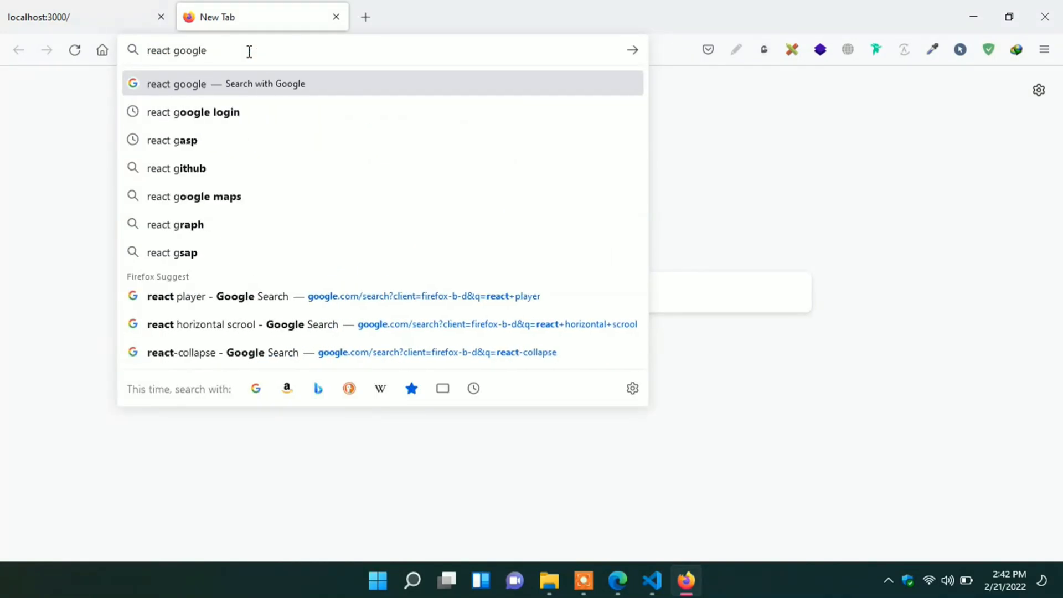
click(201, 112)
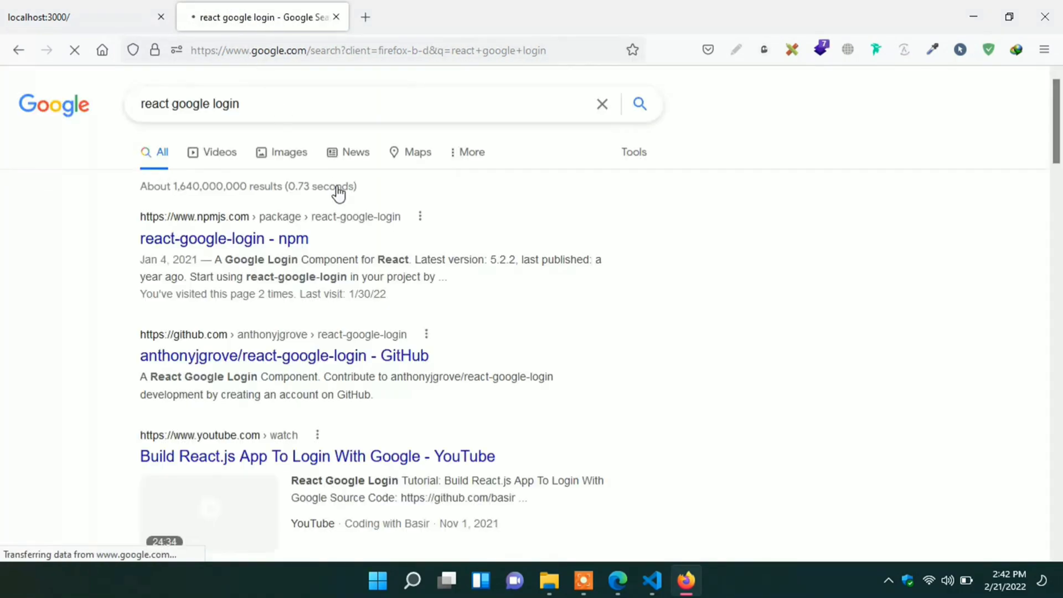
click(224, 238)
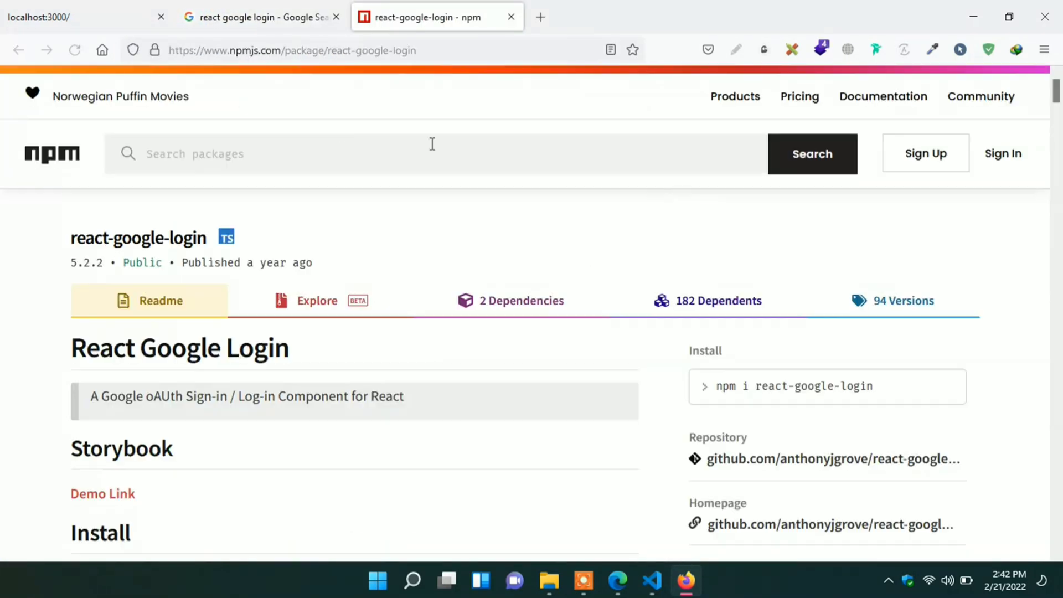
scroll(down, 3)
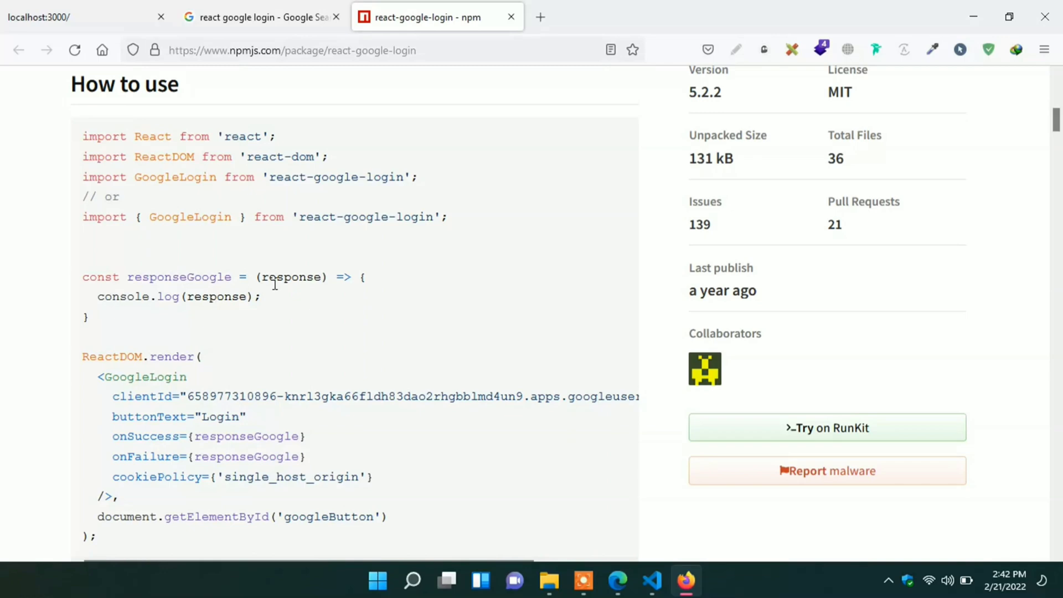
scroll(up, 3)
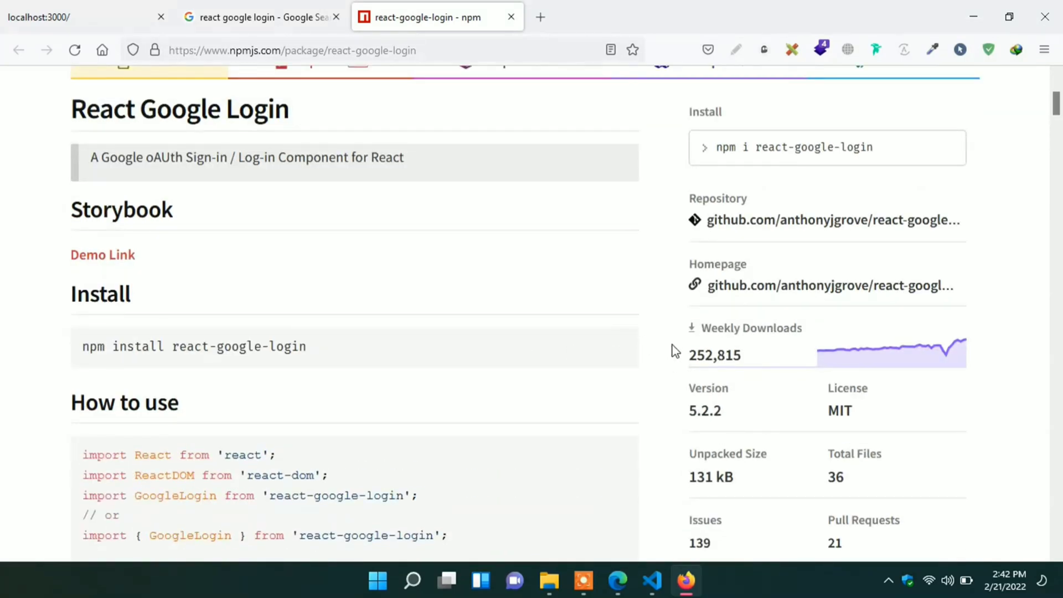
double_click(714, 354)
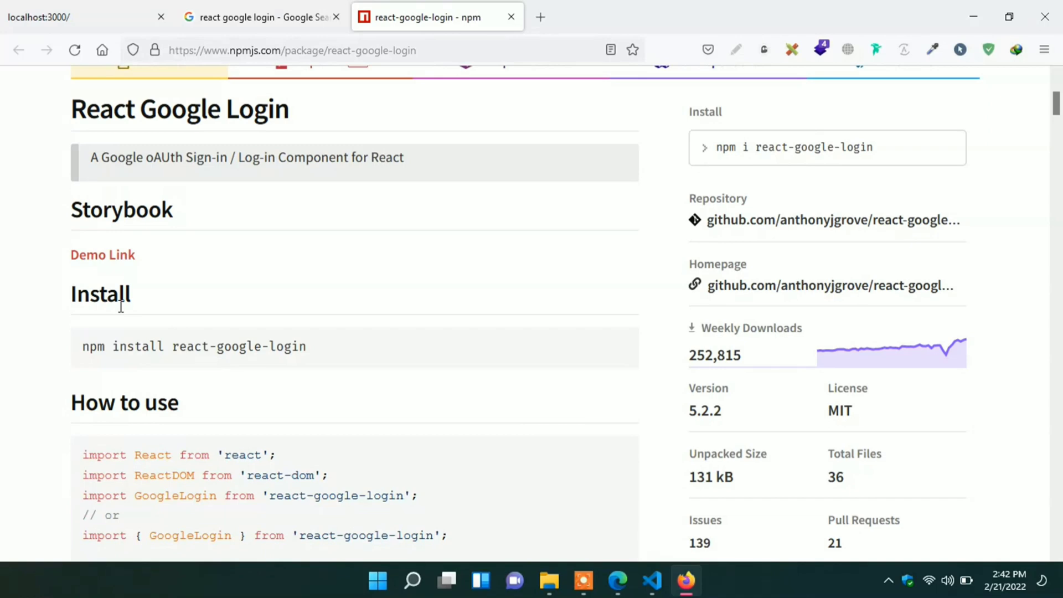
Step: Read through the package's usage example and copy its install command
scroll(down, 3)
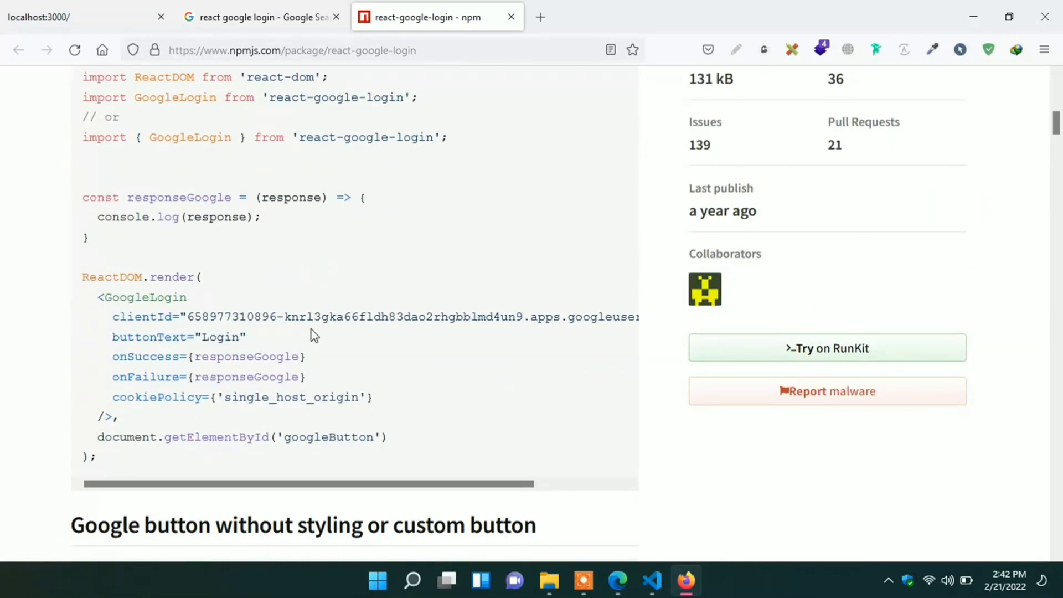
scroll(down, 3)
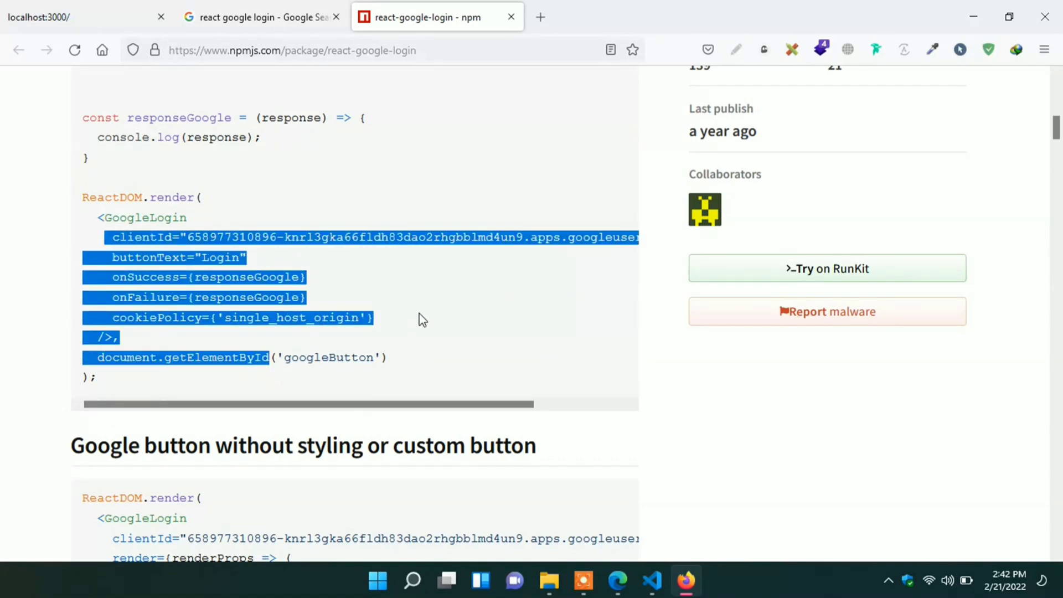
scroll(down, 3)
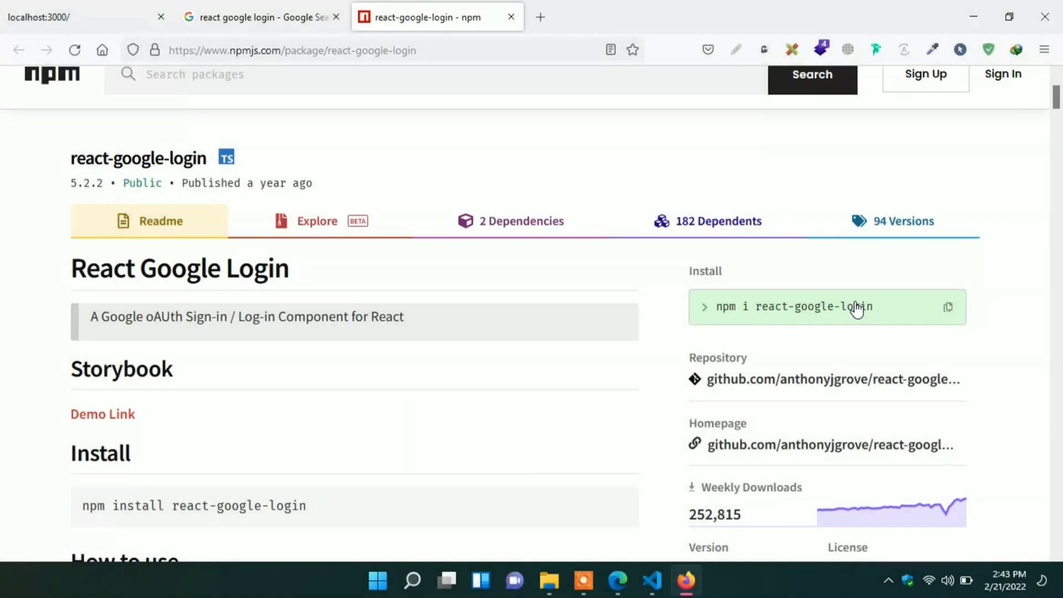
click(652, 581)
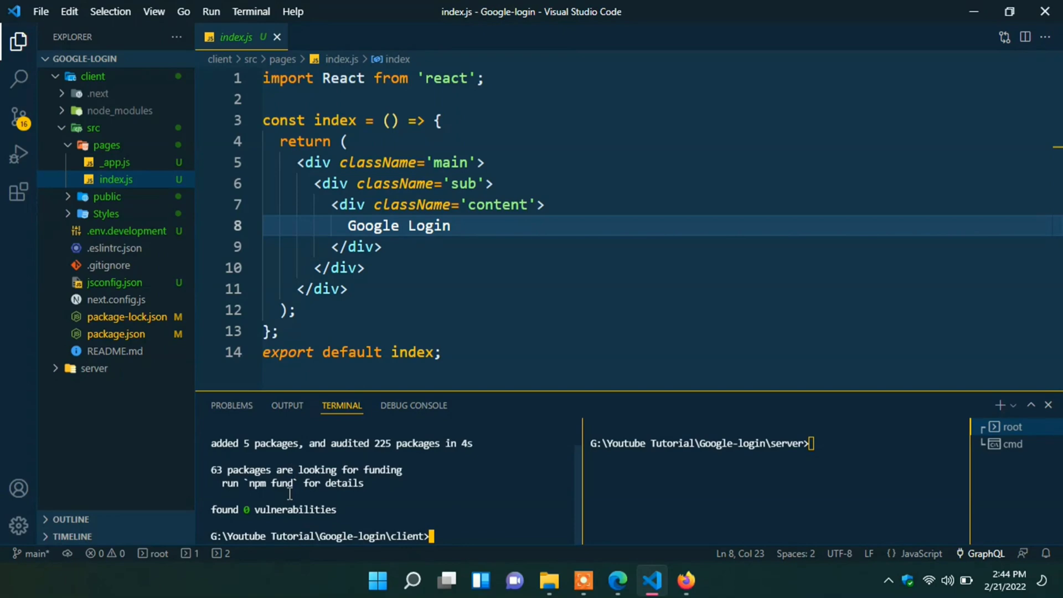
Step: Search Google for the developer console and open the Google Cloud Platform console
click(684, 582)
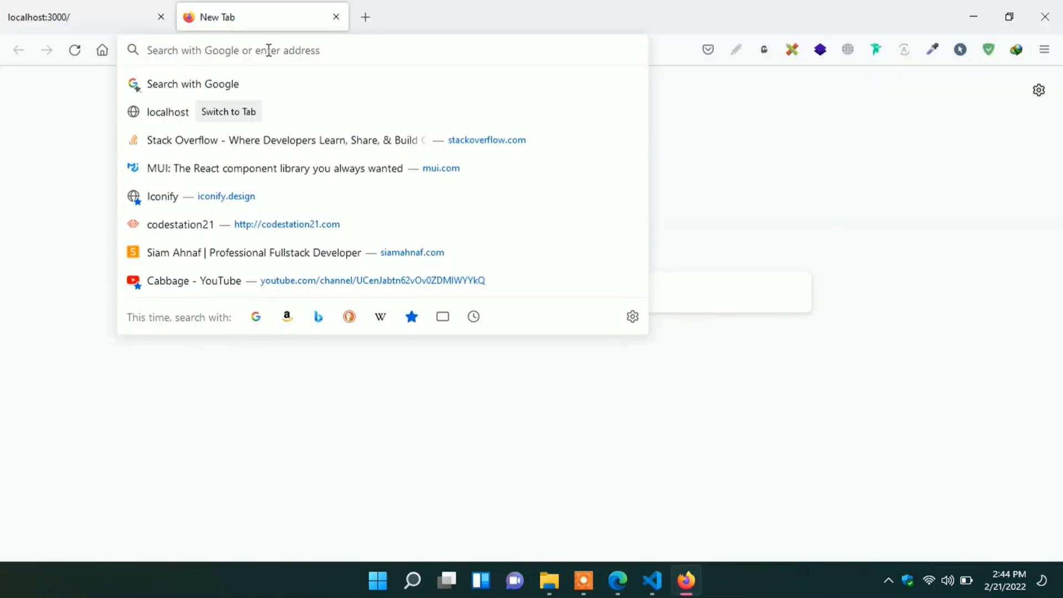
text(google)
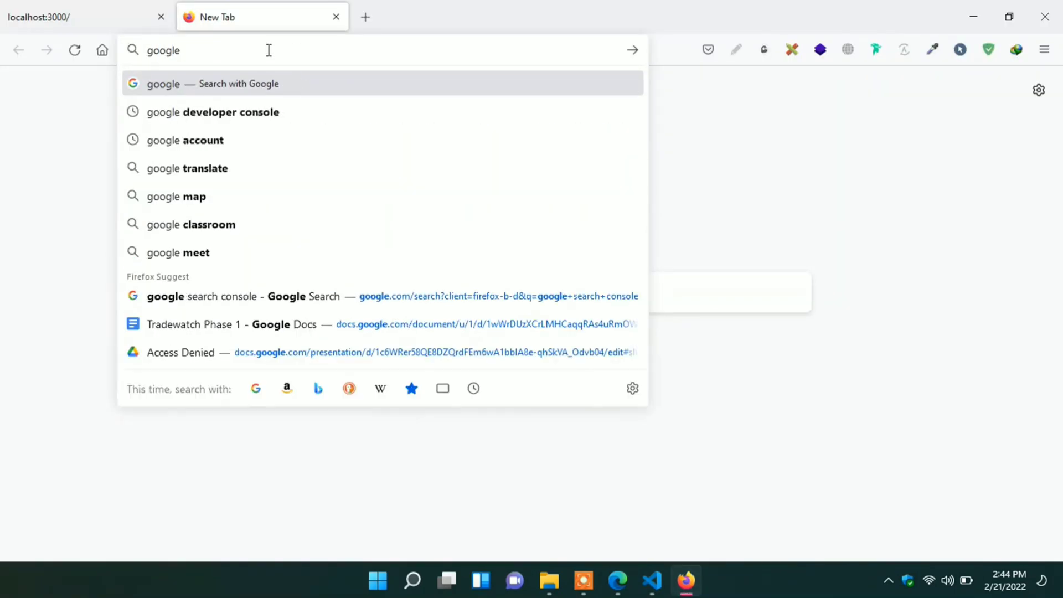
click(230, 112)
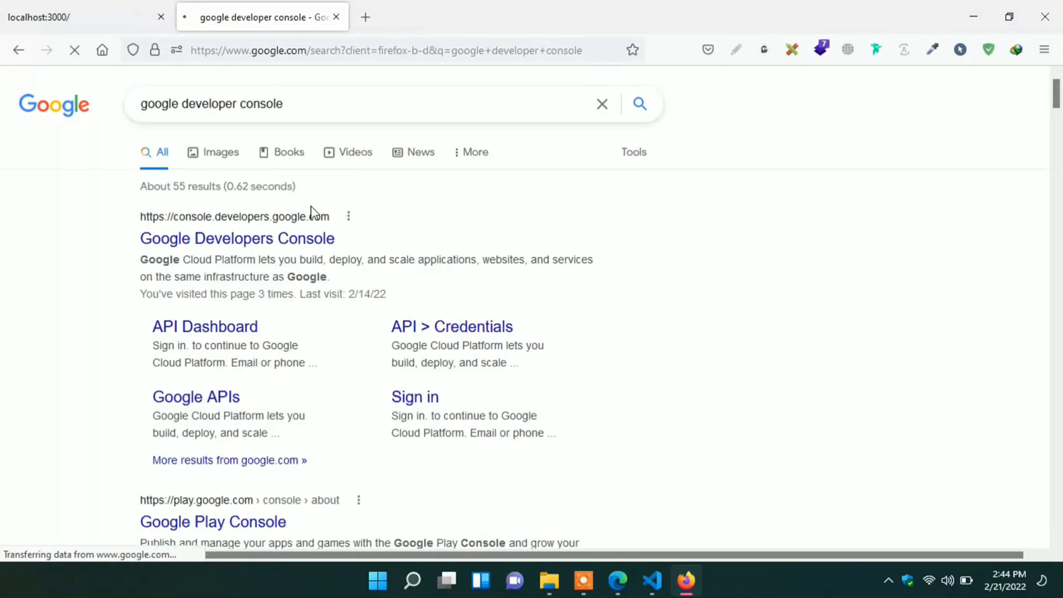
click(237, 238)
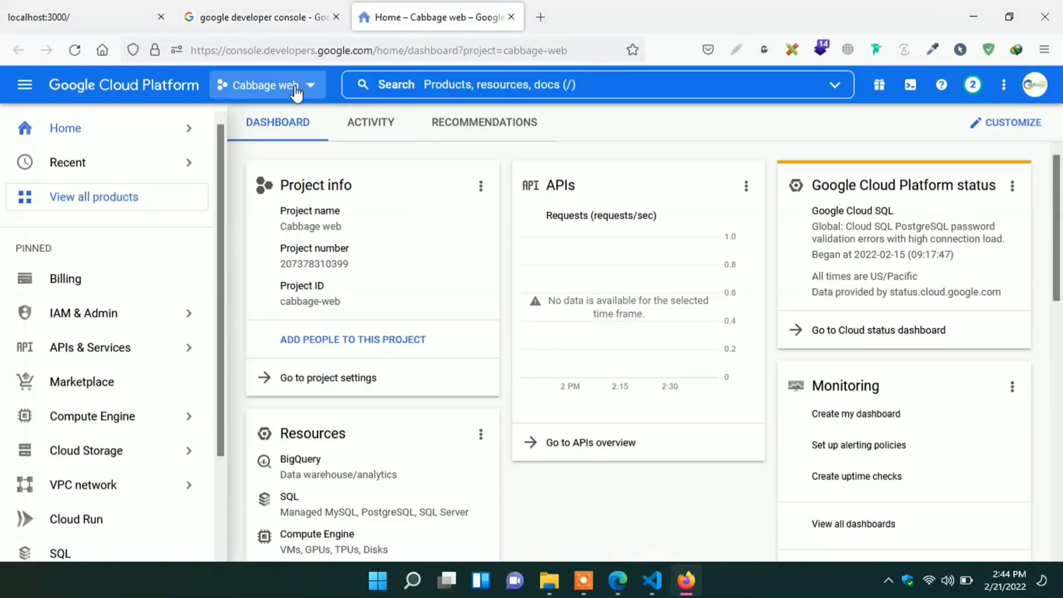
Step: Create a new project named Google-login and switch the console to it
click(265, 84)
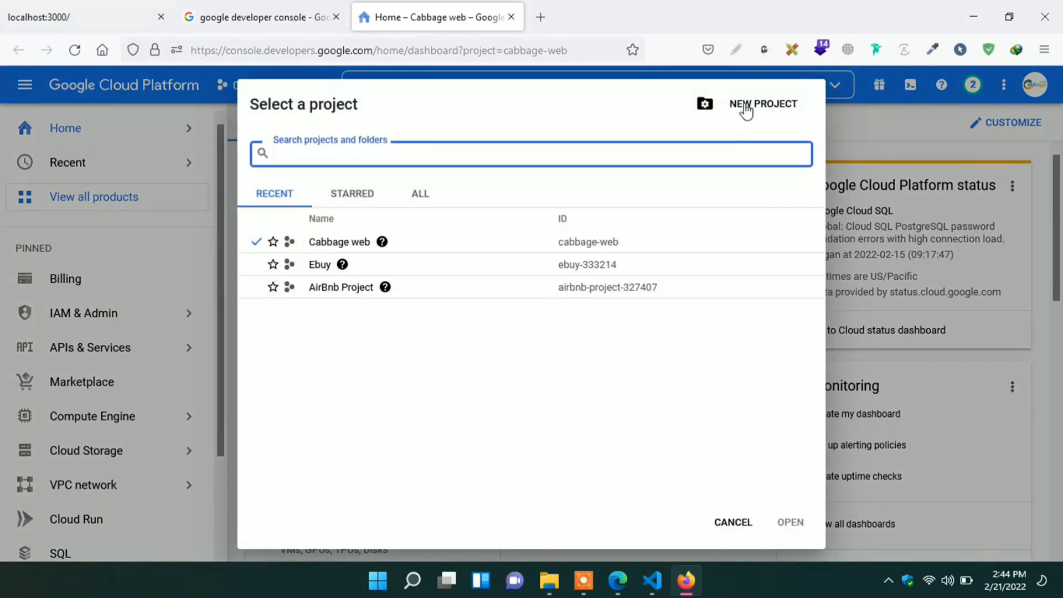
click(762, 104)
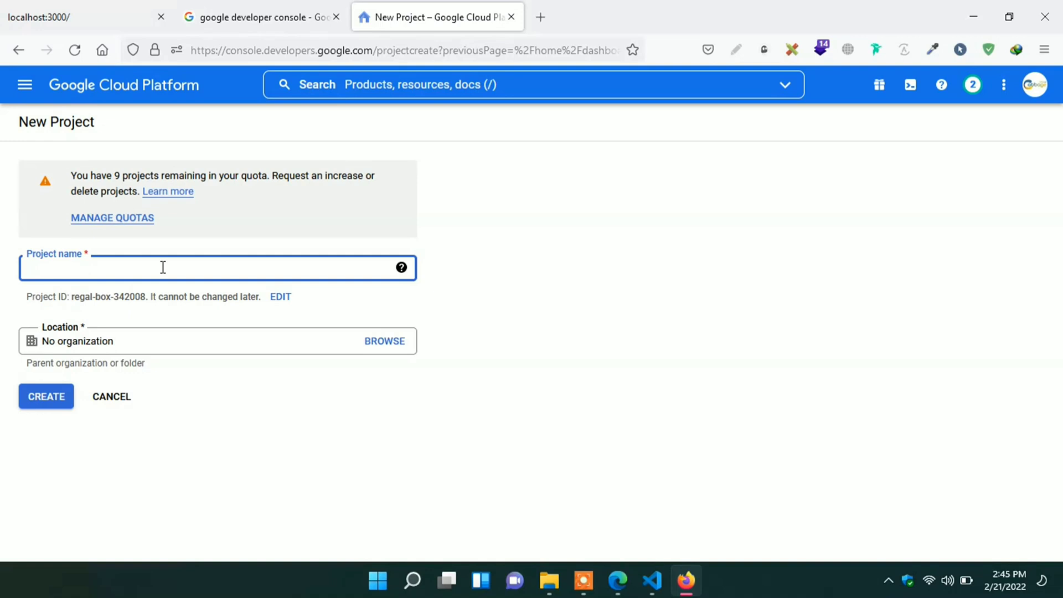
text(Google-login)
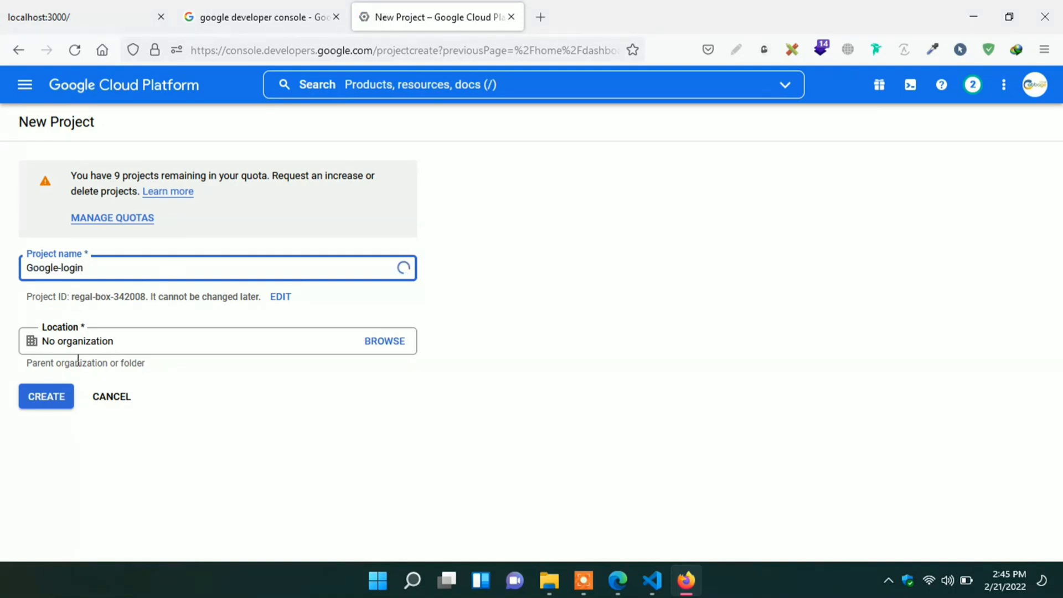
click(45, 396)
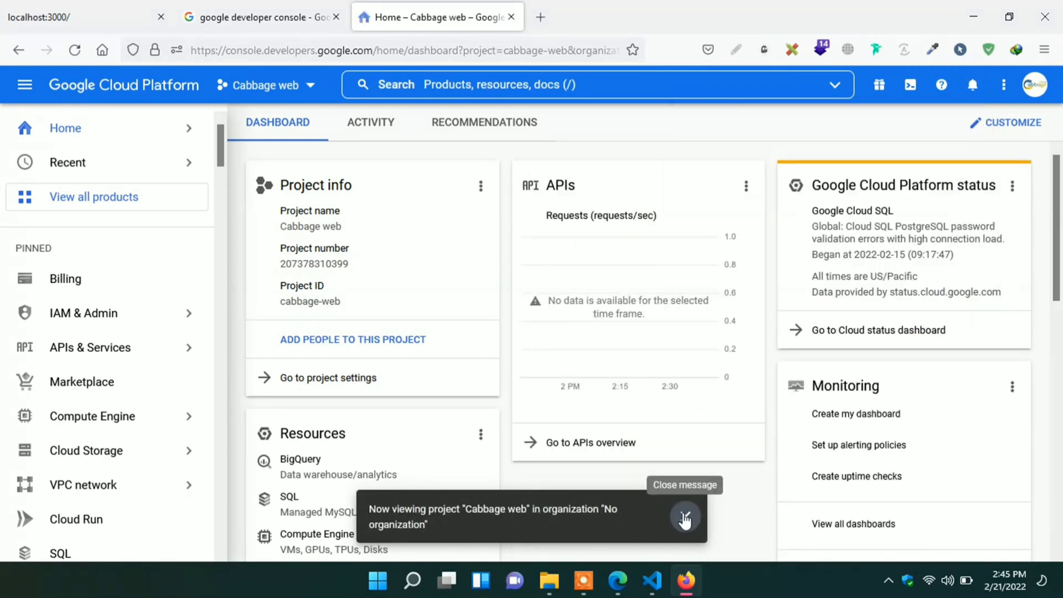
click(267, 85)
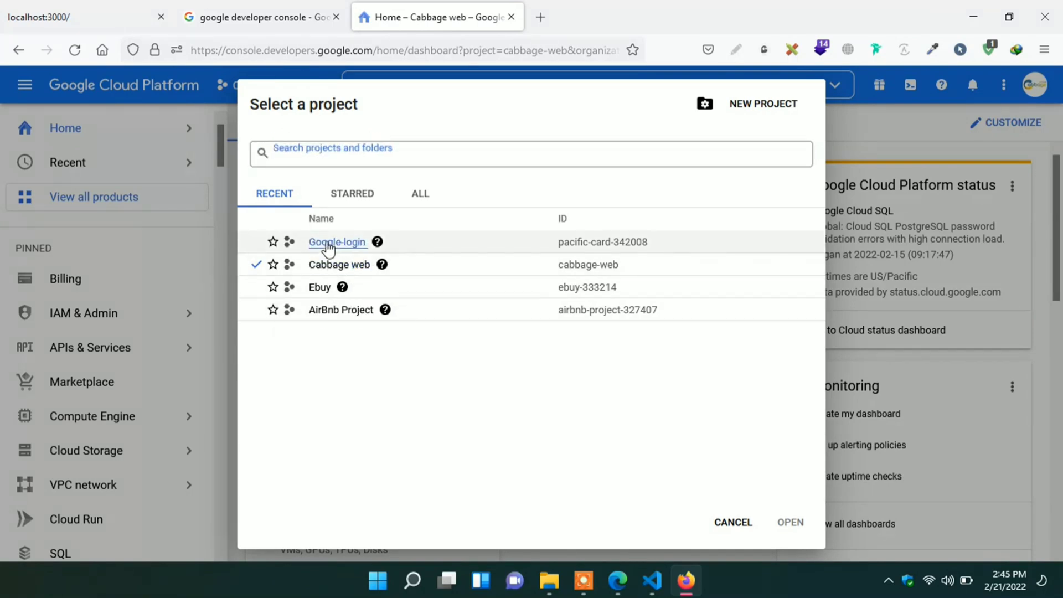
click(336, 243)
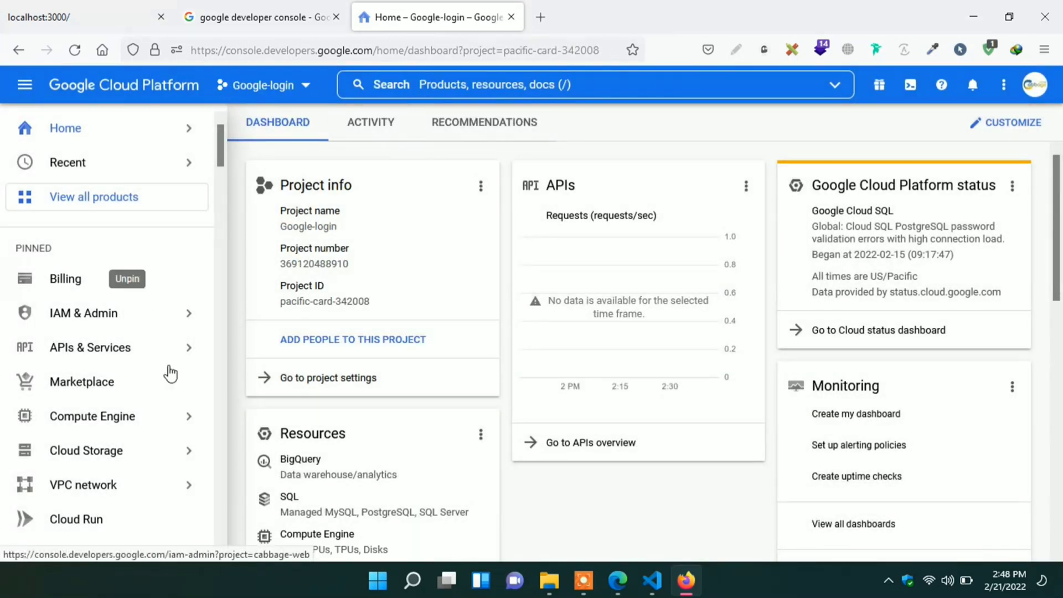
Step: From Credentials, start creating an OAuth client ID for the Google-login project
click(90, 346)
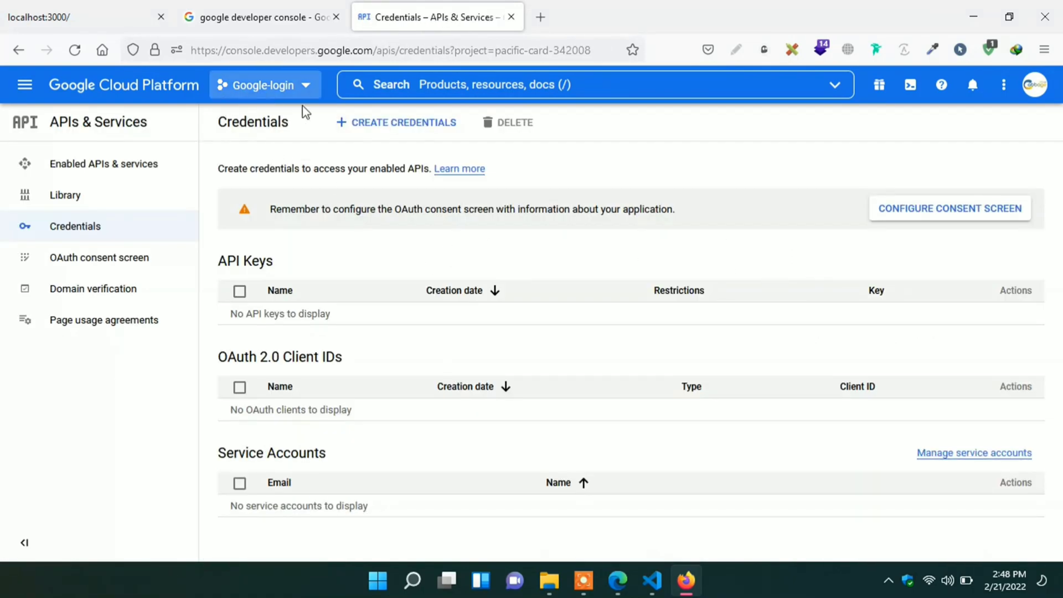
click(396, 123)
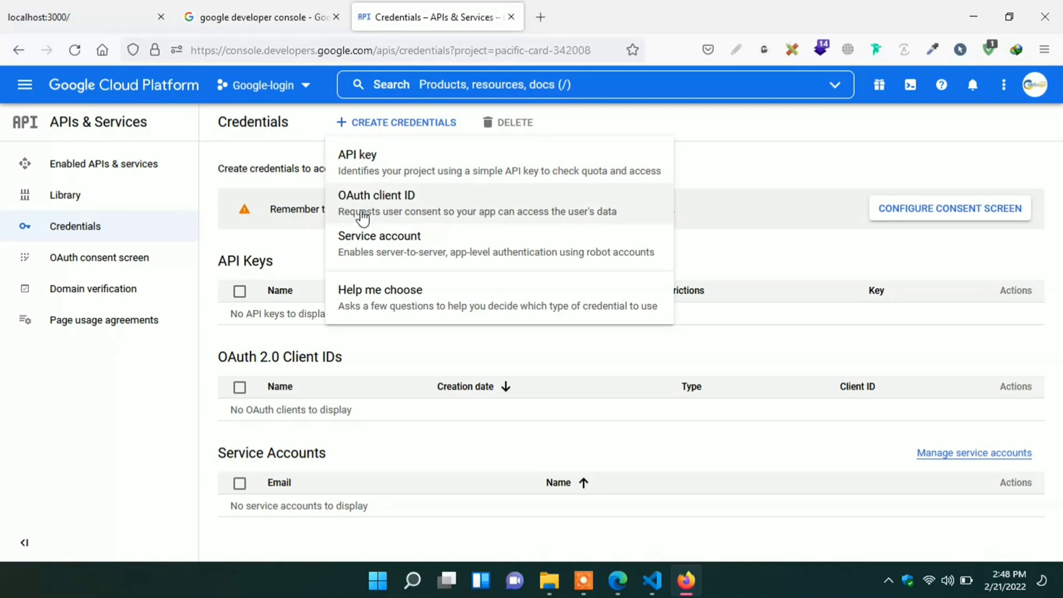
click(377, 195)
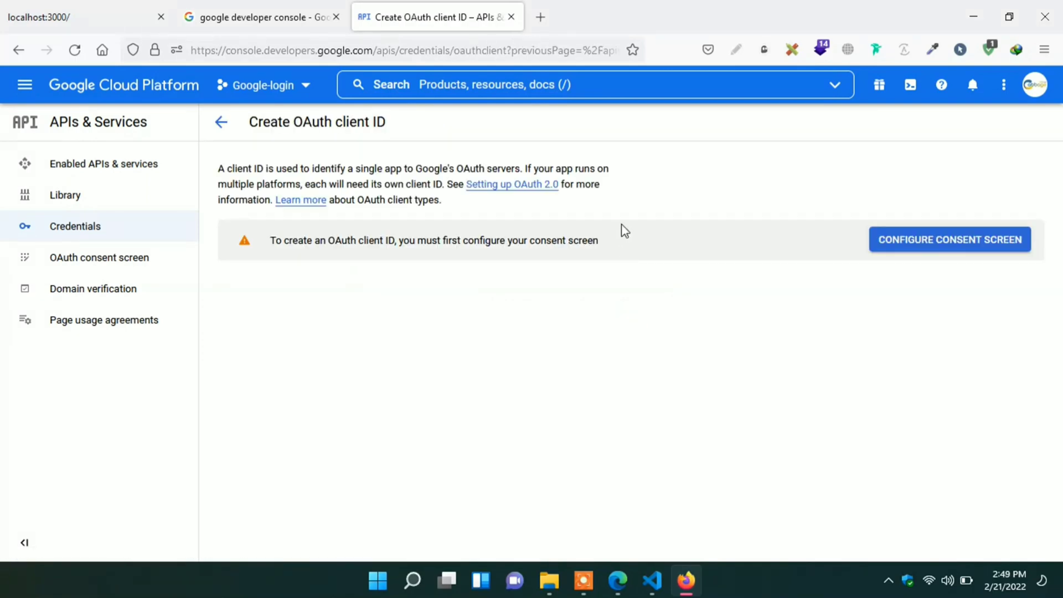
mouse_move(949, 239)
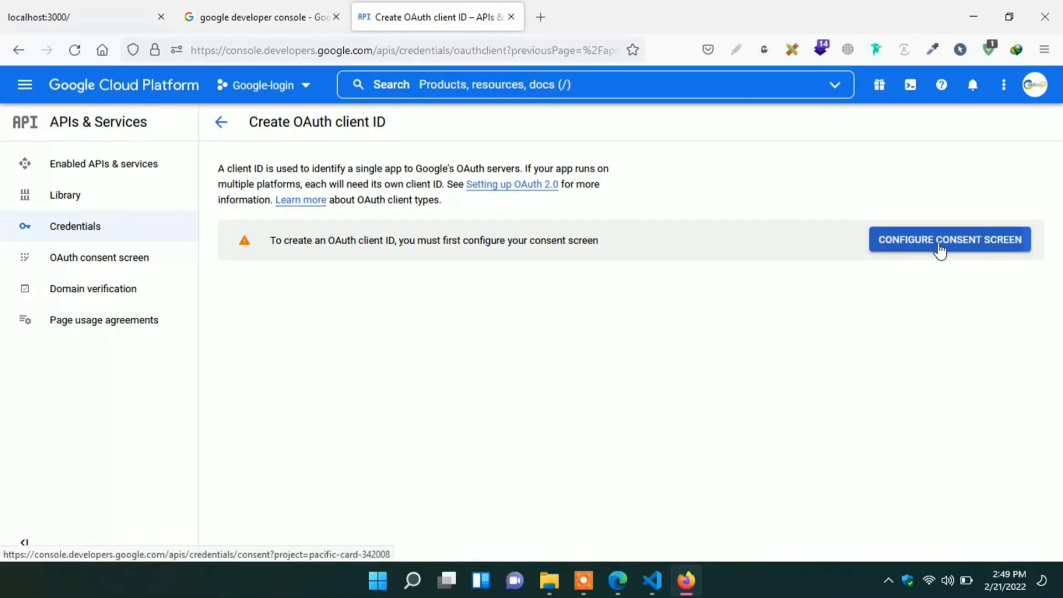
click(949, 239)
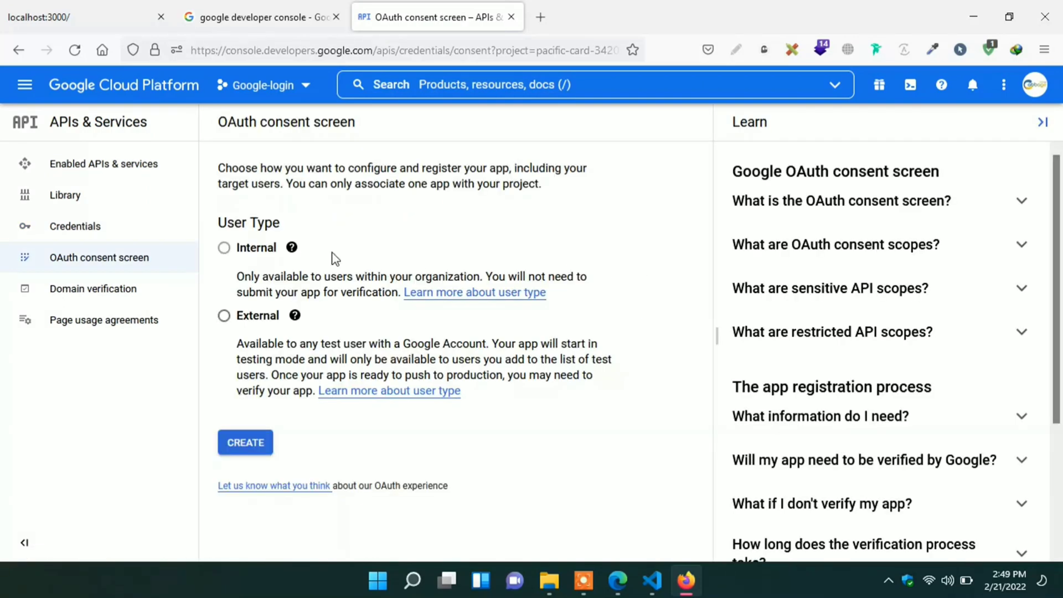
click(245, 441)
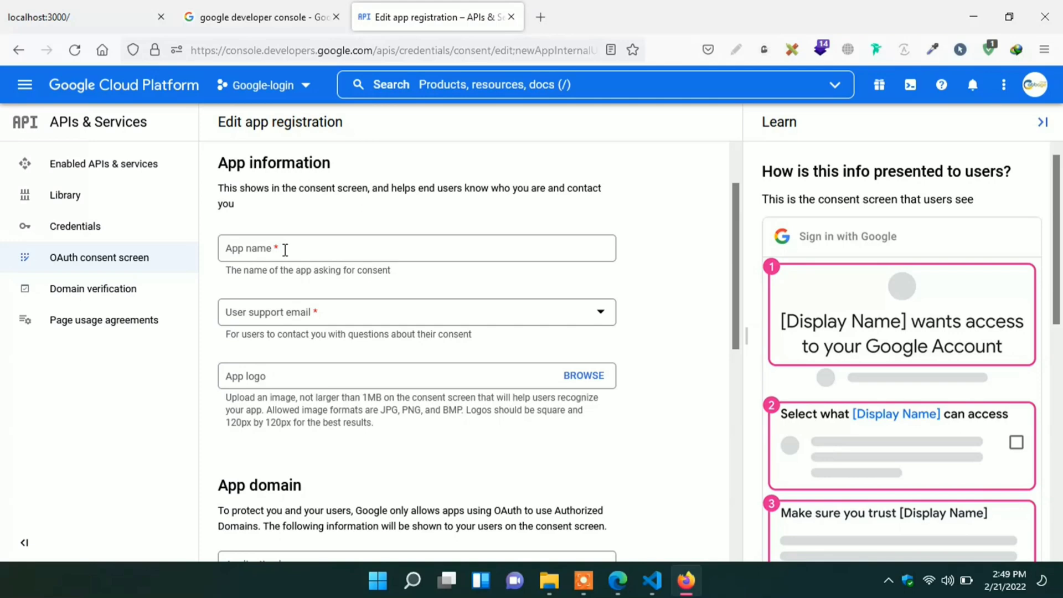
text(Login with)
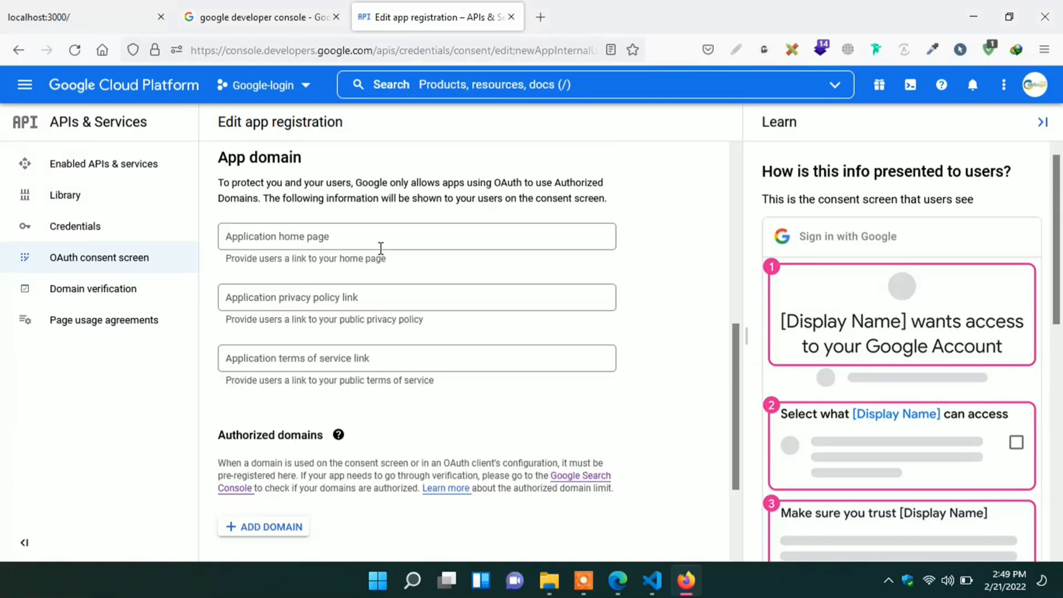
scroll(down, 3)
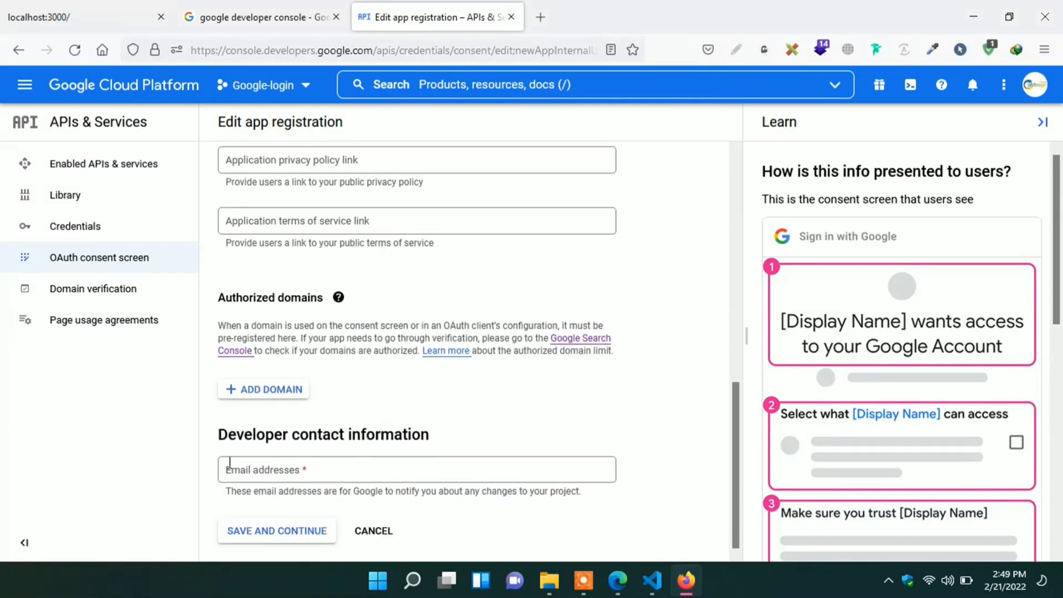
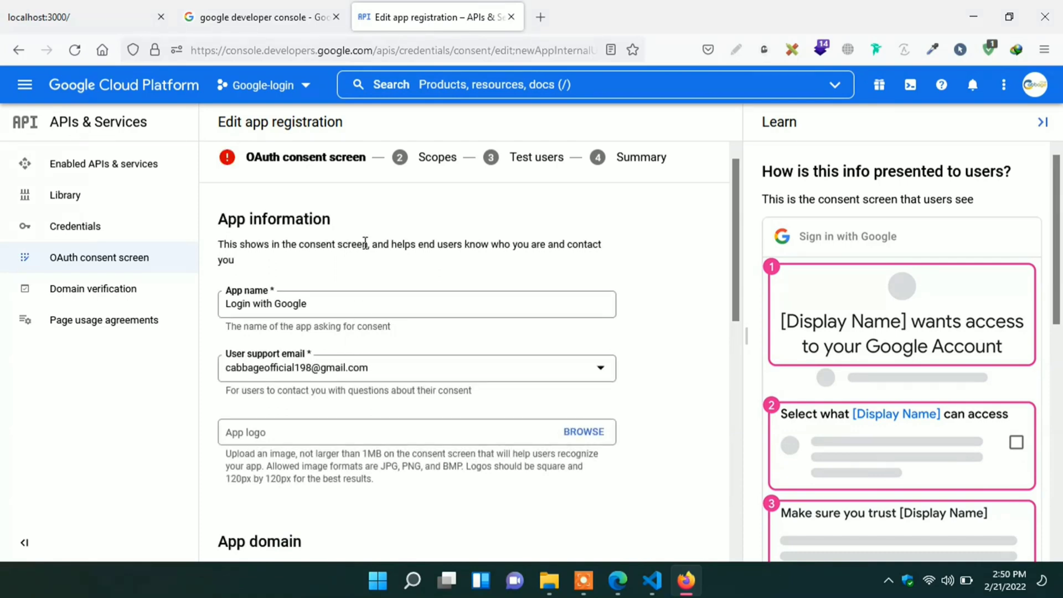
Step: Fill the developer contact email and save the app information to reach the scopes step
scroll(down, 3)
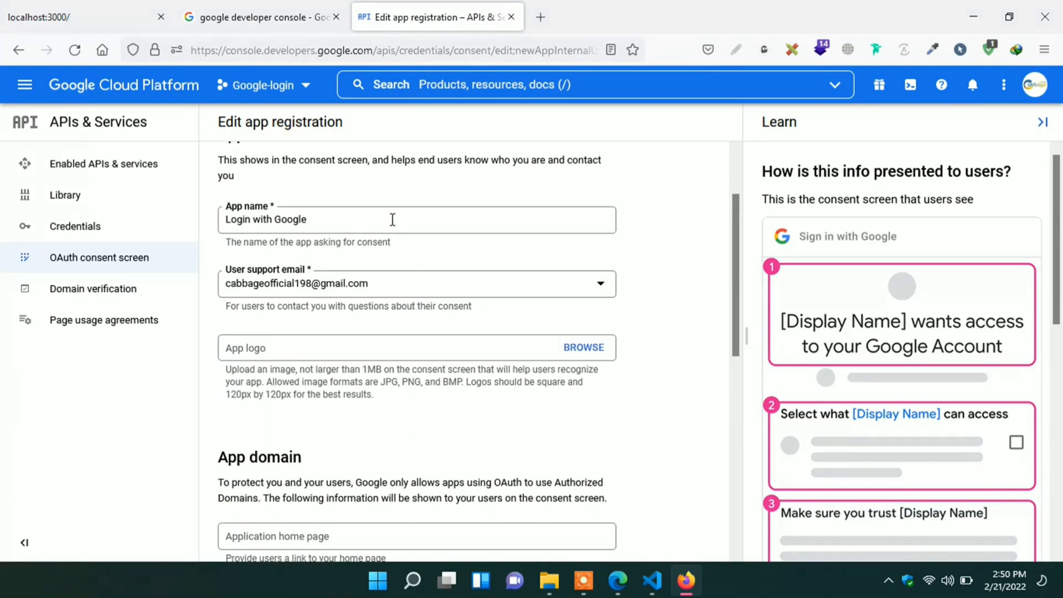
text(nodej)
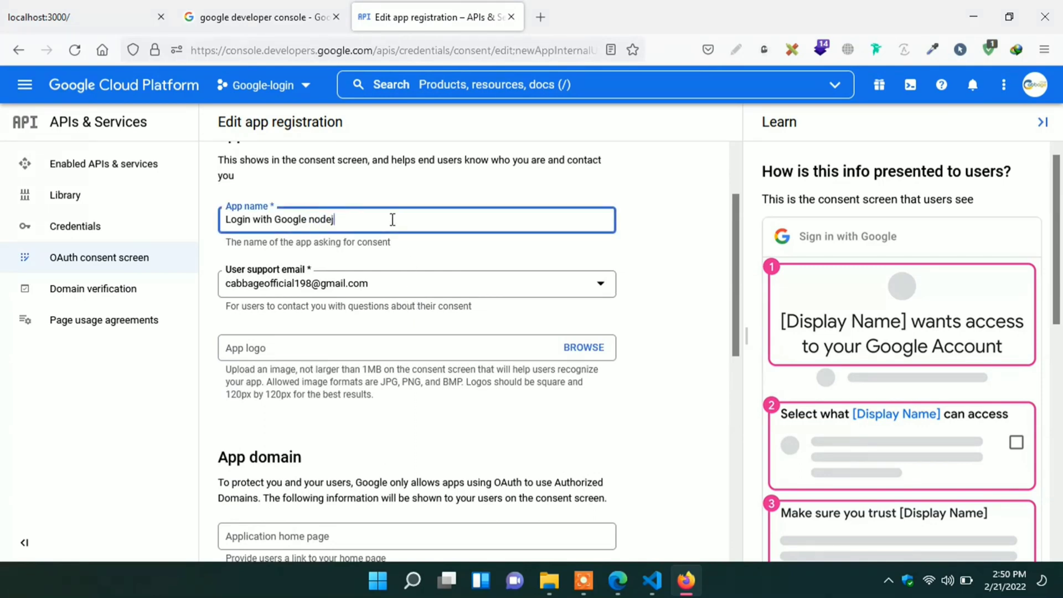
click(276, 510)
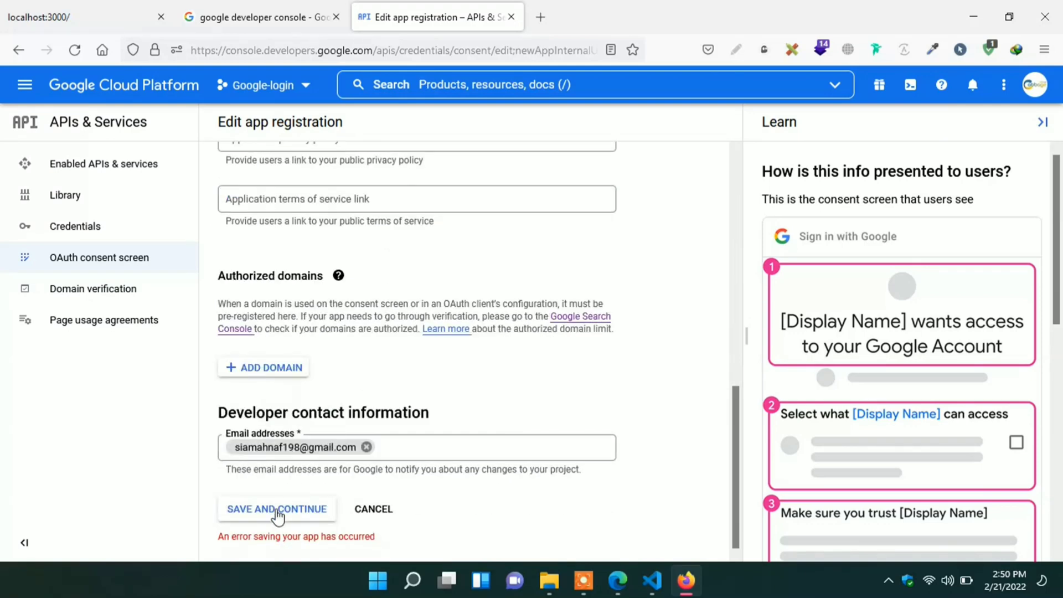
click(276, 508)
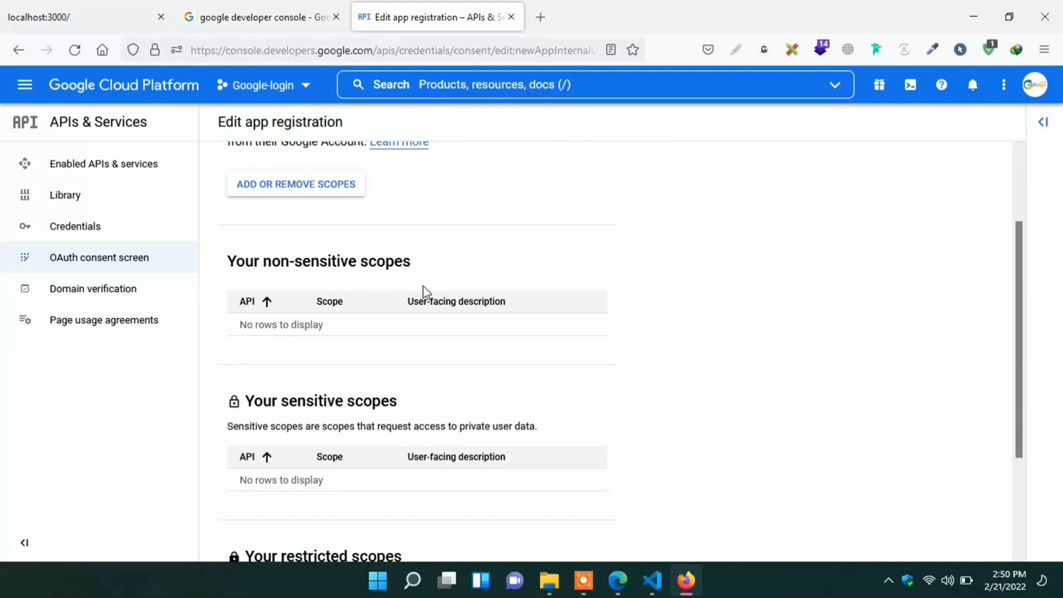
Step: Continue past Scopes and Test users with nothing added, return to the dashboard, then go to Credentials
scroll(down, 3)
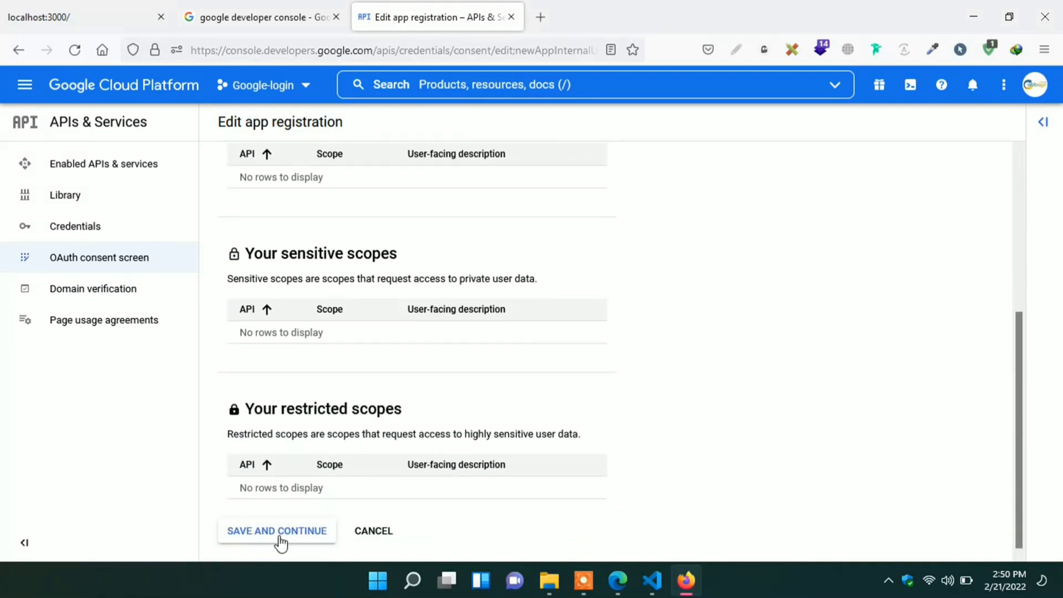
click(276, 530)
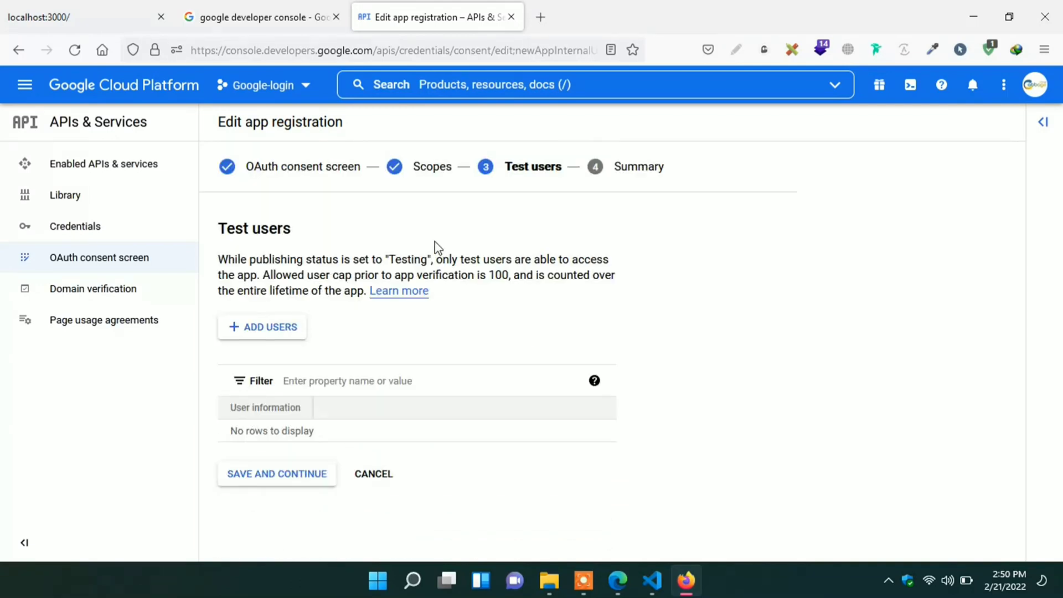
click(275, 473)
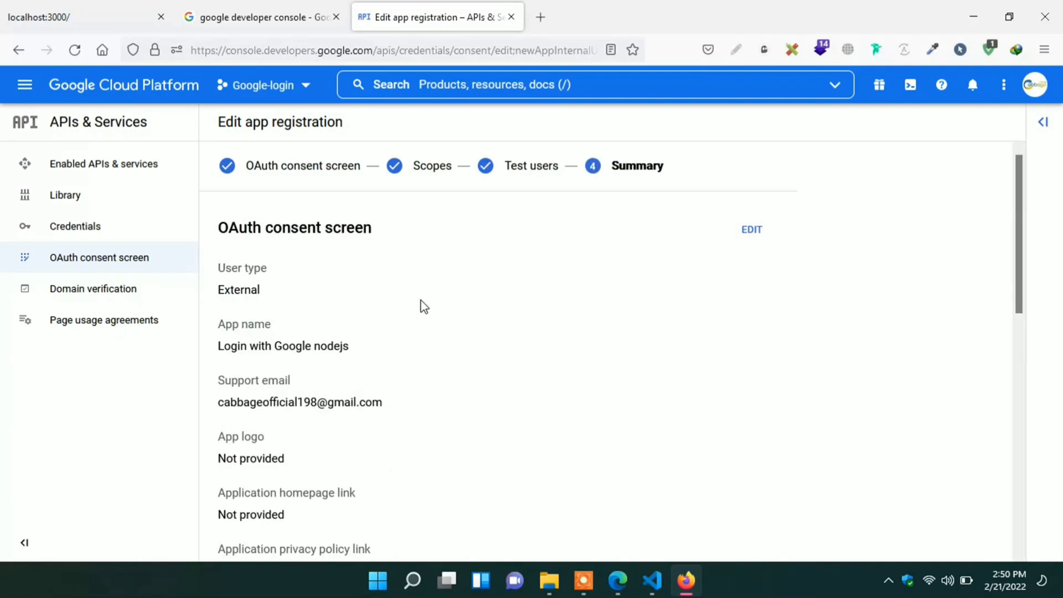
scroll(down, 3)
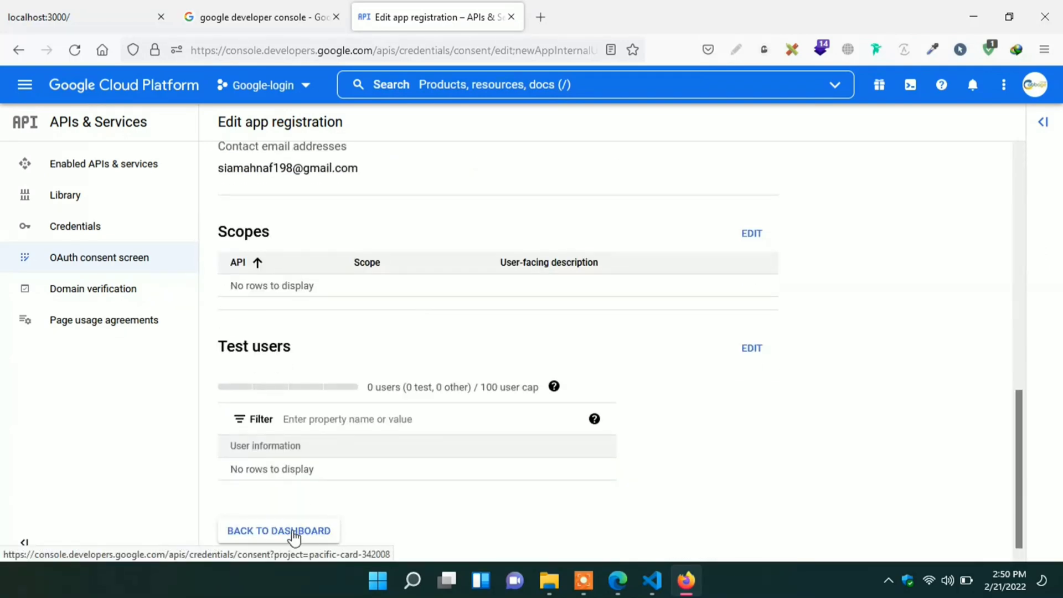
click(278, 530)
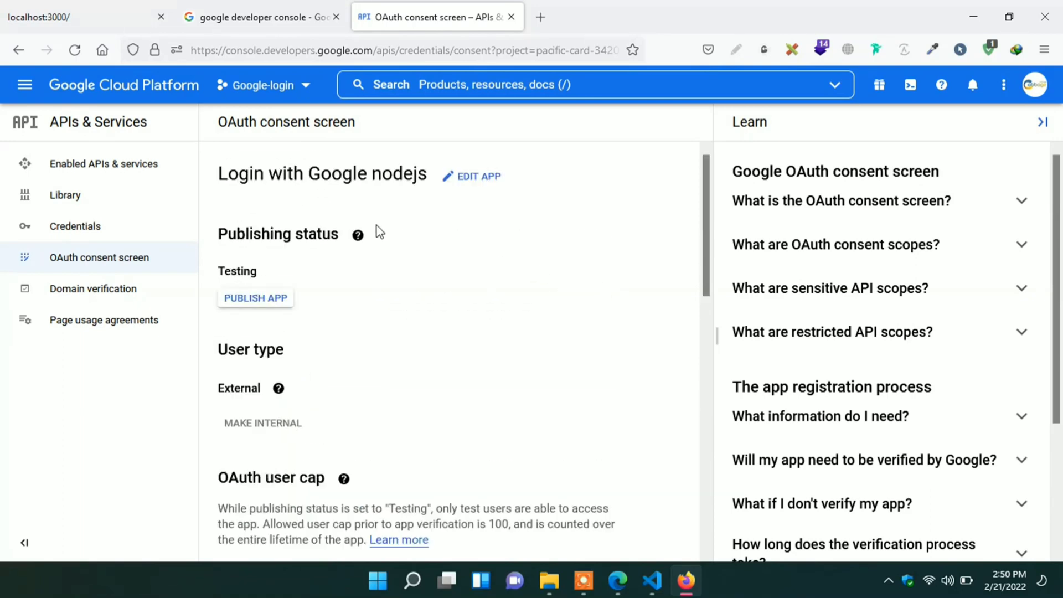
click(74, 226)
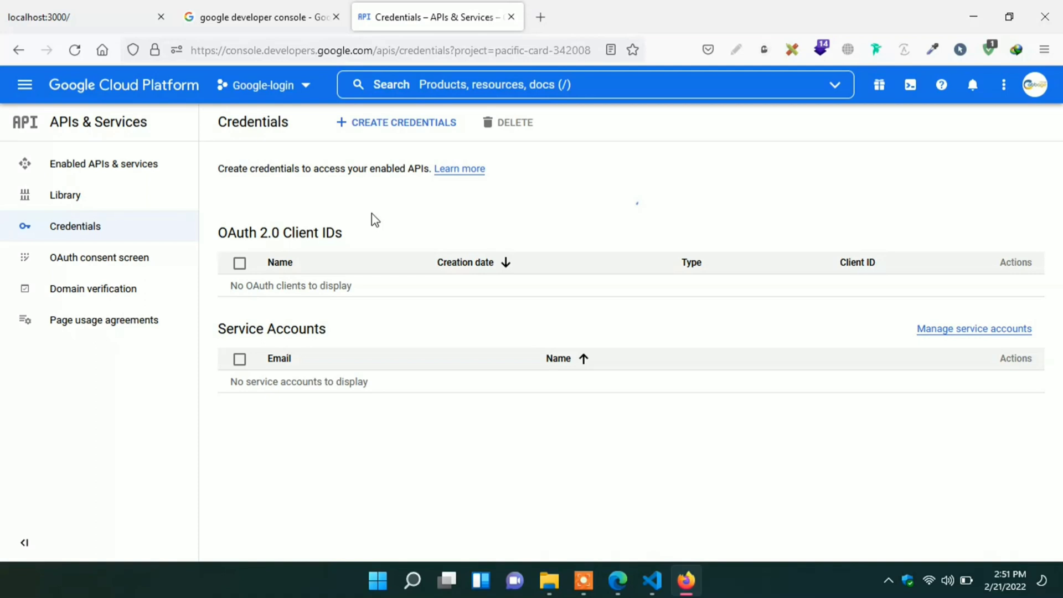
Step: Begin a Web application OAuth client named Login with google
click(396, 123)
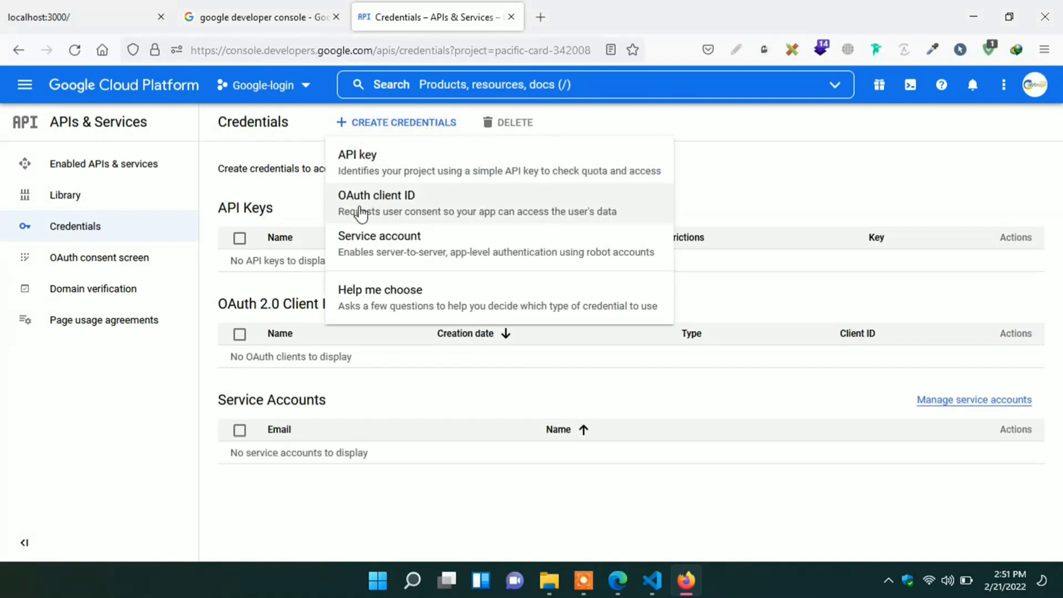
click(377, 203)
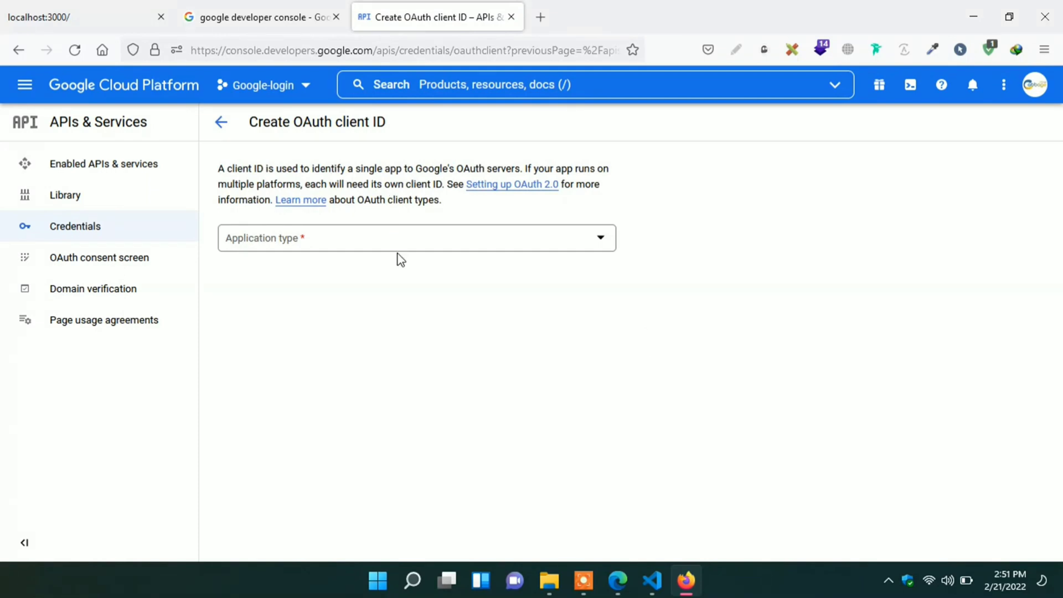
click(415, 237)
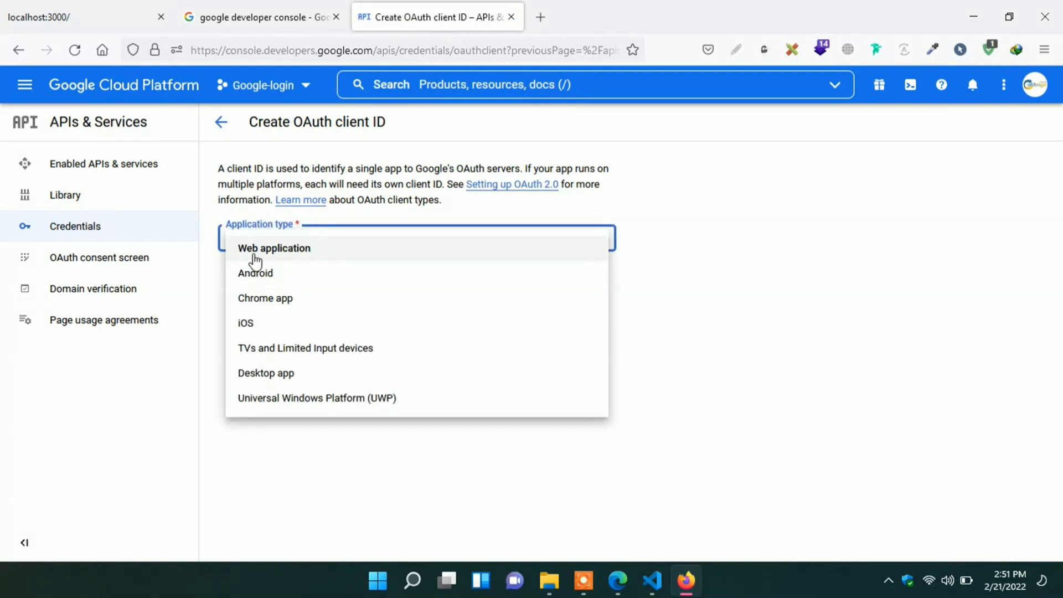
click(273, 247)
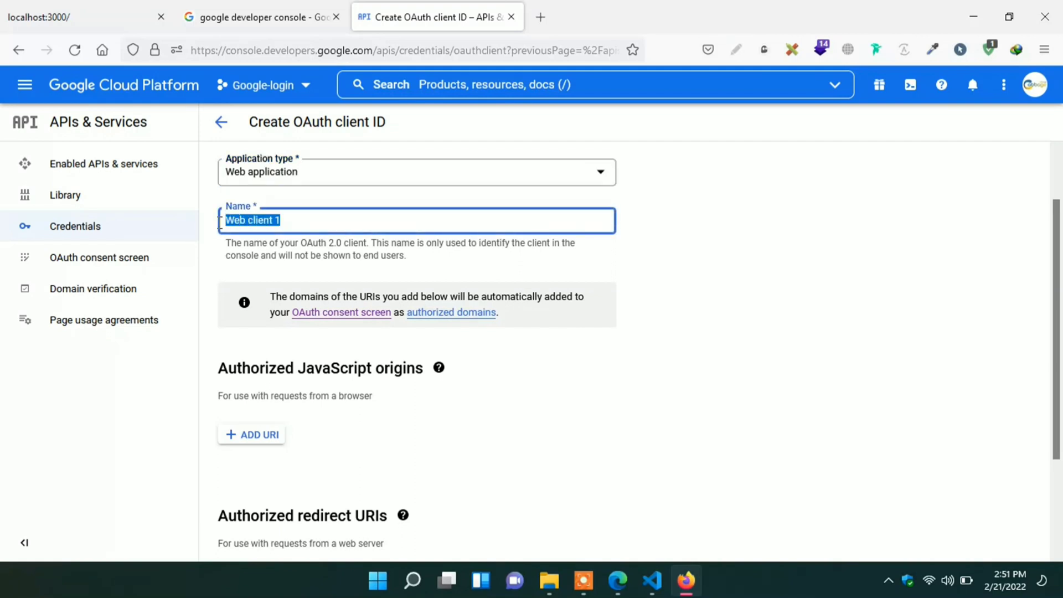
text(Login with)
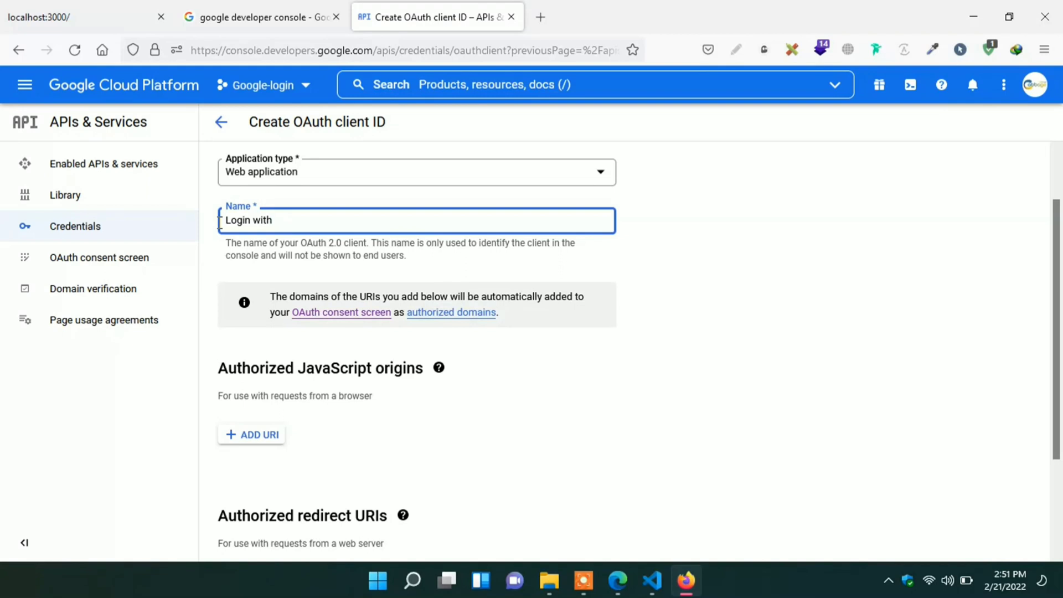
text(google)
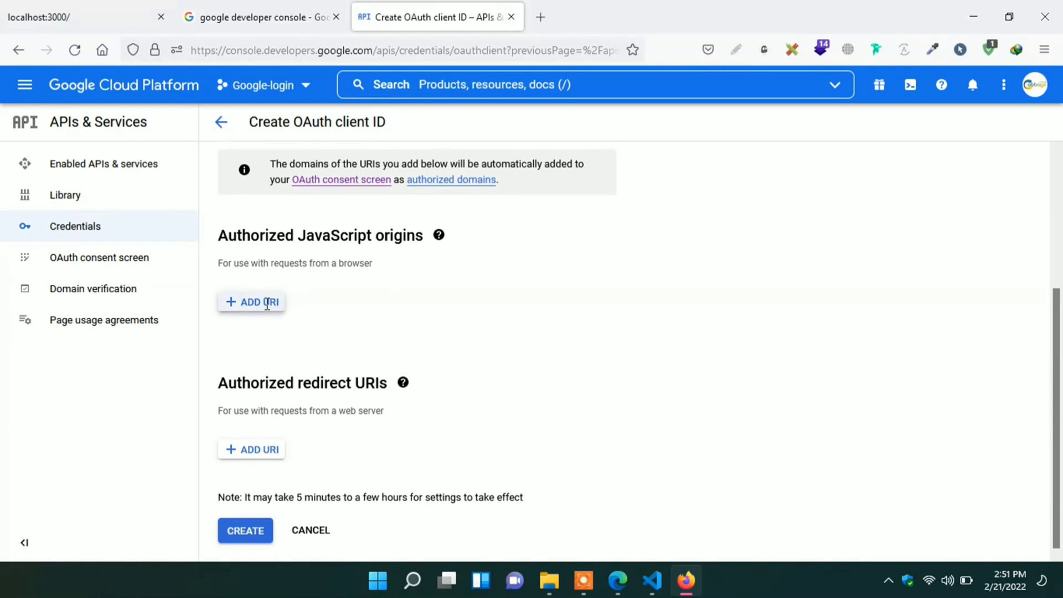
click(251, 302)
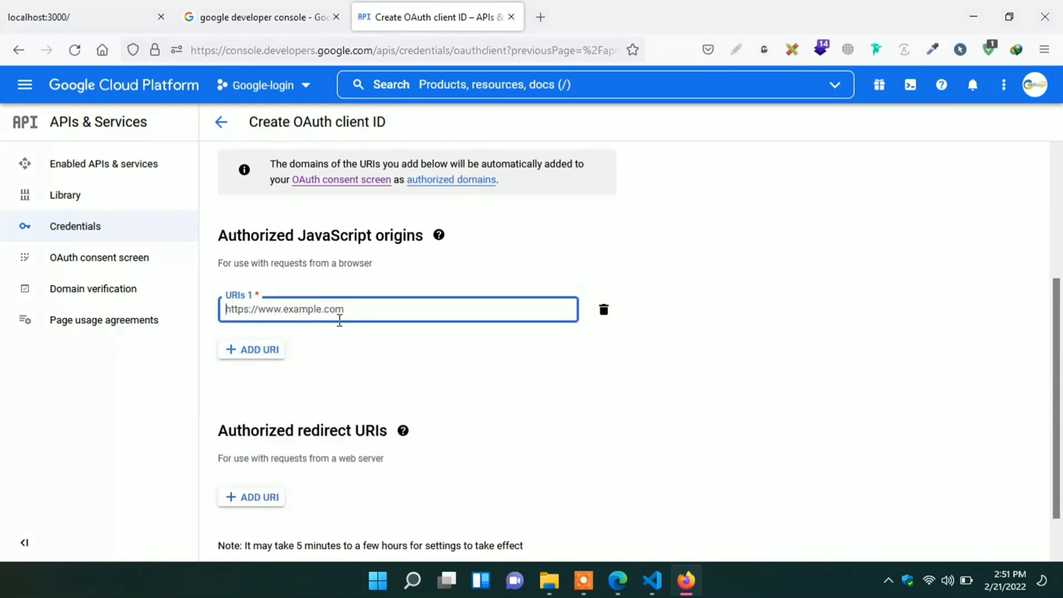
click(81, 16)
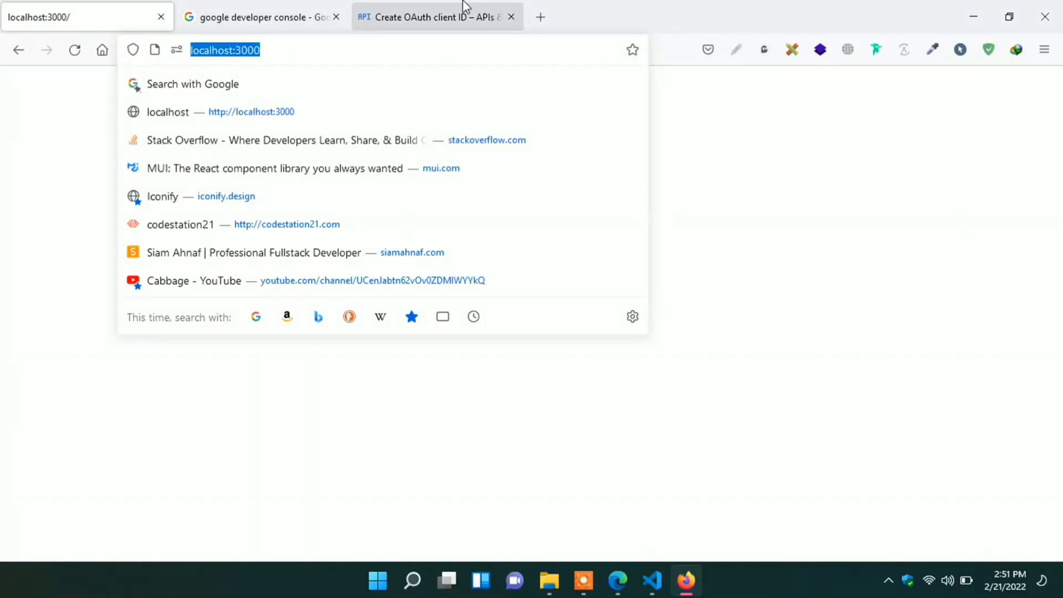
click(438, 16)
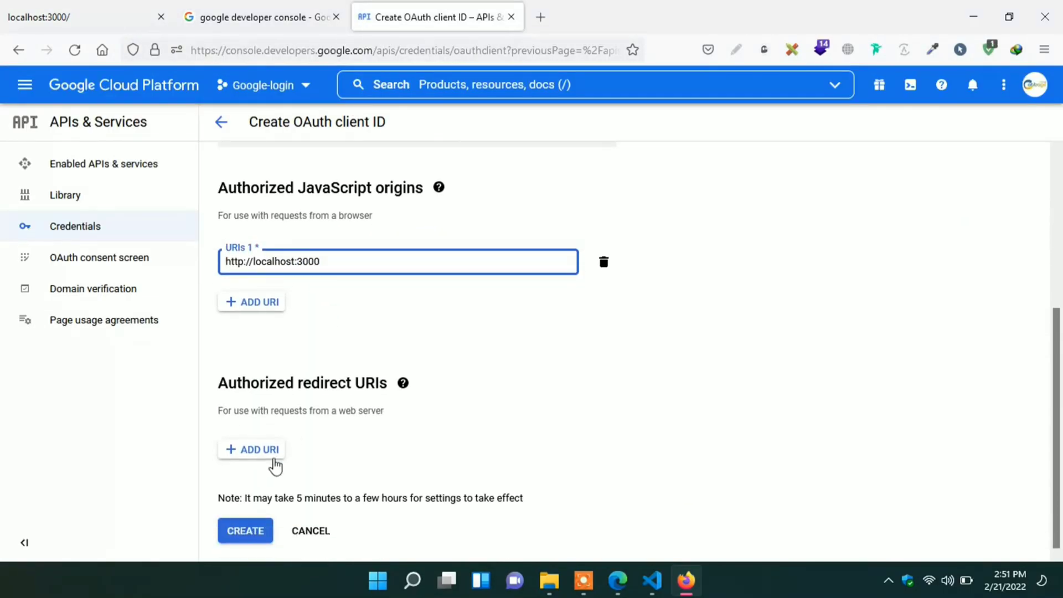
click(251, 448)
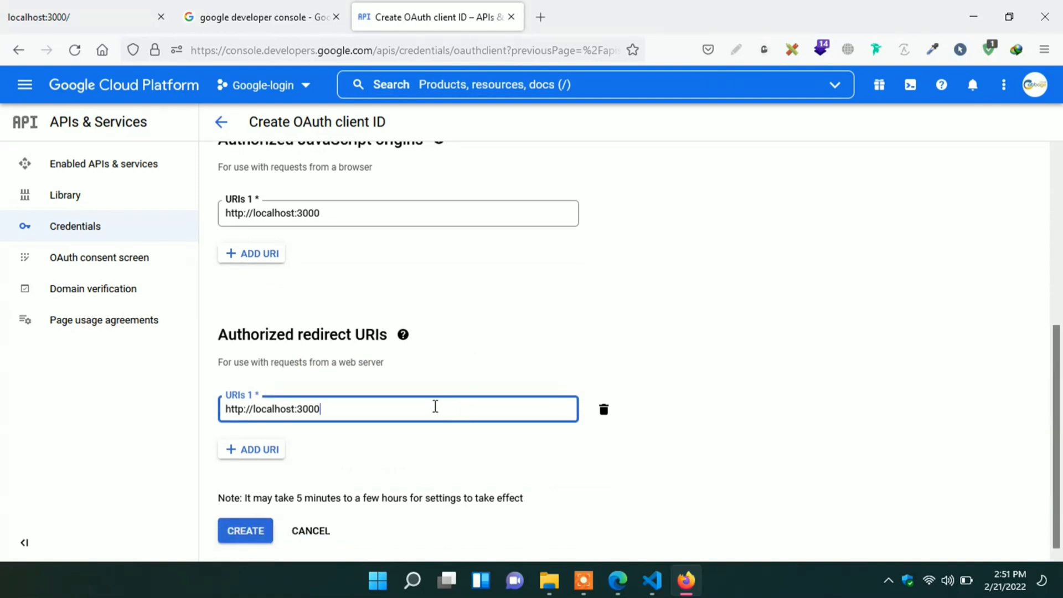
click(252, 252)
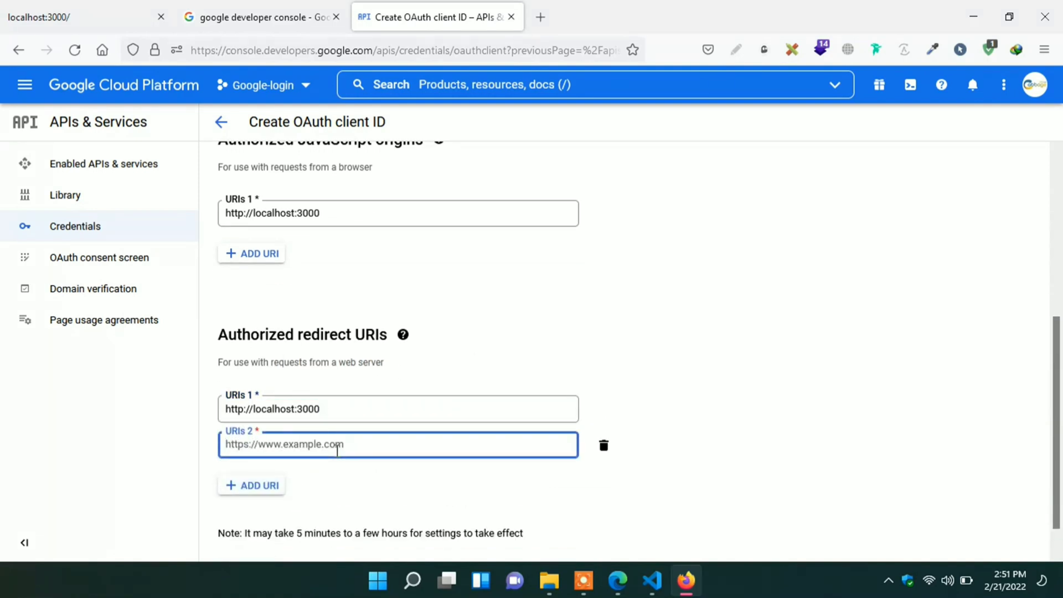
text(http://localhost:3001)
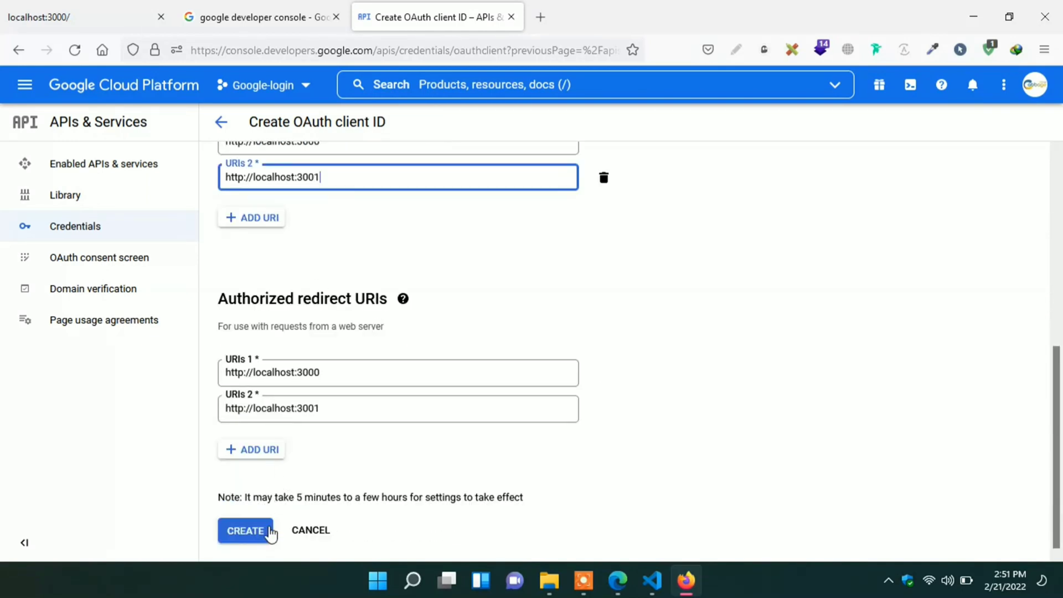
click(246, 530)
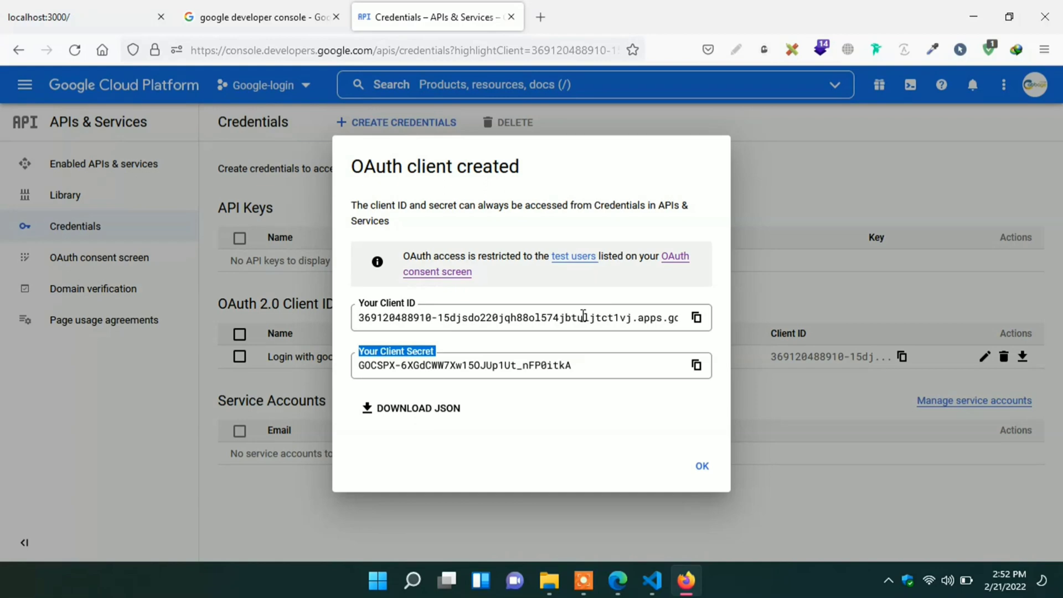
mouse_move(697, 318)
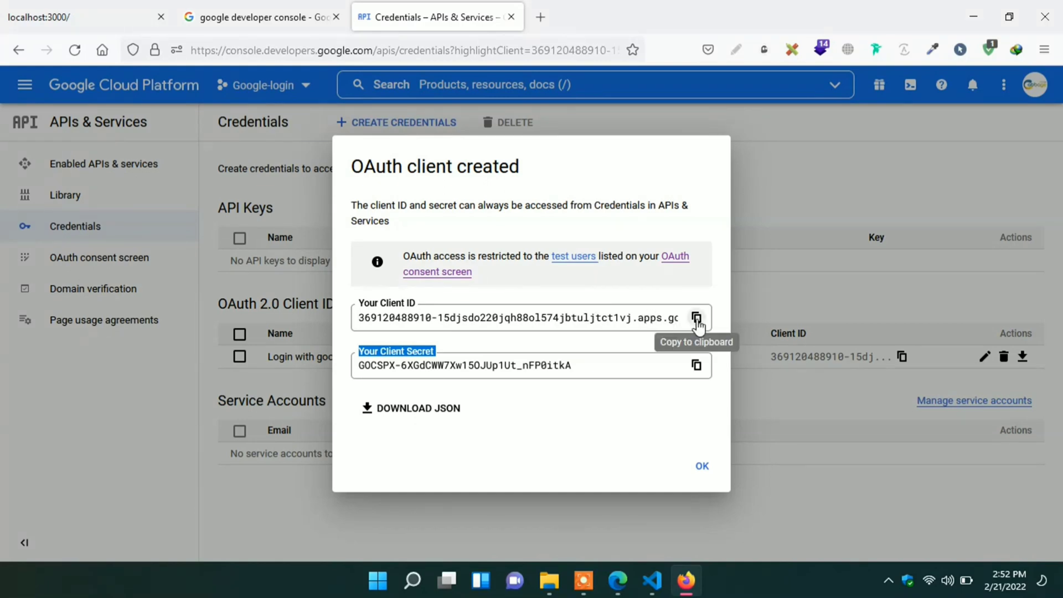
Step: Store the client ID and secret as NEXT_PUBLIC_GOOGLE_CLIENT_ID and NEXT_PUBLIC_GOOGLE_SECRET_ID in .env.development
click(697, 318)
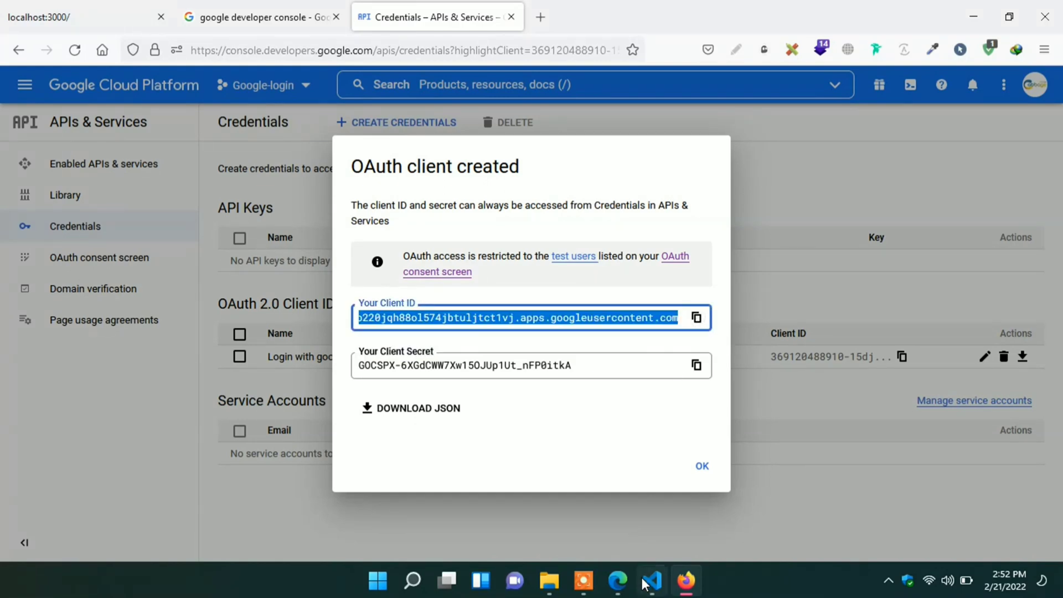
click(650, 582)
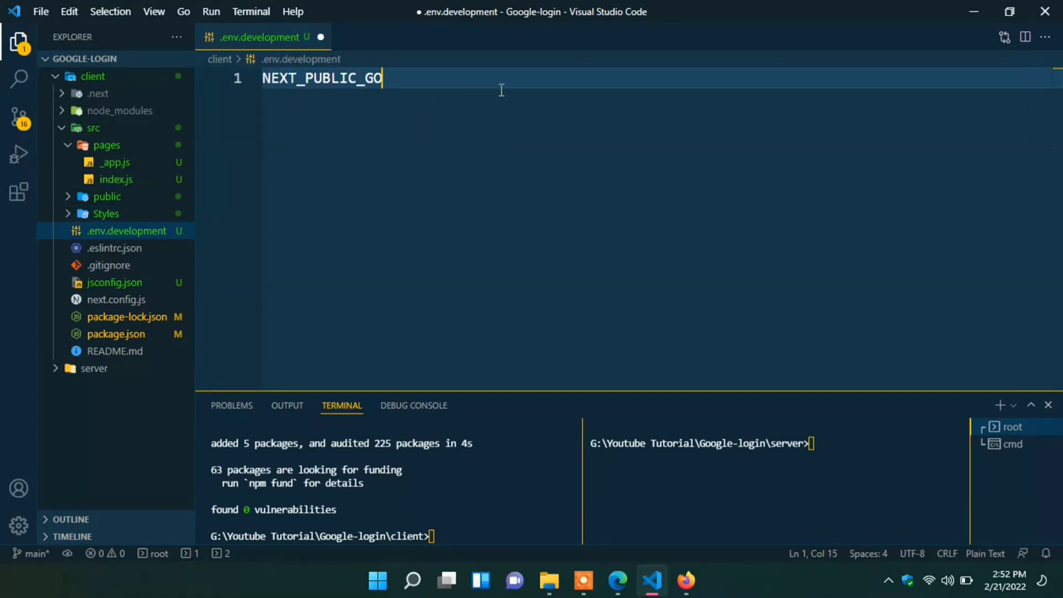
text(OGLE_CLIENT_ID=369120488910-15djsdo220jqh88ol574jbtuljtct1vj.apps.googleusercontent.com)
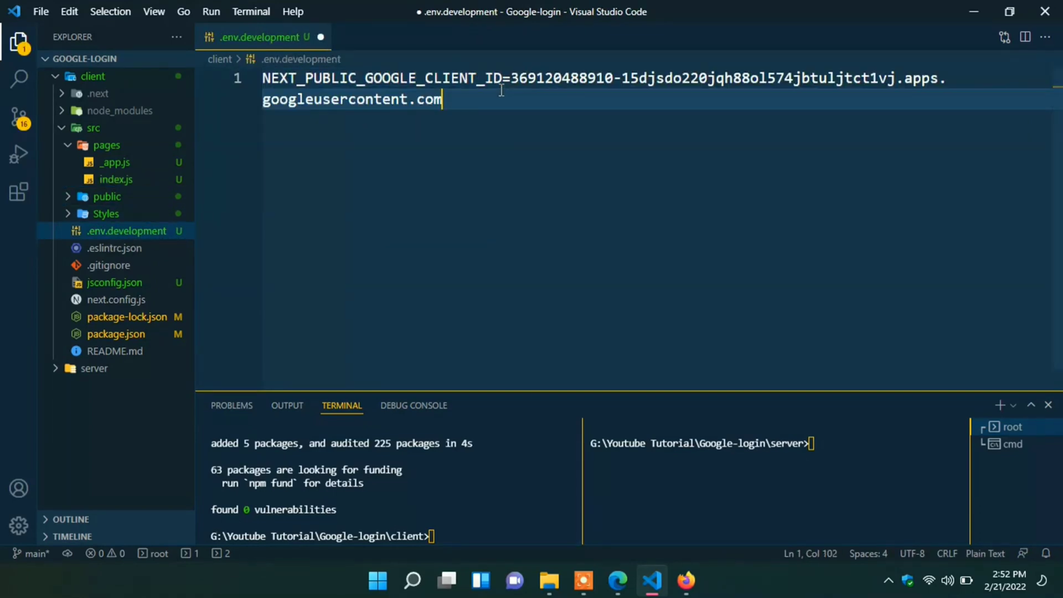
key(Enter)
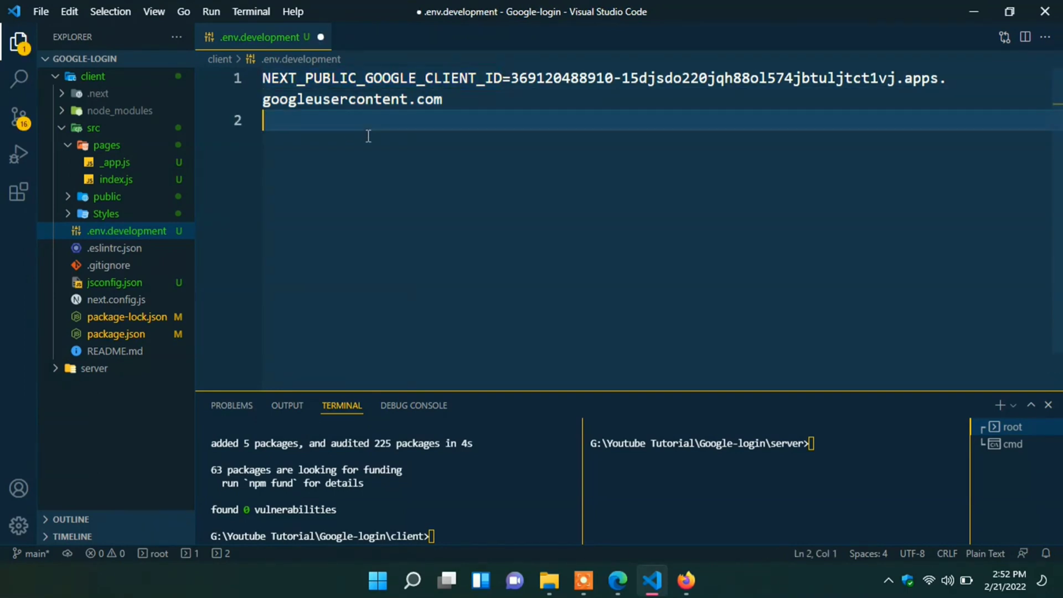
text(NEXT_PUBLIC_GOOGLE_SECRET_ID)
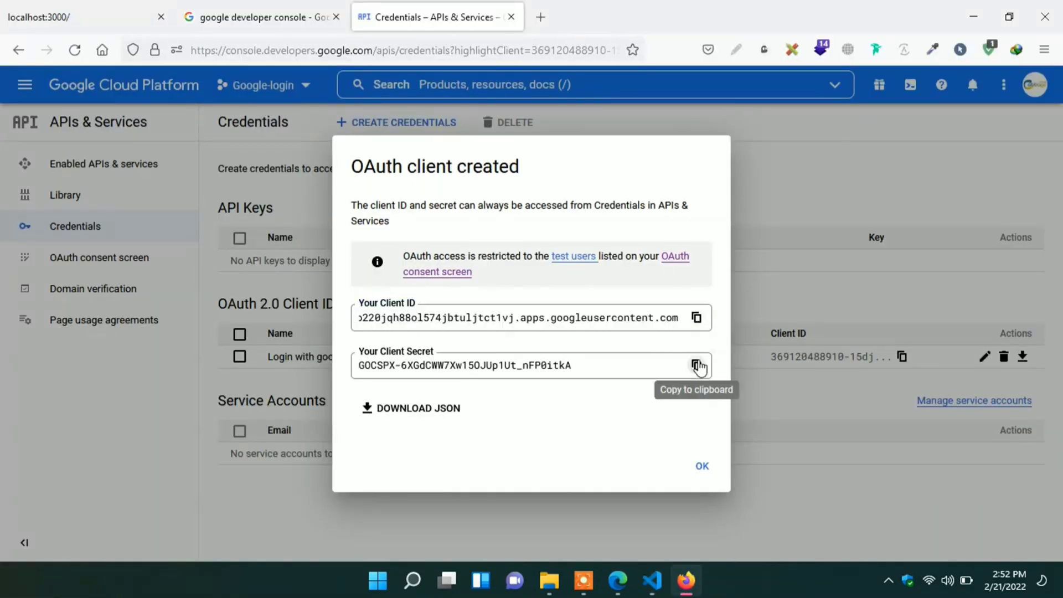
Step: Restart the client dev server with npm run dev so it loads the new variables
click(651, 581)
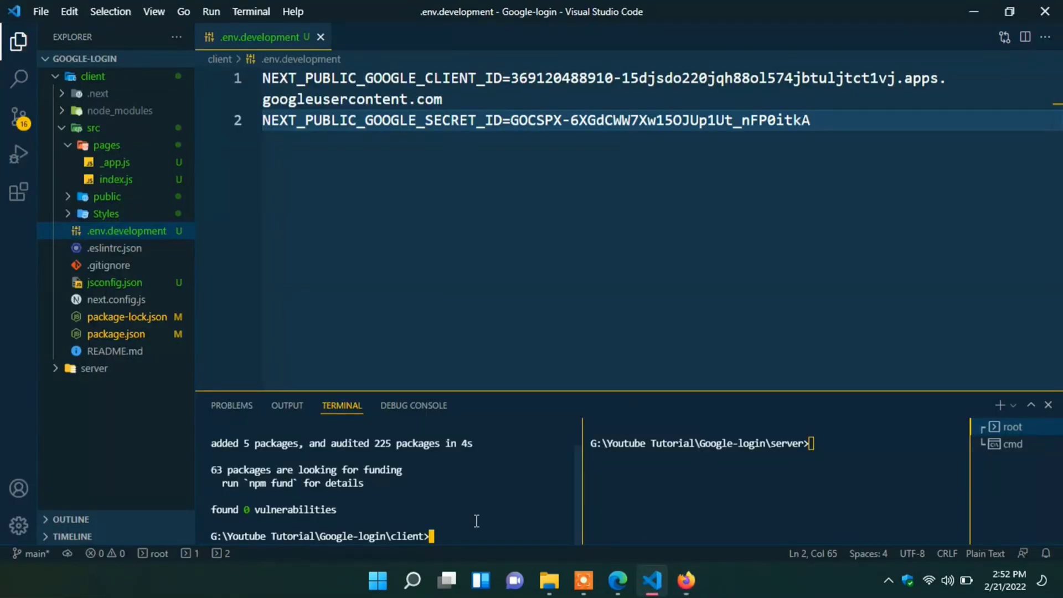
text(npm run)
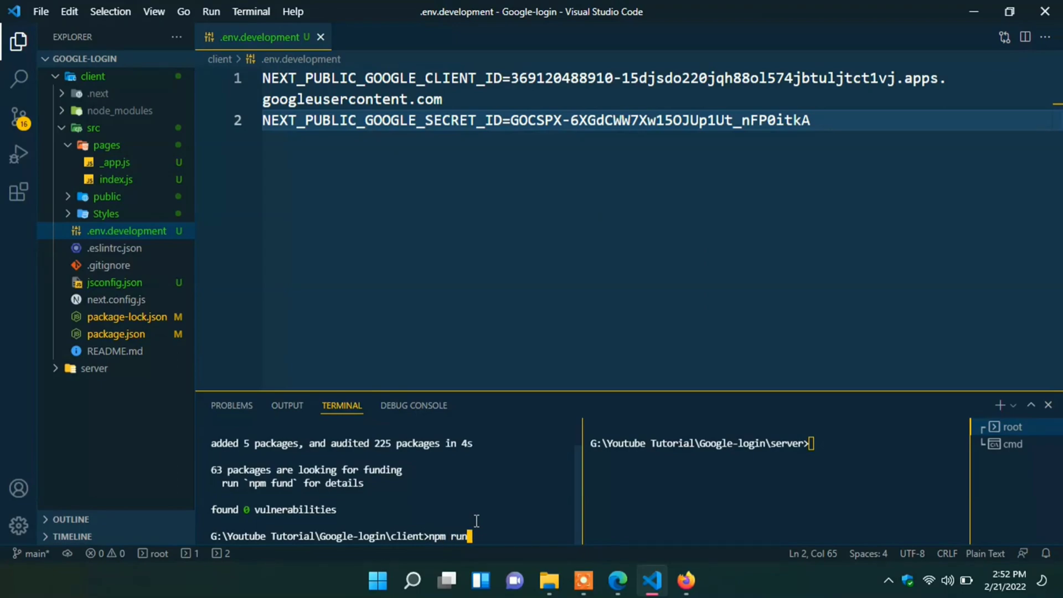
click(684, 581)
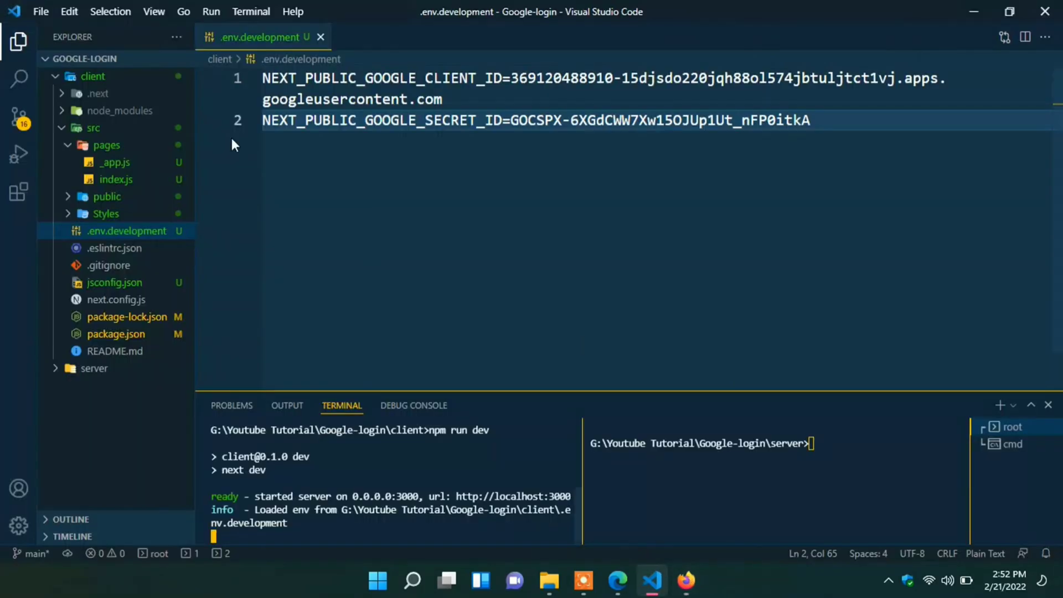
Step: Import GoogleLogin from "react-google-login" in index.js and paste its usage snippet from the docs
click(115, 180)
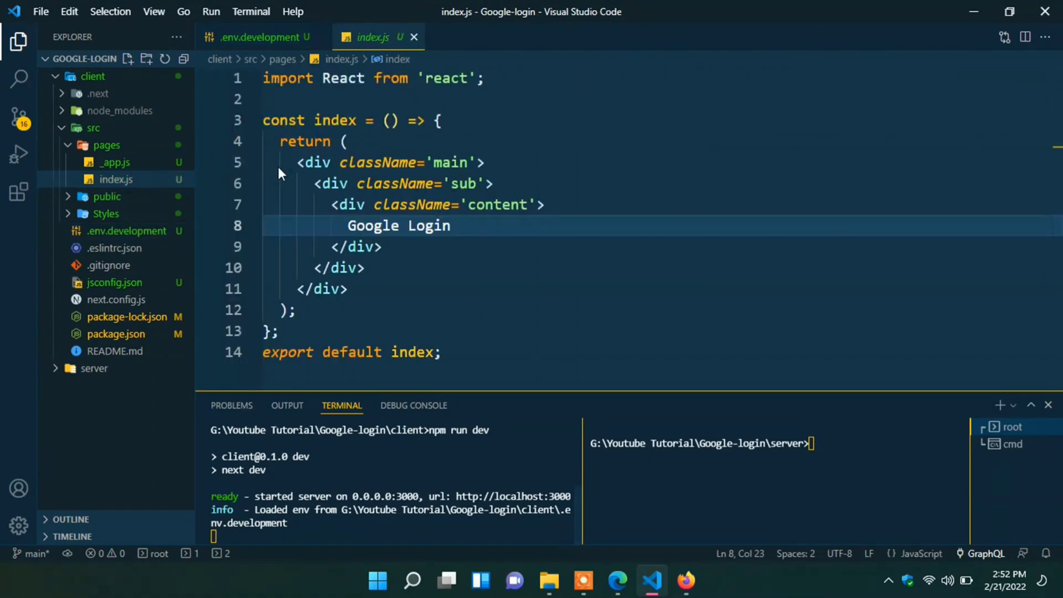
text(import {} from)
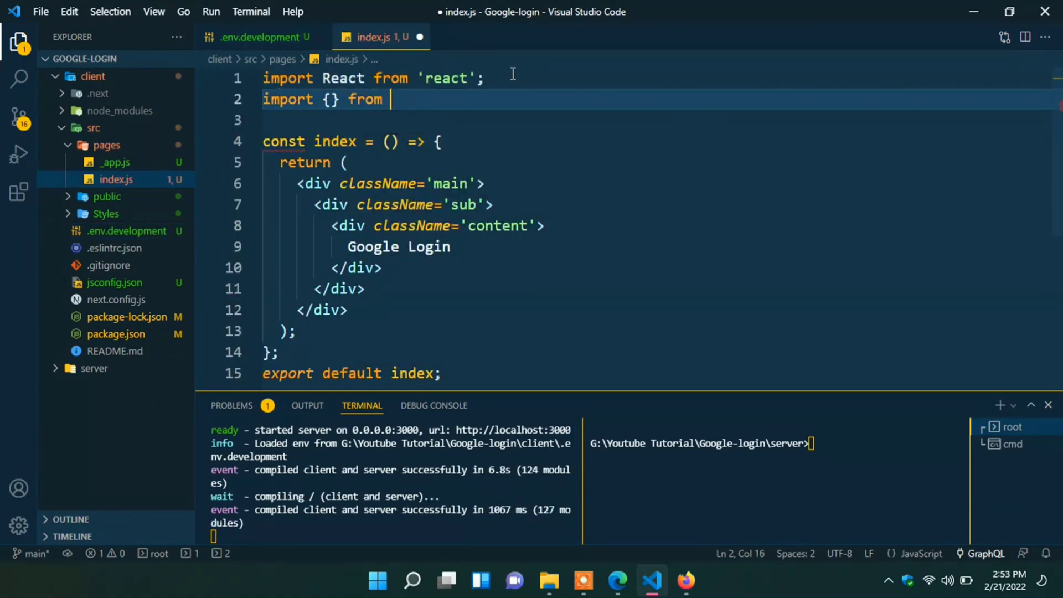
text("react-google-login";)
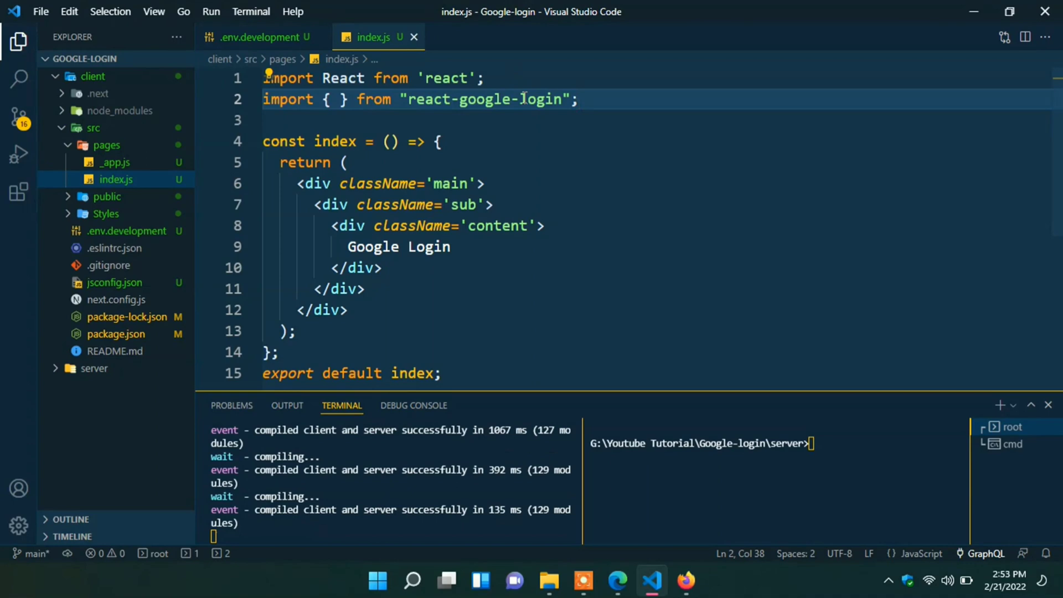
click(685, 581)
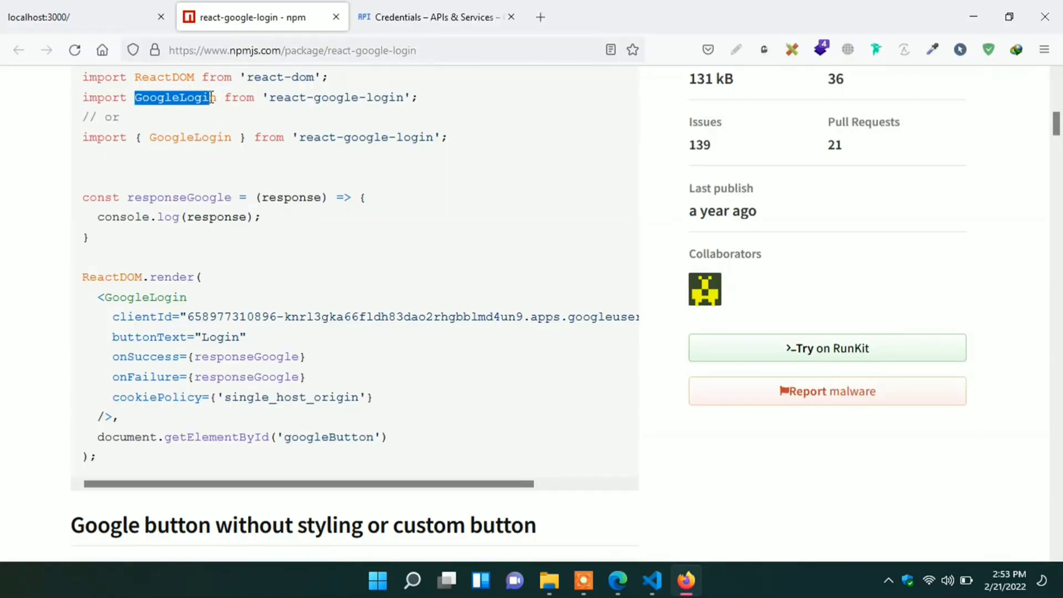
scroll(down, 3)
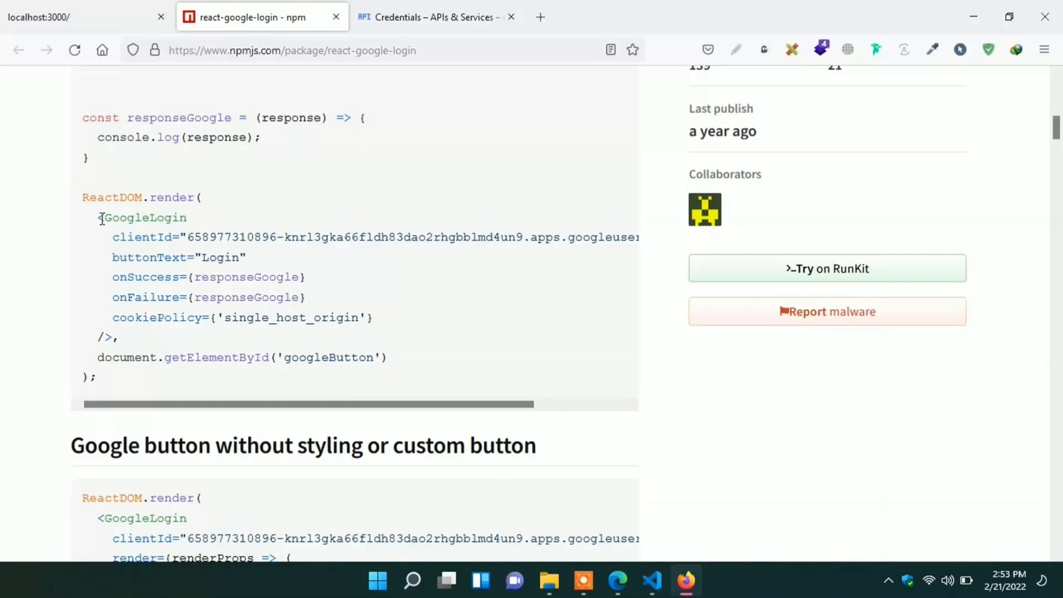
click(652, 580)
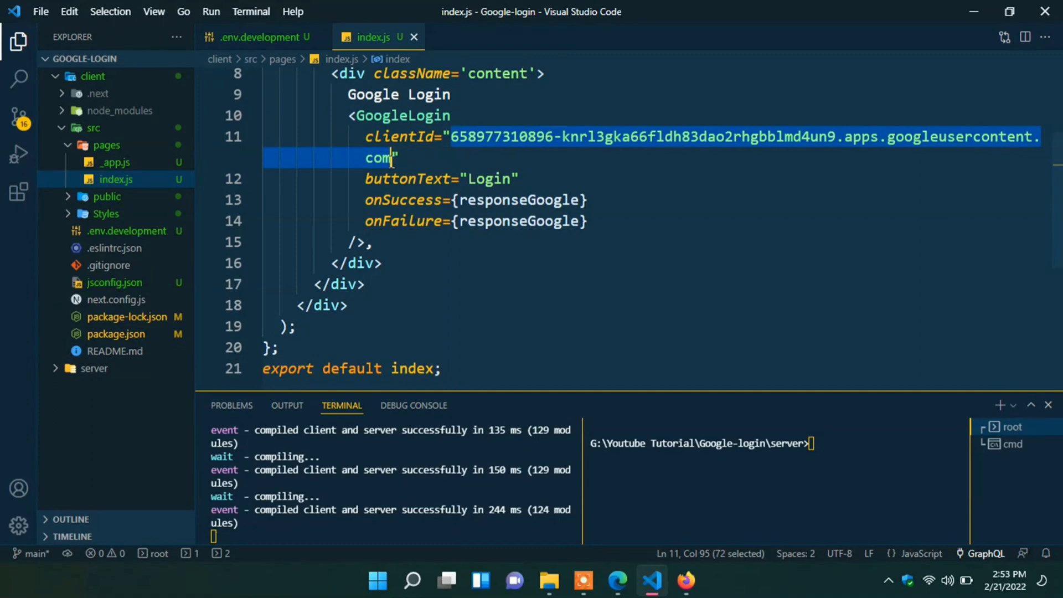
Step: Set clientId={process.env.NEXT_PUBLIC_GOOGLE_CLIENT_ID} and add a responseGoogle handler that logs the response
key(Delete)
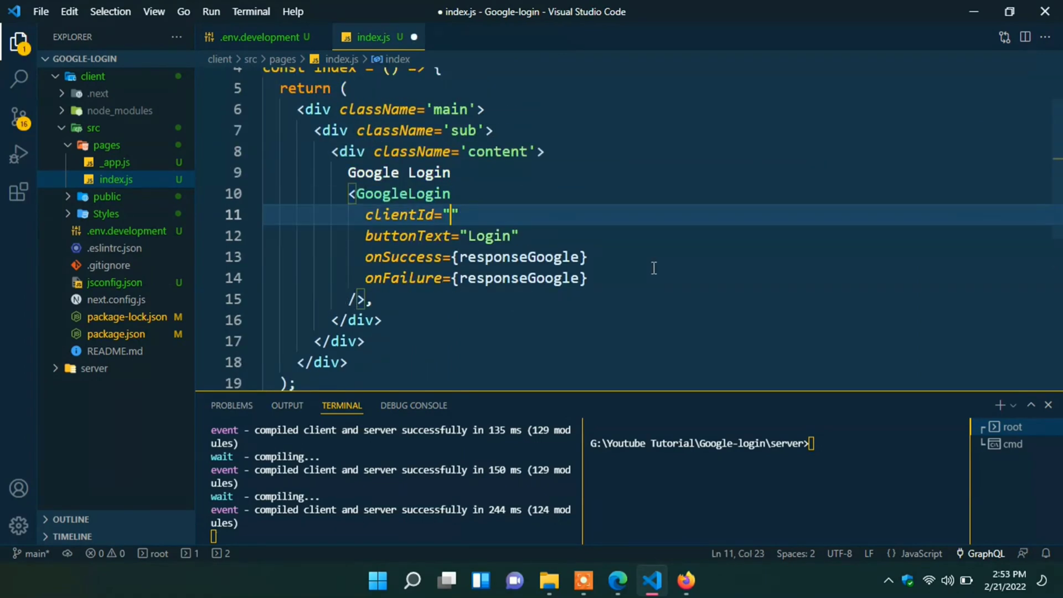
text(process.env.})
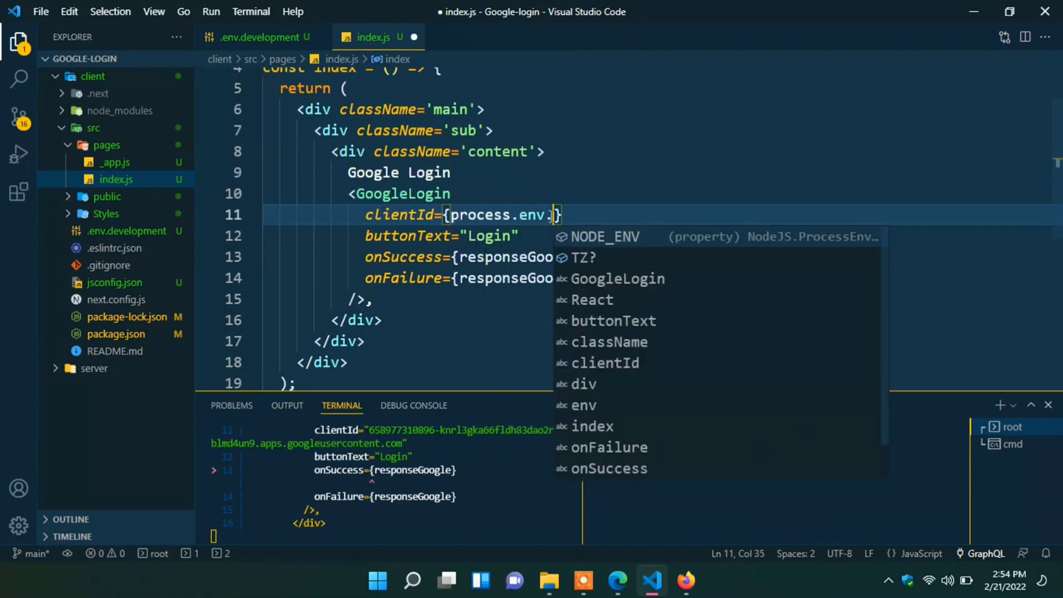
text(NEXT_PUBLIC_GOOGLE_CLIENT_ID)
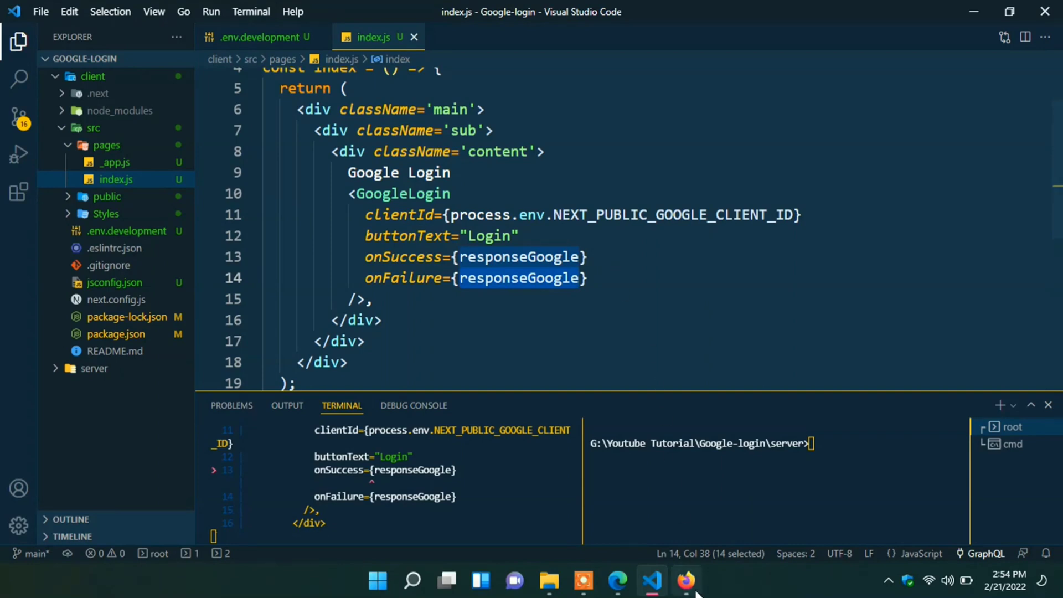
click(684, 581)
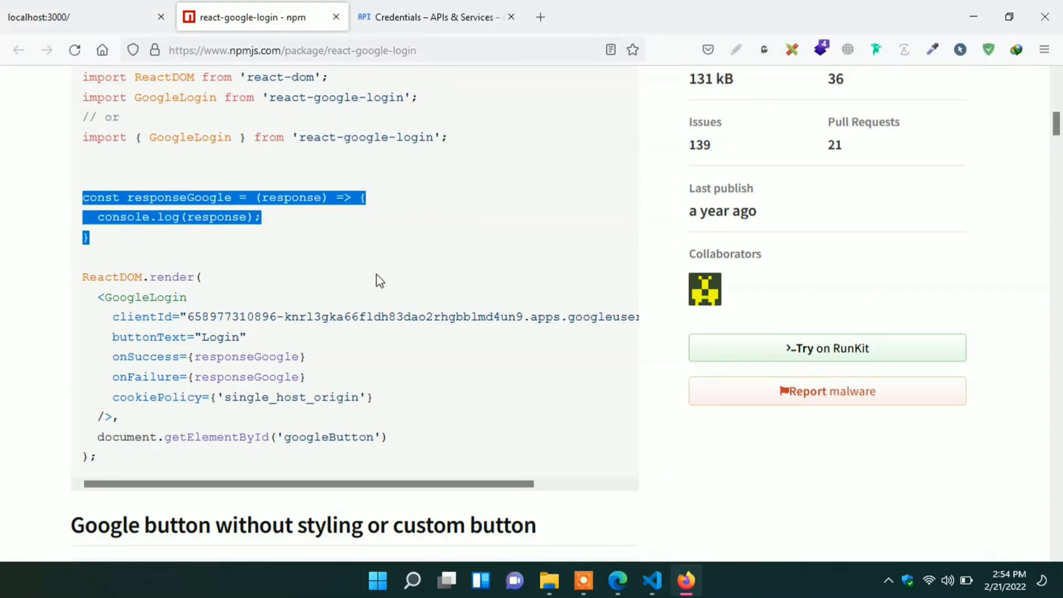
click(650, 581)
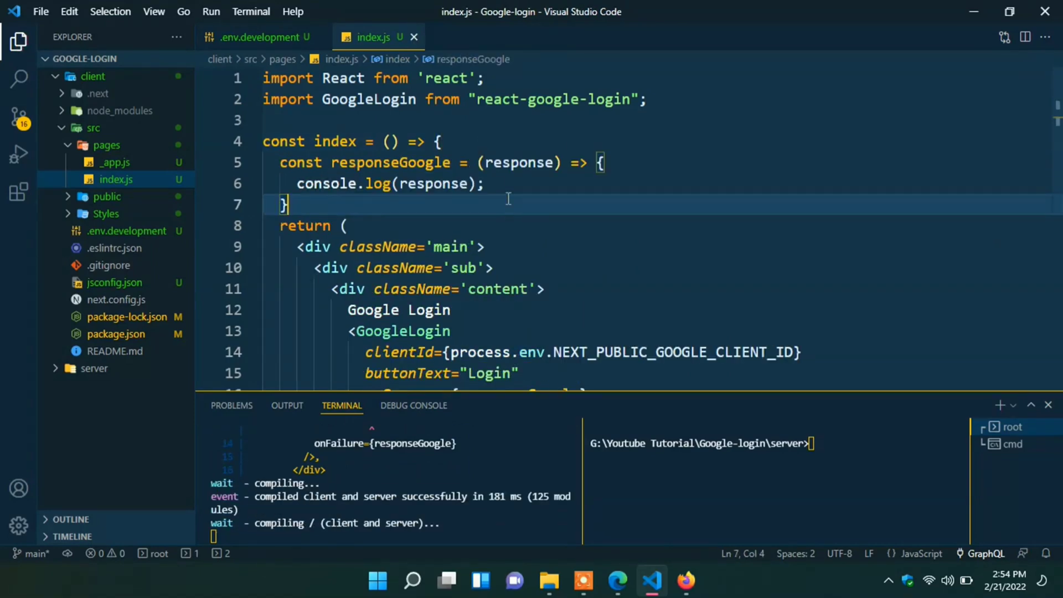
Step: Wrap GoogleLogin in a div, sign in with Google on localhost:3000 and inspect the page
click(685, 580)
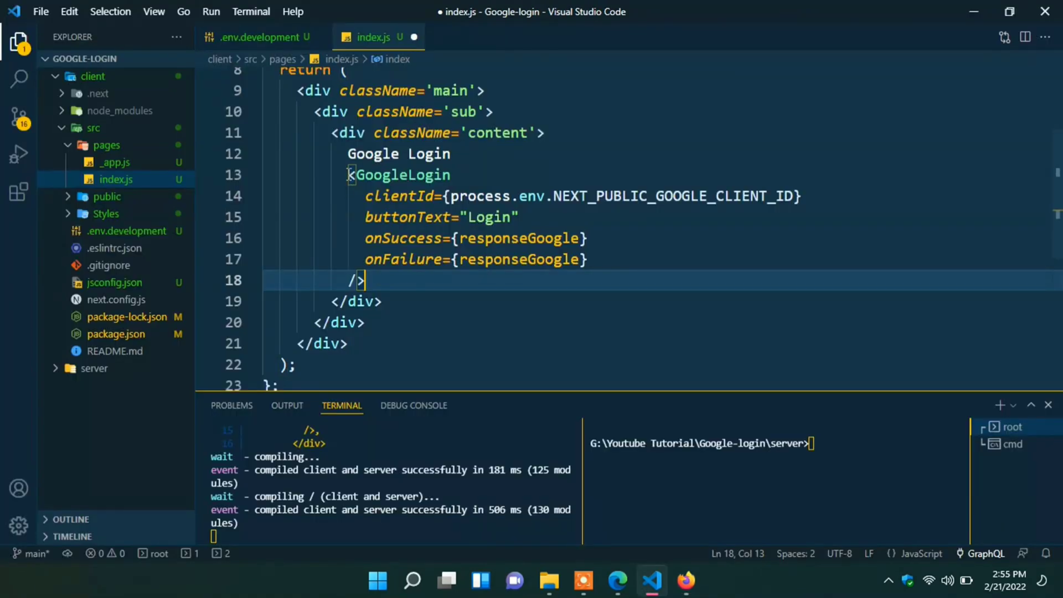
text(<di)
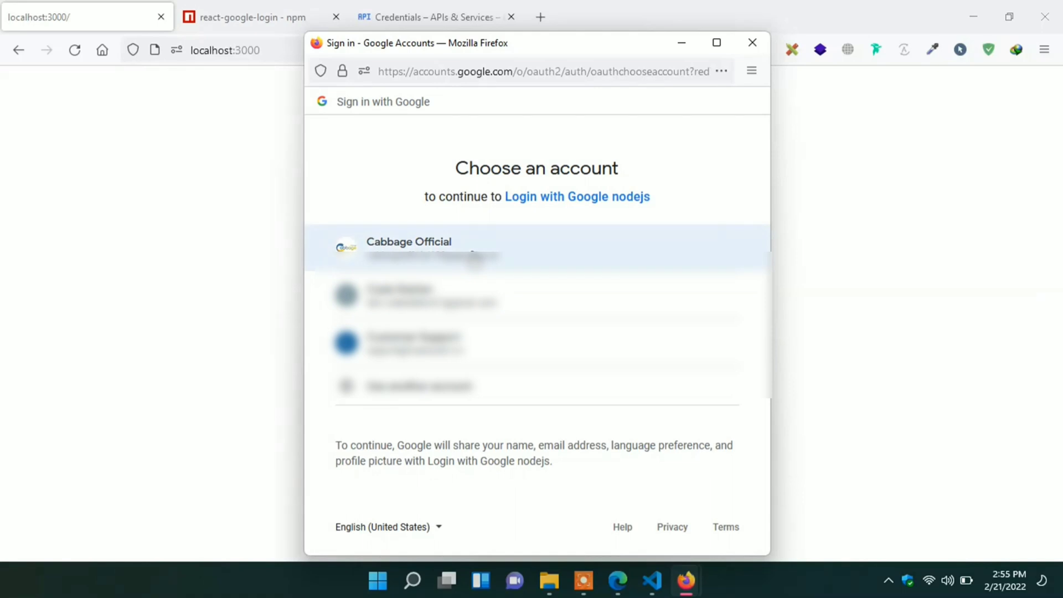
click(408, 241)
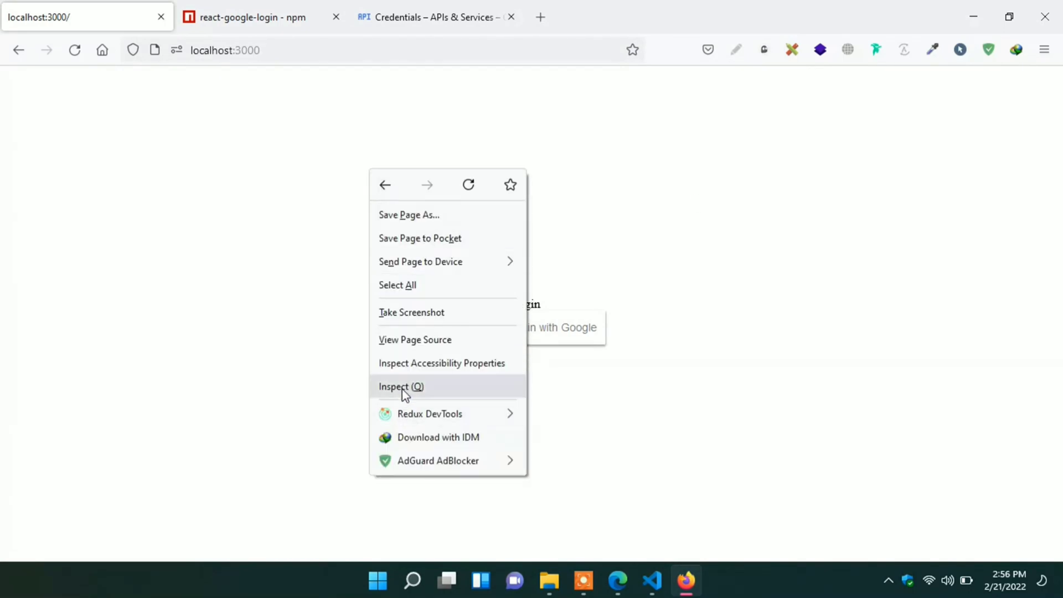
click(400, 386)
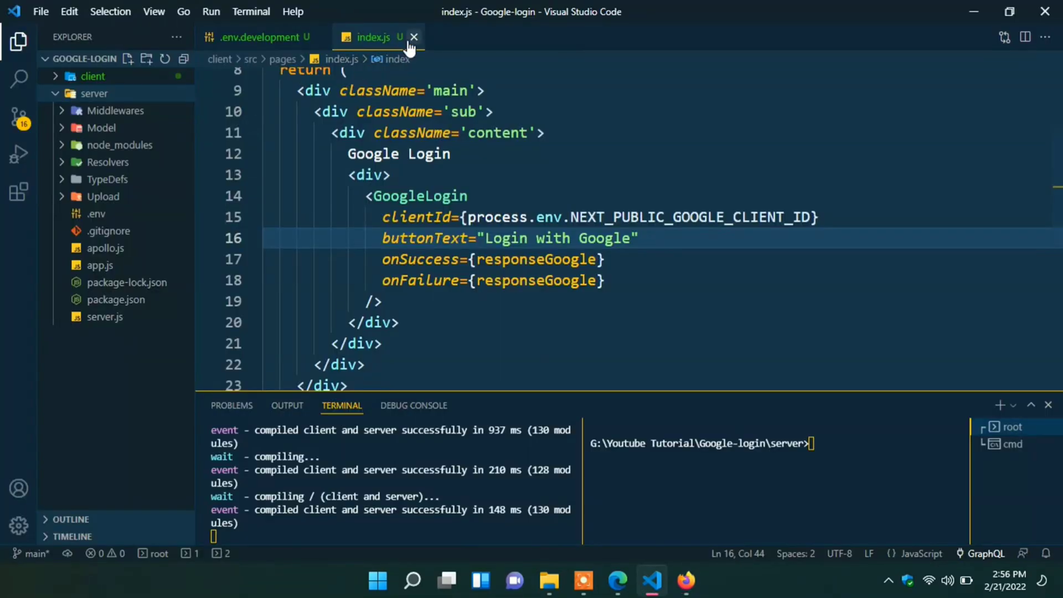
Step: Add extend type Mutation { googleAuth(input: authInput): successInfo } after the Query block in userType.js
click(413, 36)
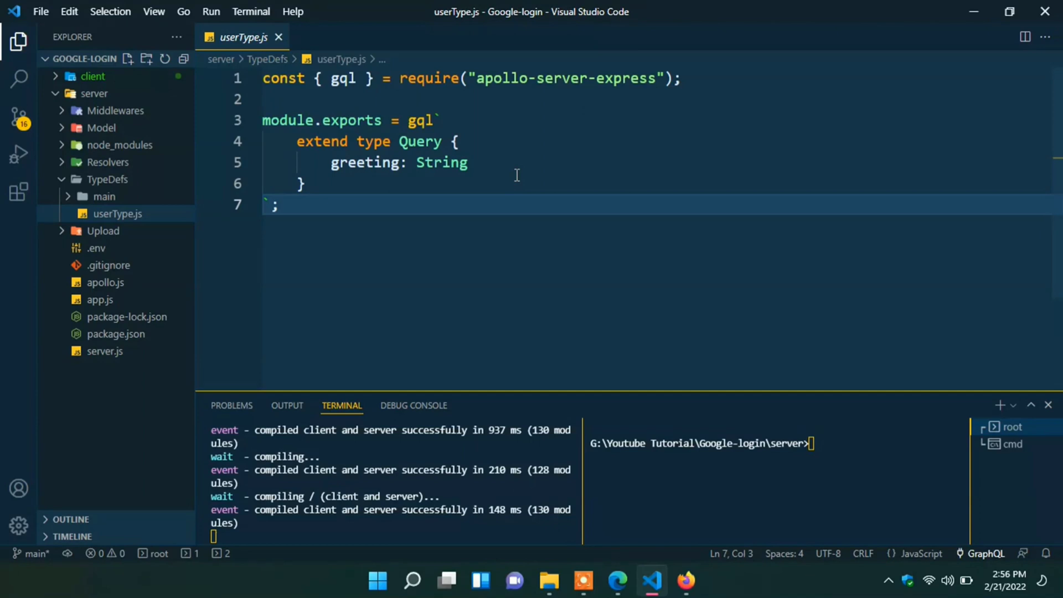
drag(297, 141, 306, 182)
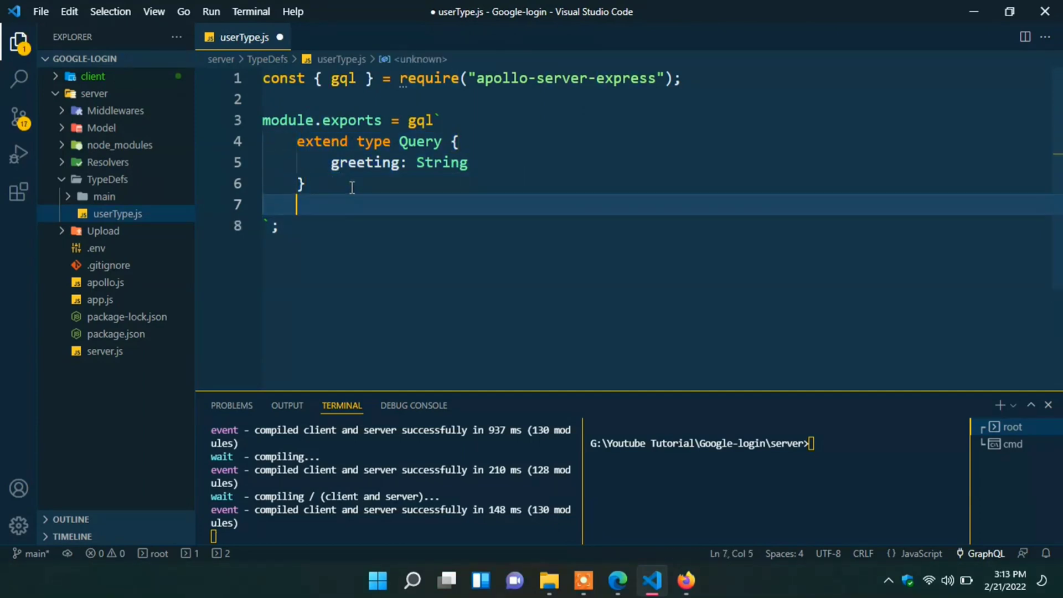
text(ext)
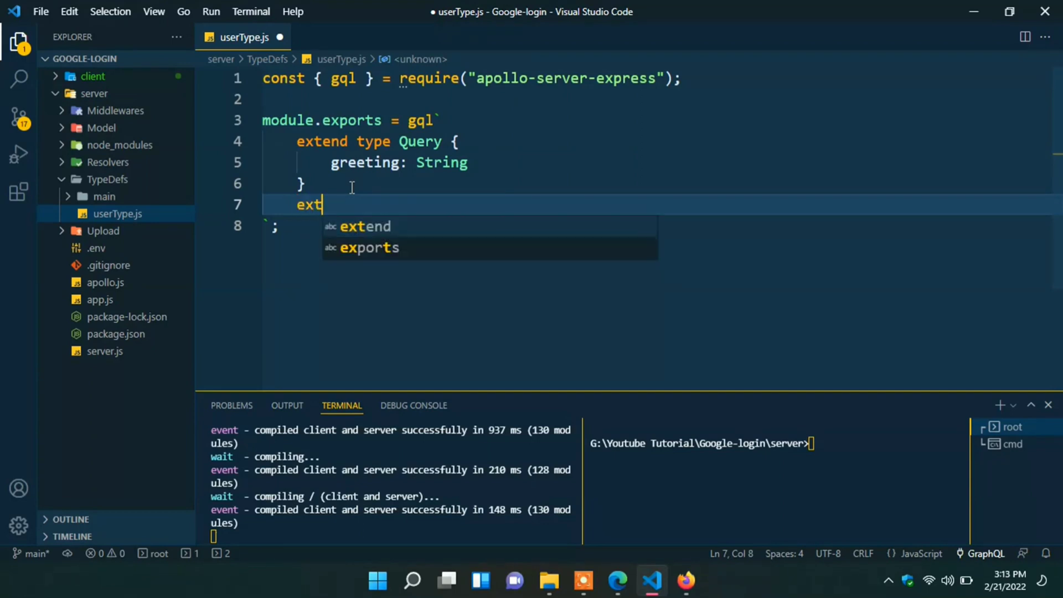
text(end type Mutation {)
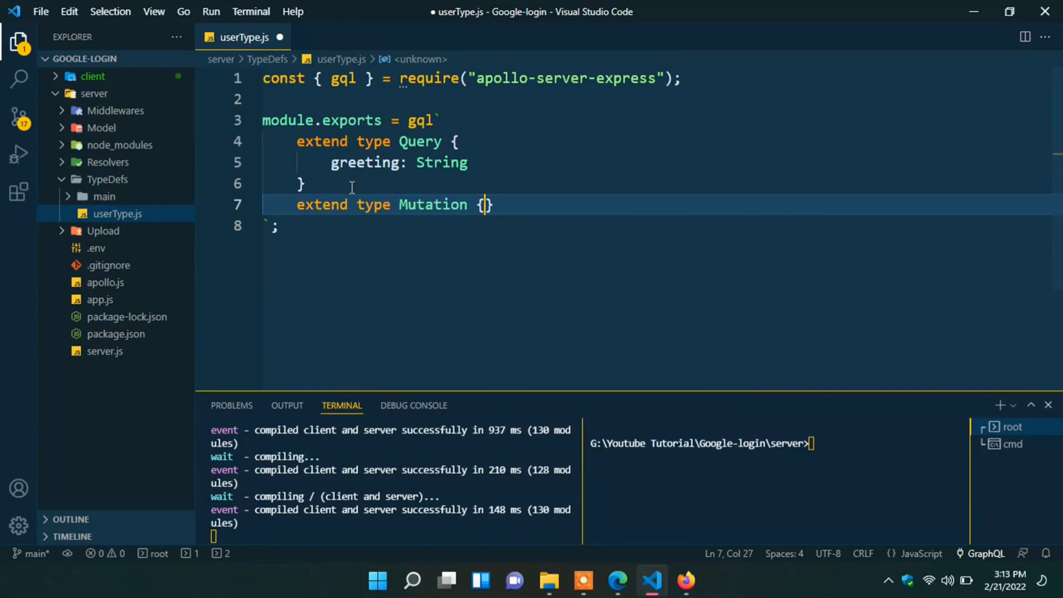
text(googl)
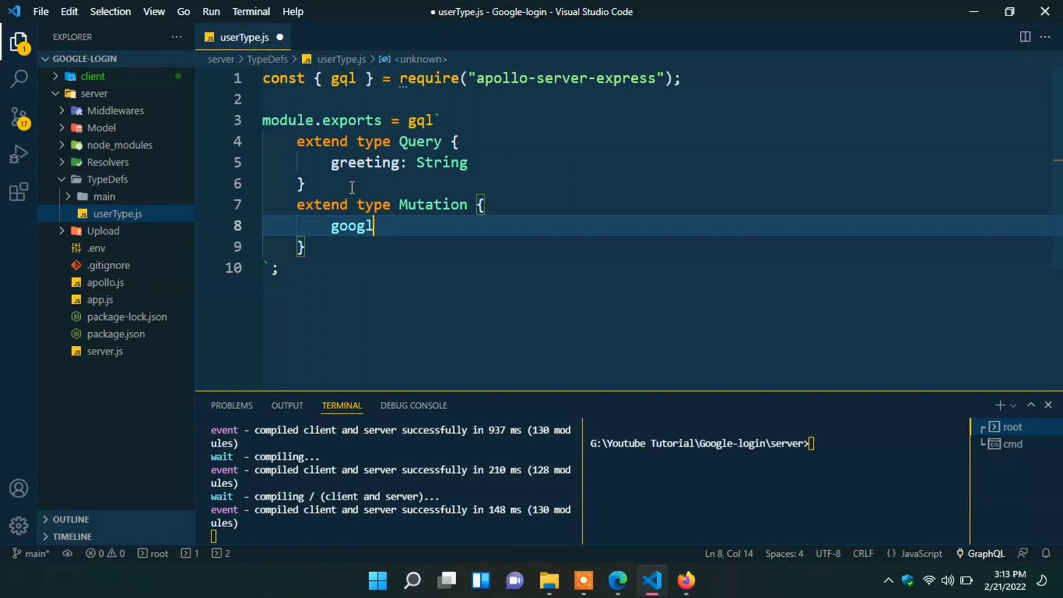
text(eAuth(input : authInput): succe)
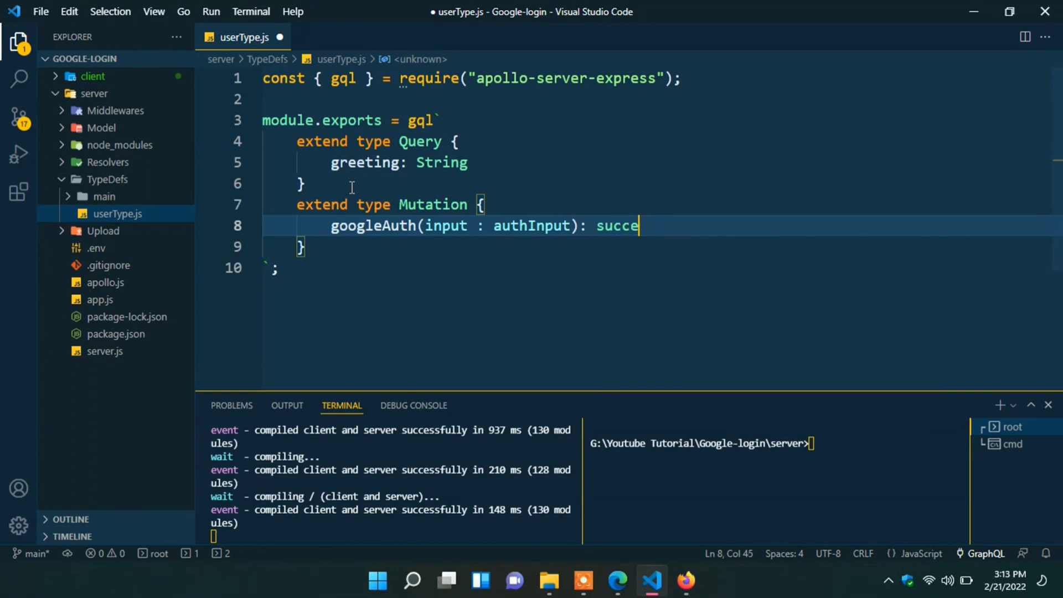
text(ssInfo)
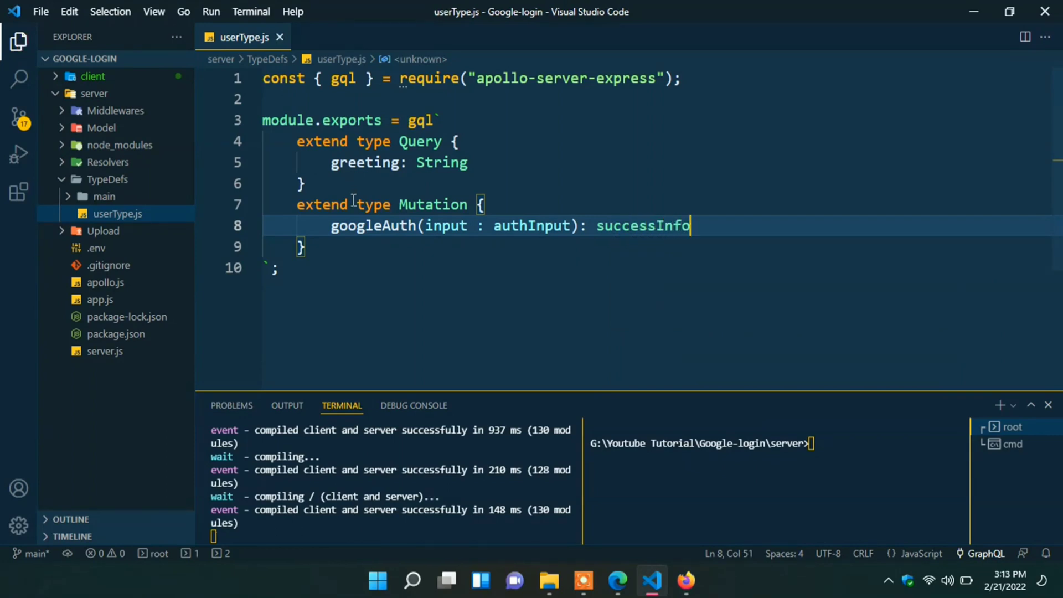
key(enter)
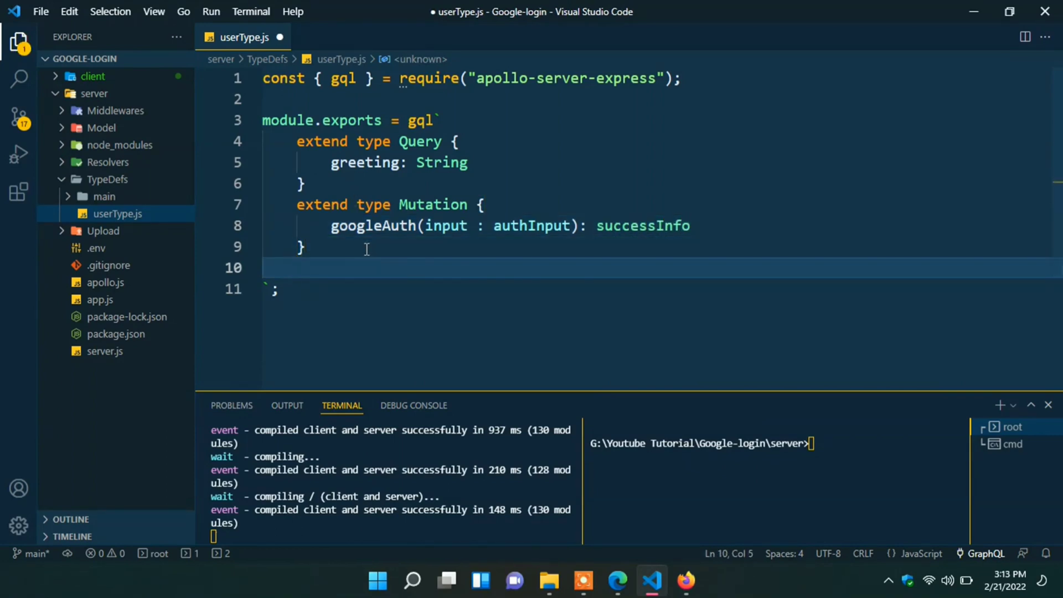
Step: Define input authInput { idToken: String } and type successInfo { message: String, success }
text(input authInput {)
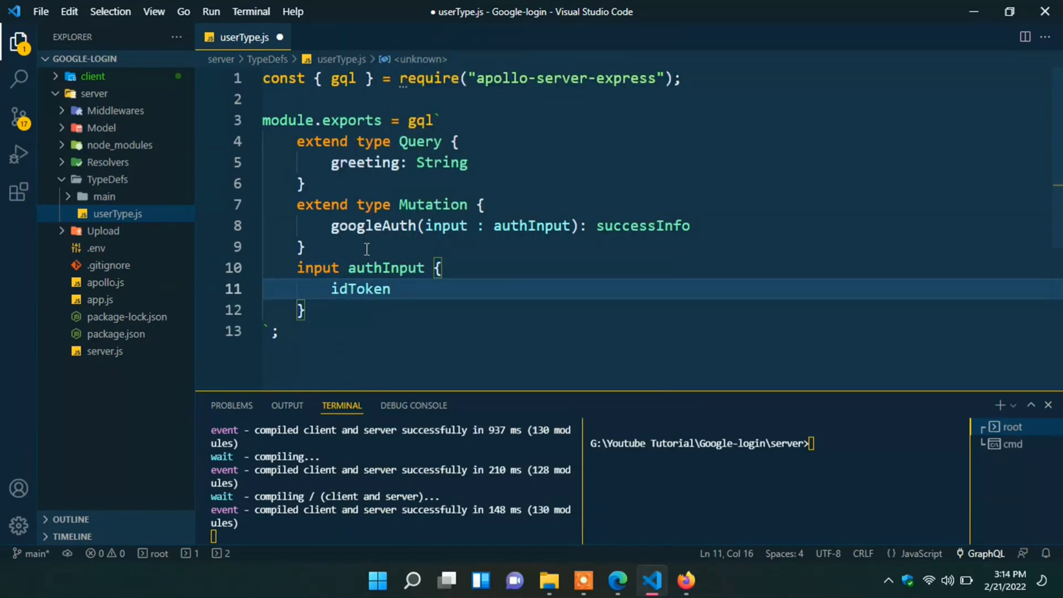
text(: String)
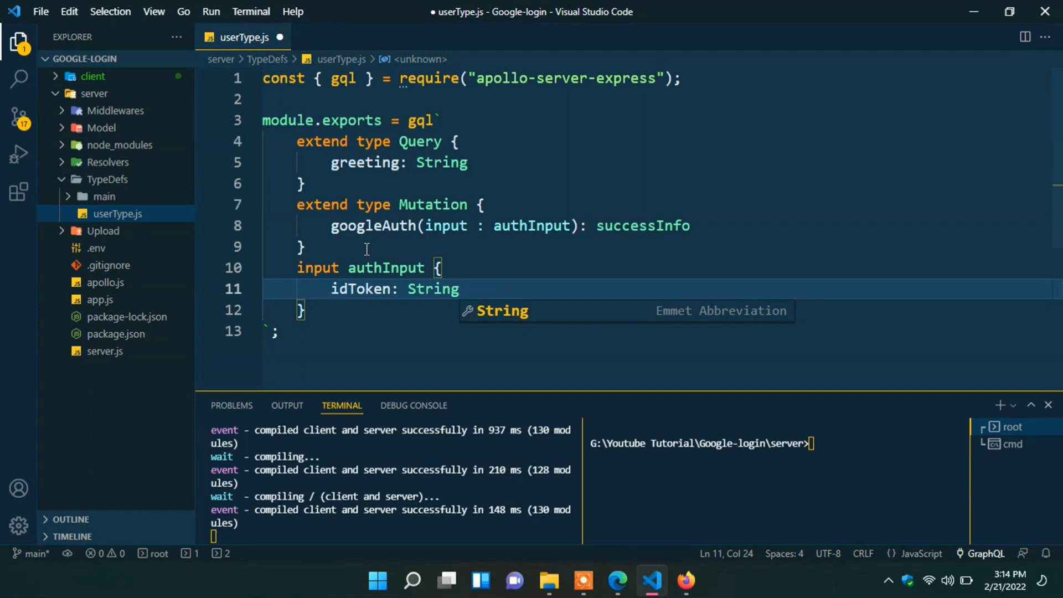
text(type successInfo {)
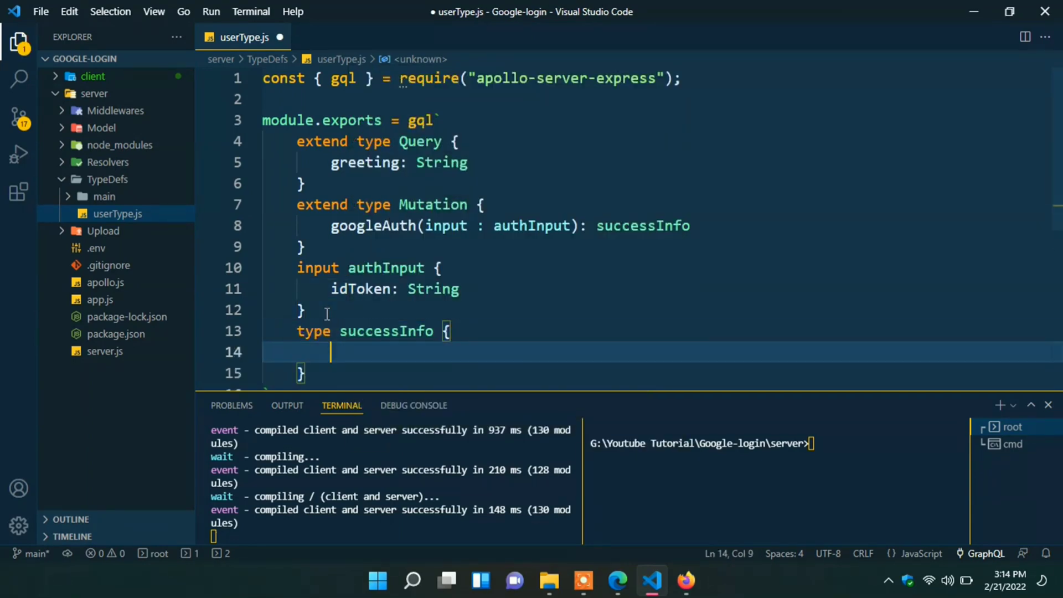
text(message: String)
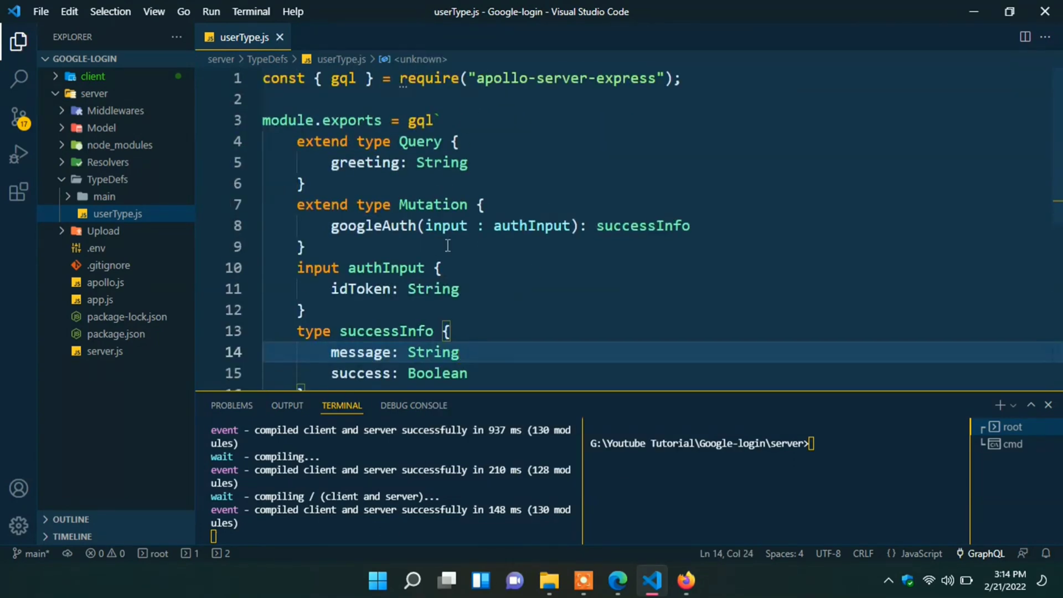
scroll(down, 3)
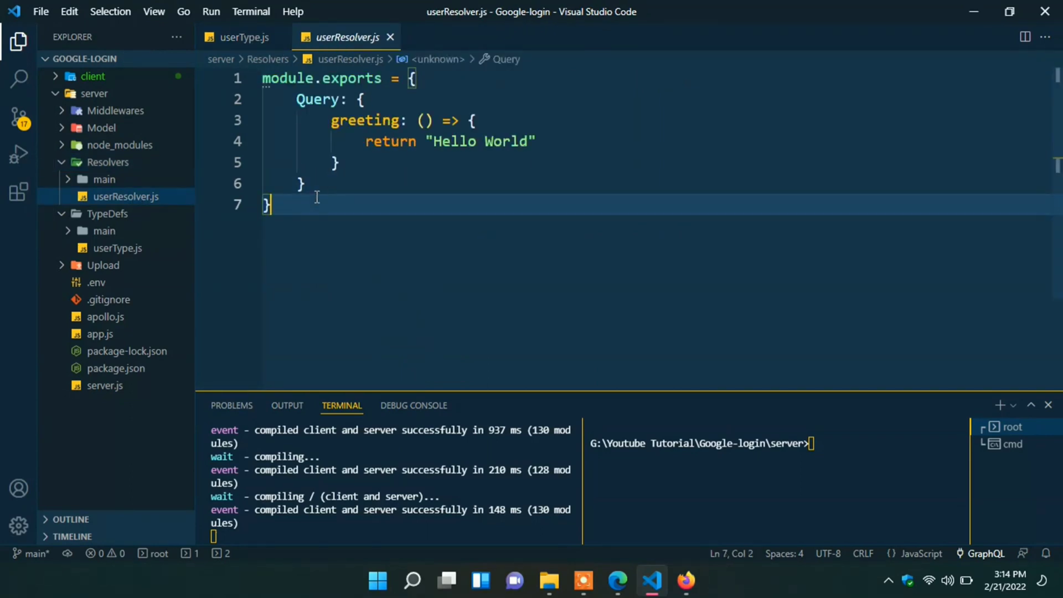
Step: Add Mutation: { googleAuth: async (_, { input }) => console.log(input) } and run npm start for the server
click(306, 184)
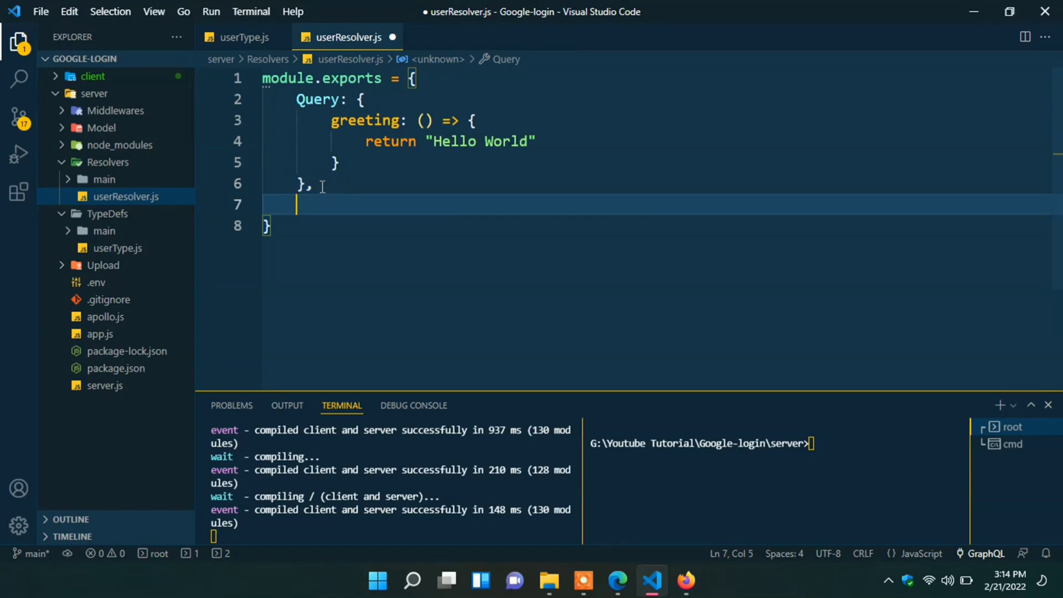
text(Mutation: {)
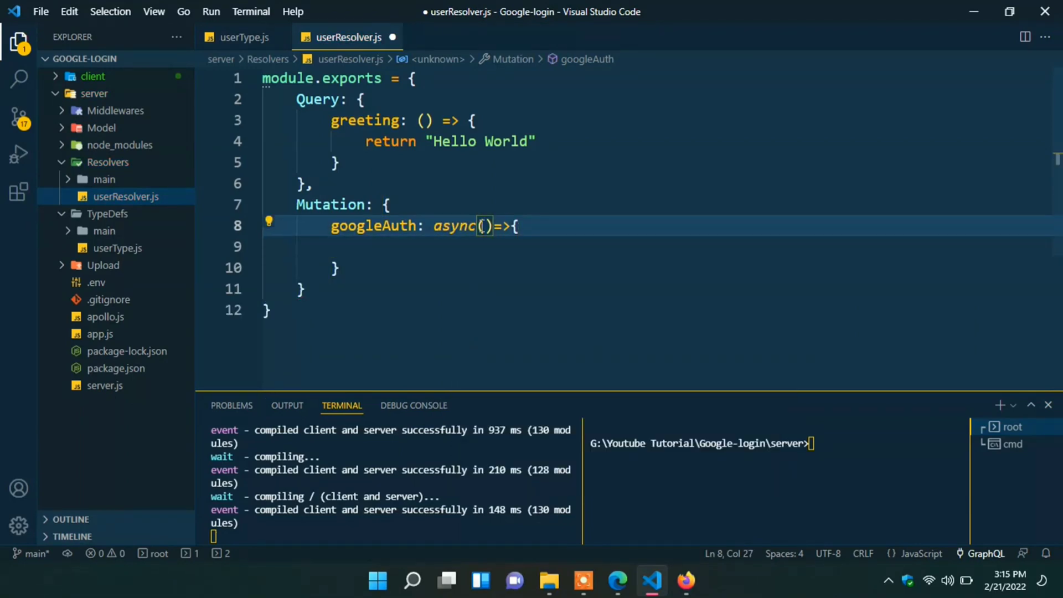
text(_, {})
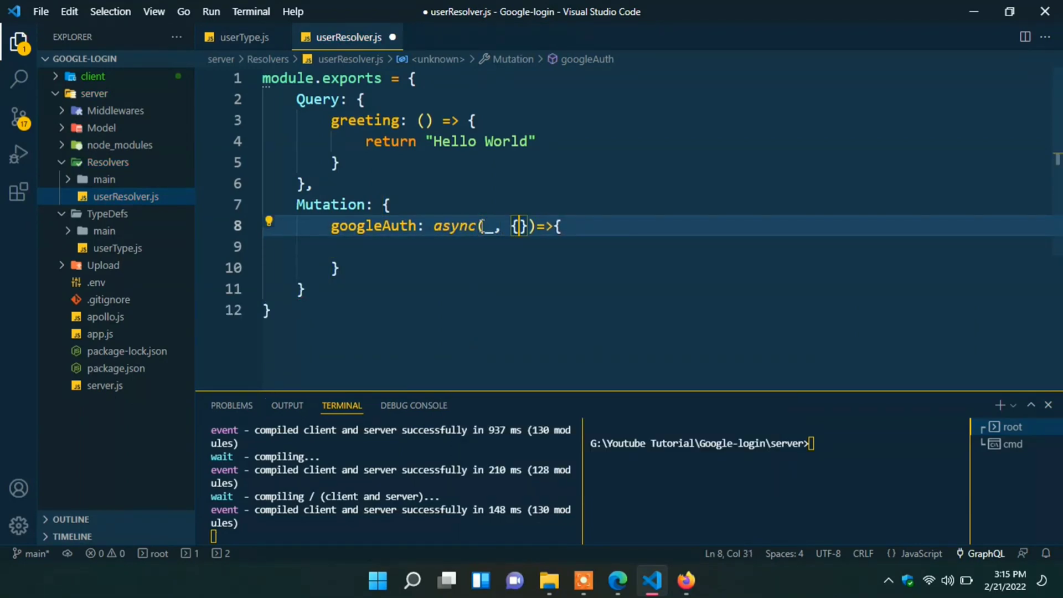
text(input)
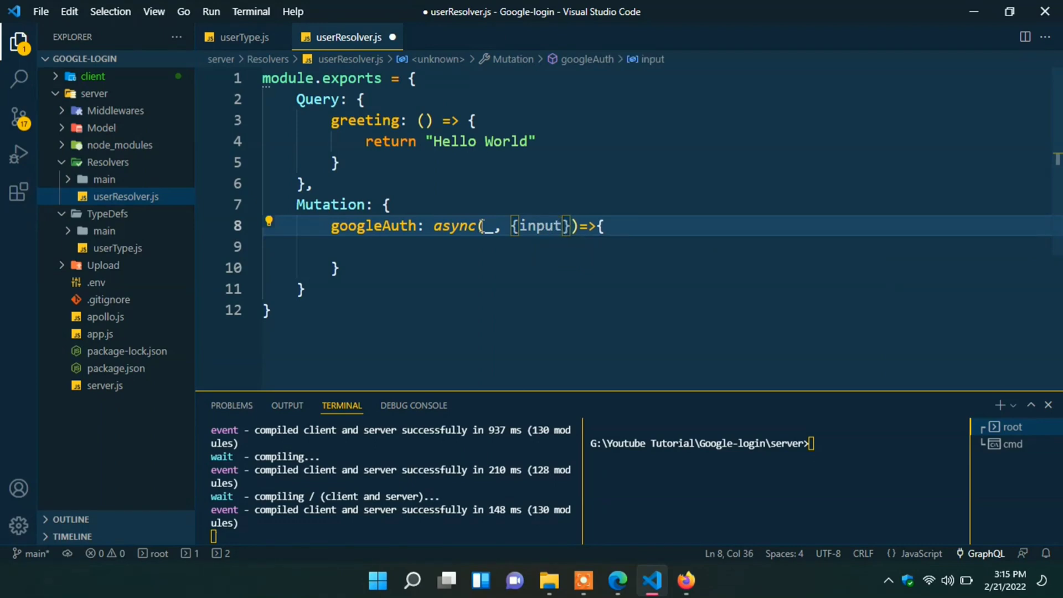
text(console.log(input);)
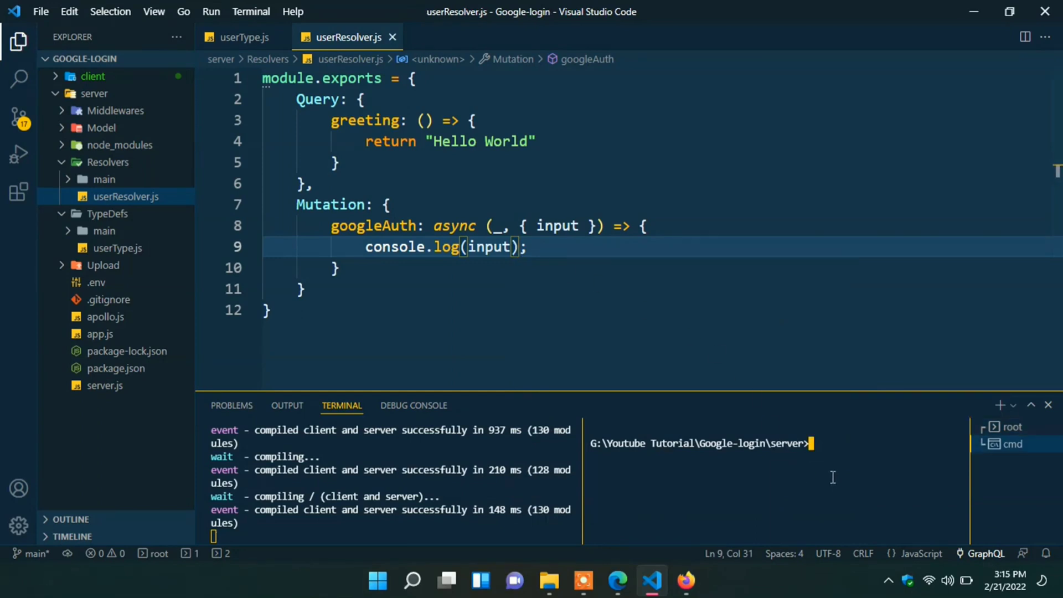
text(npm start)
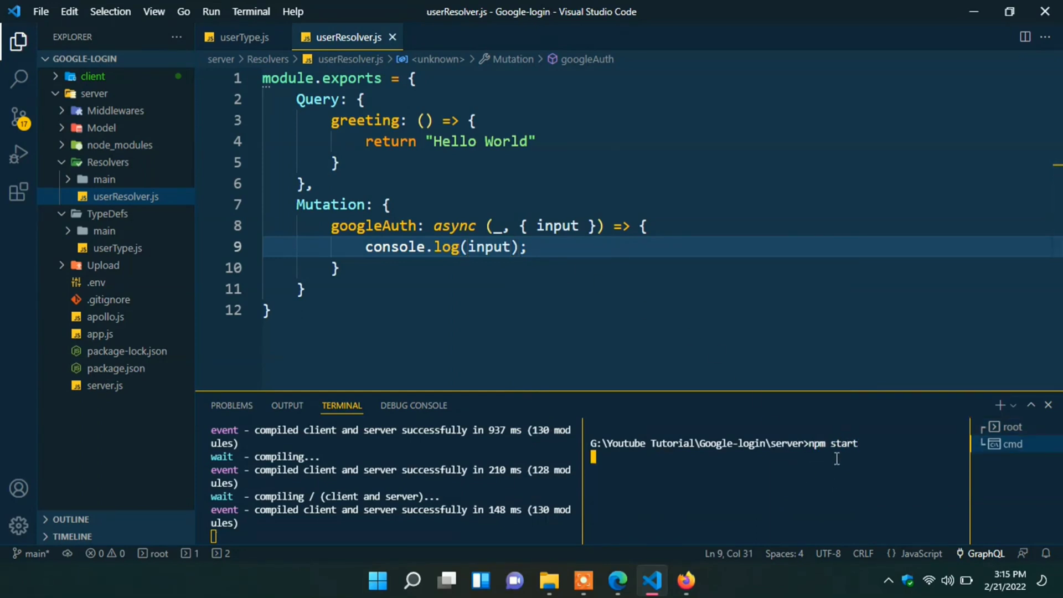
click(687, 581)
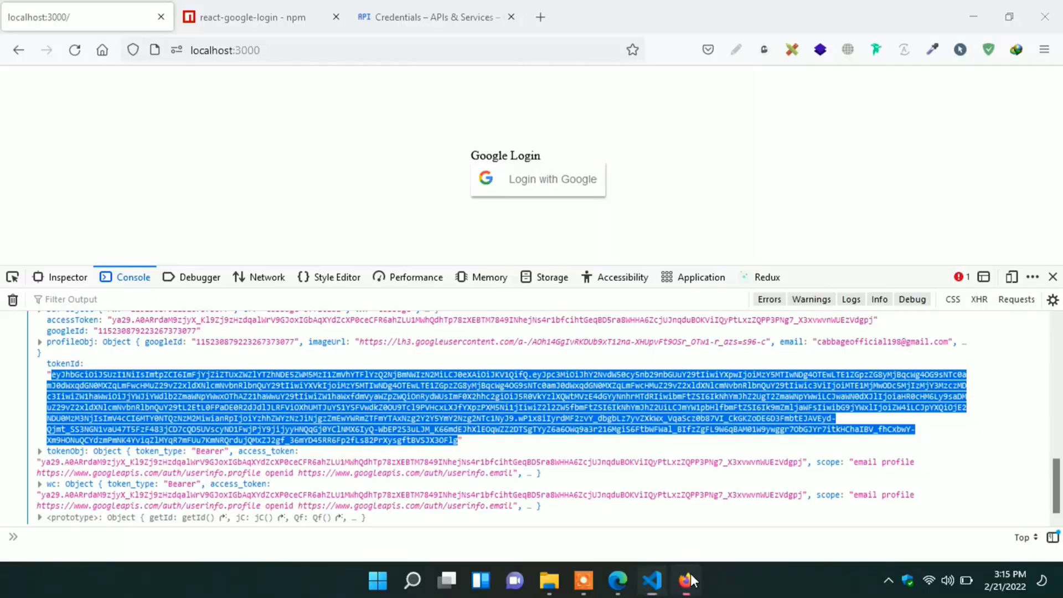
Step: Request localhost:3001/graphql in a new tab, then add type Mutation { _: String } to TypeDefs/main/index.js
click(715, 17)
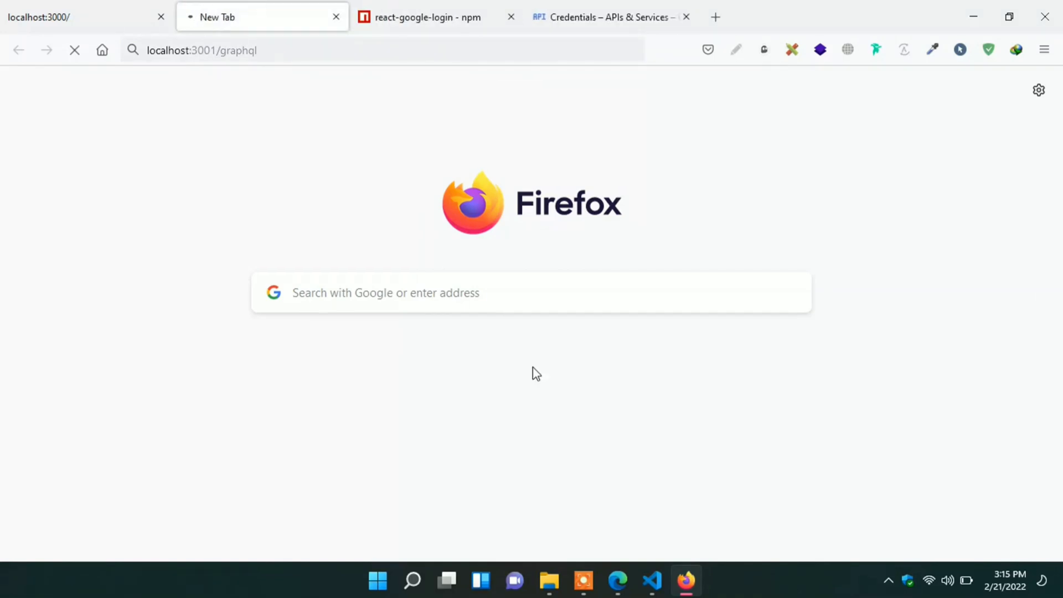
click(651, 582)
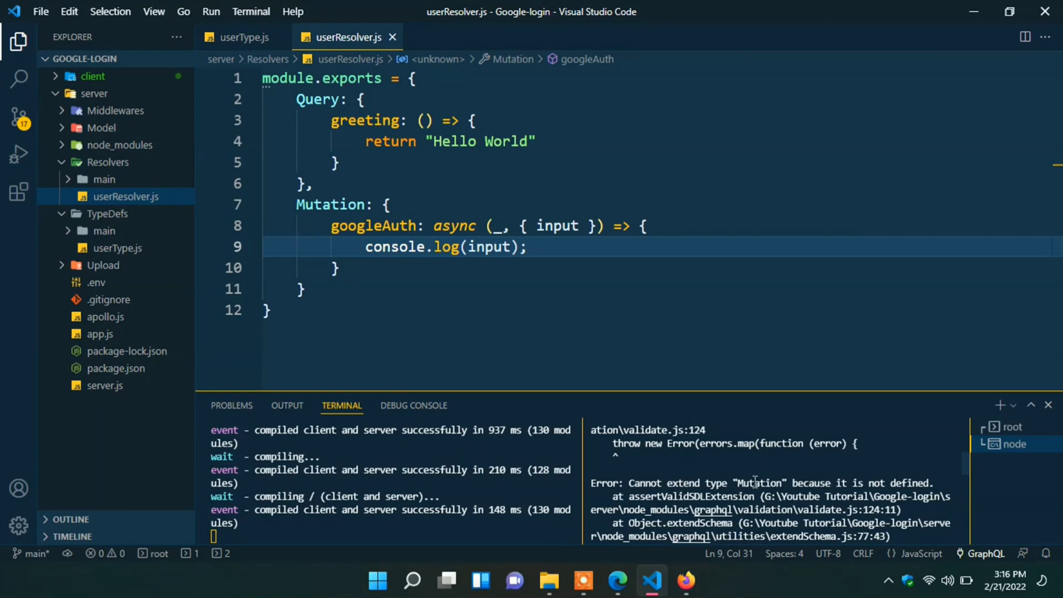
click(104, 230)
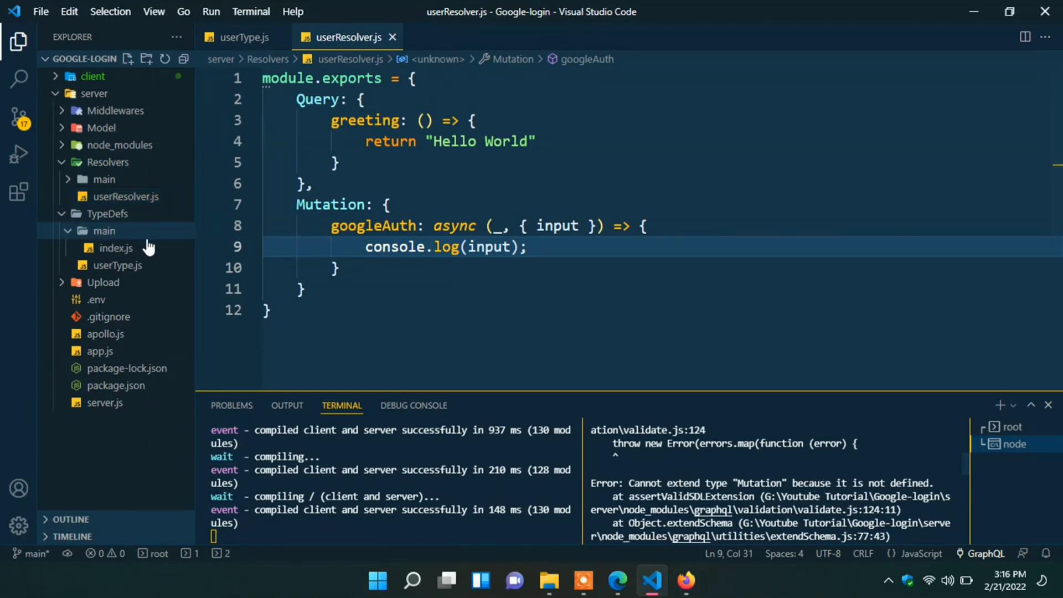
click(117, 247)
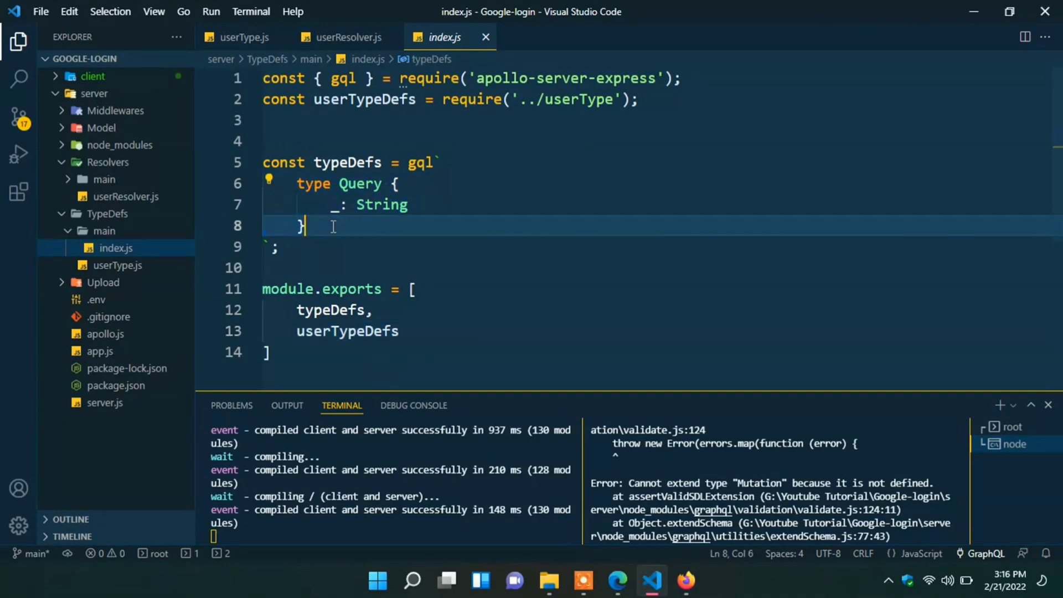
text(type Mutation {)
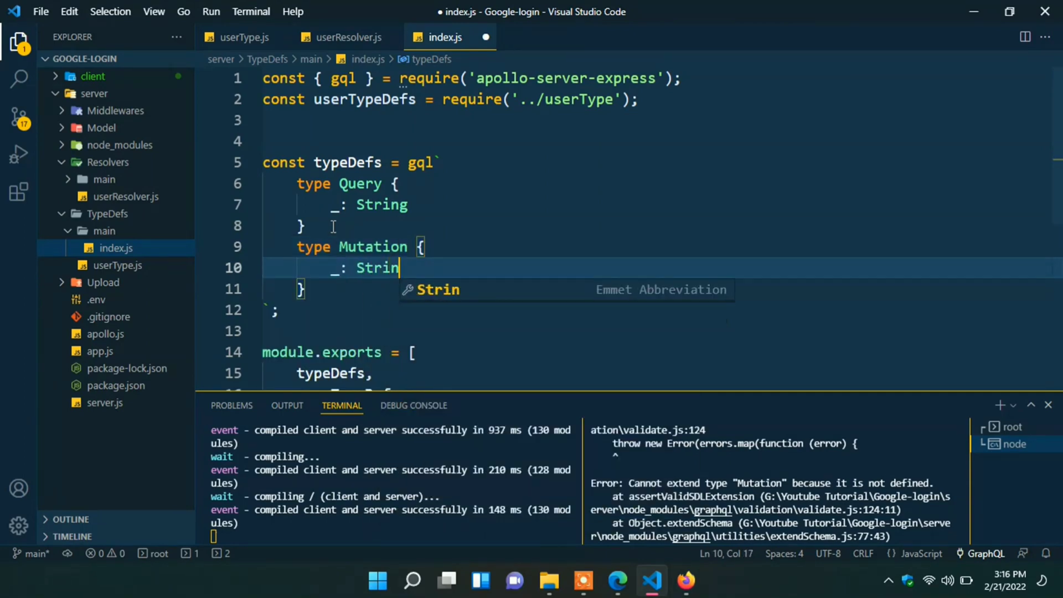
text(g)
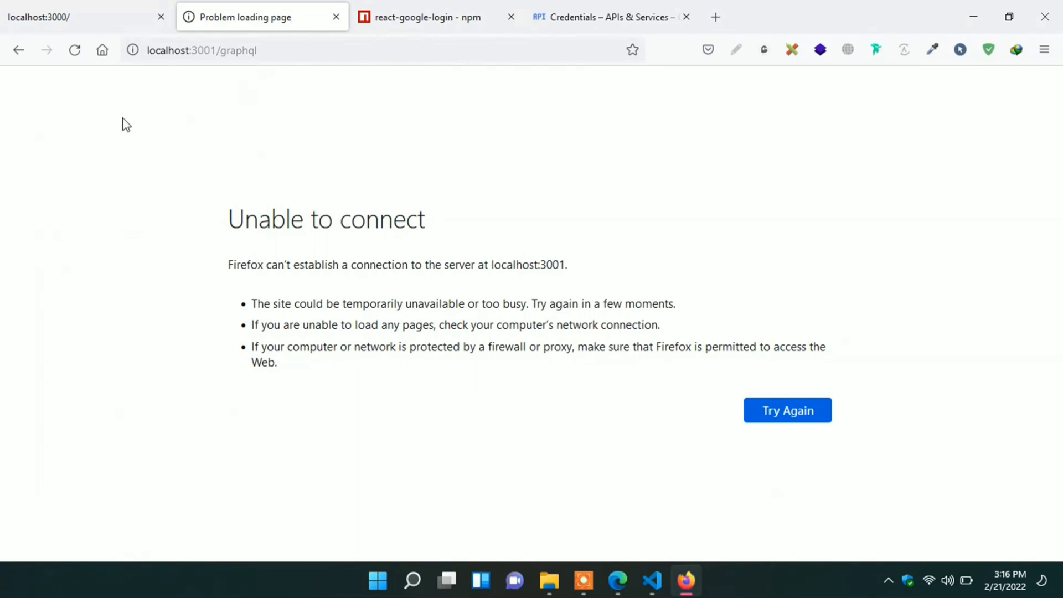
Step: Run mutation googleAuth(input: { idToken: "token" }) { message success } in the Sandbox and check the server log
click(786, 410)
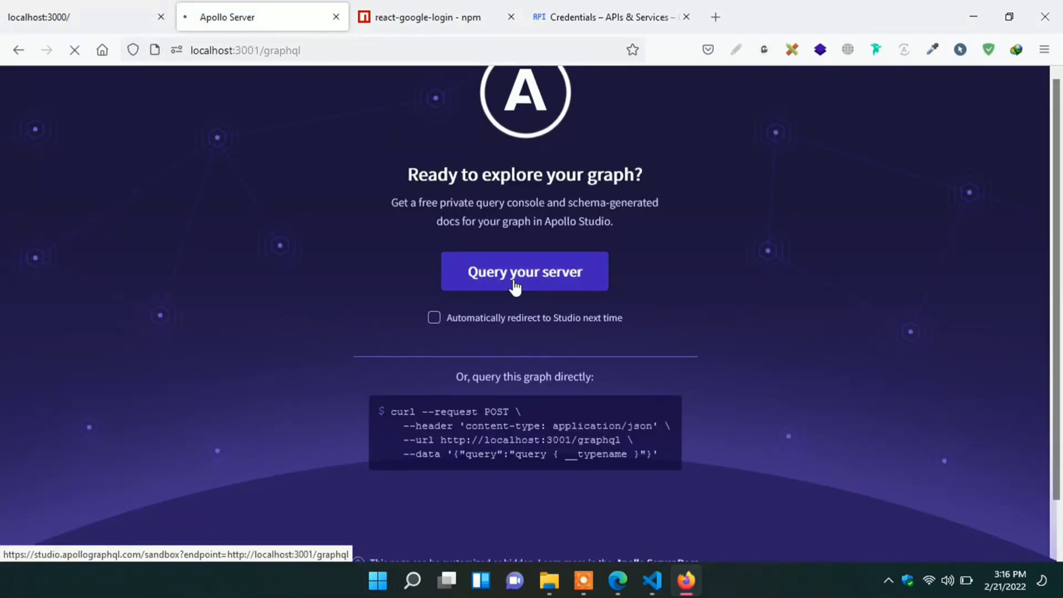
click(524, 271)
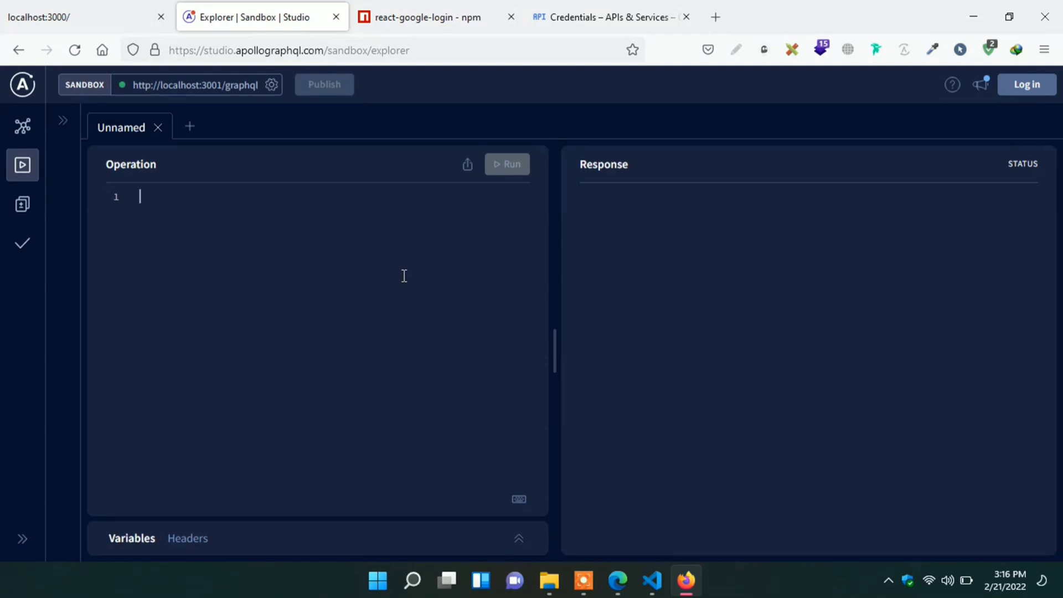
text(mutation)
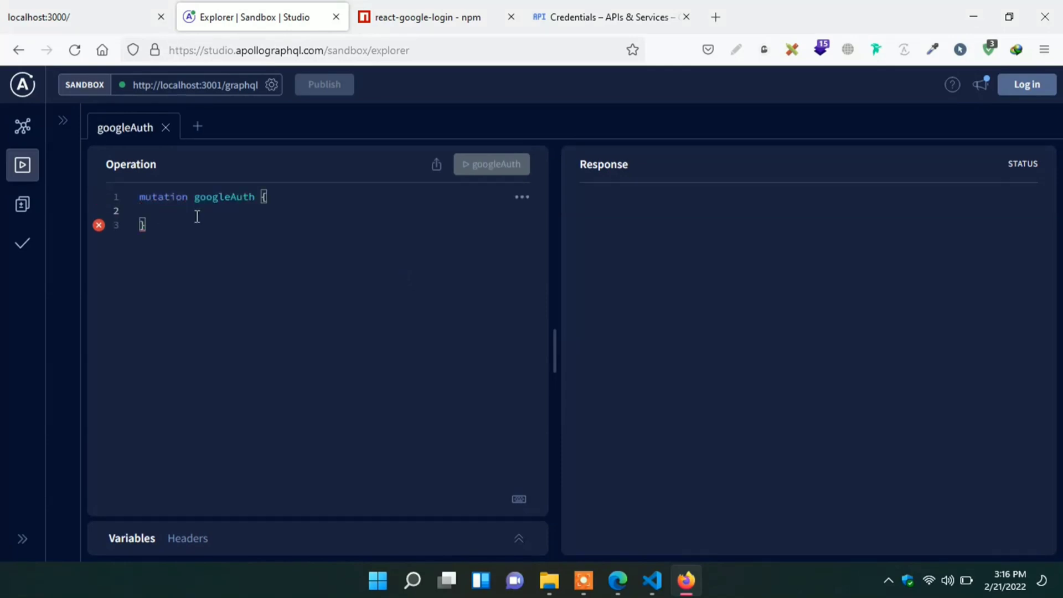
text(googleAuth {)
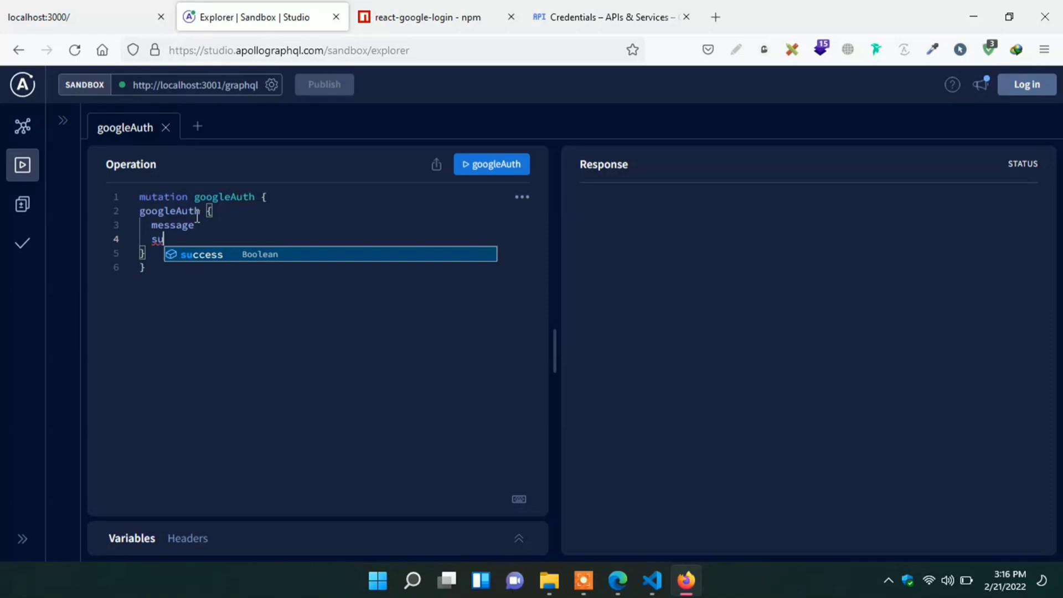
key(Tab)
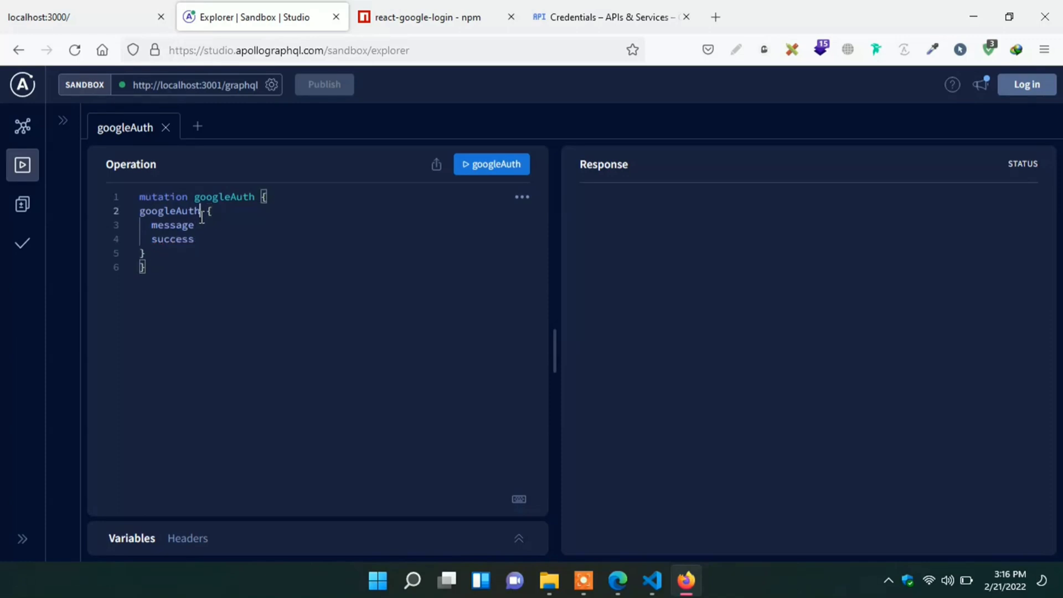
text((input:)
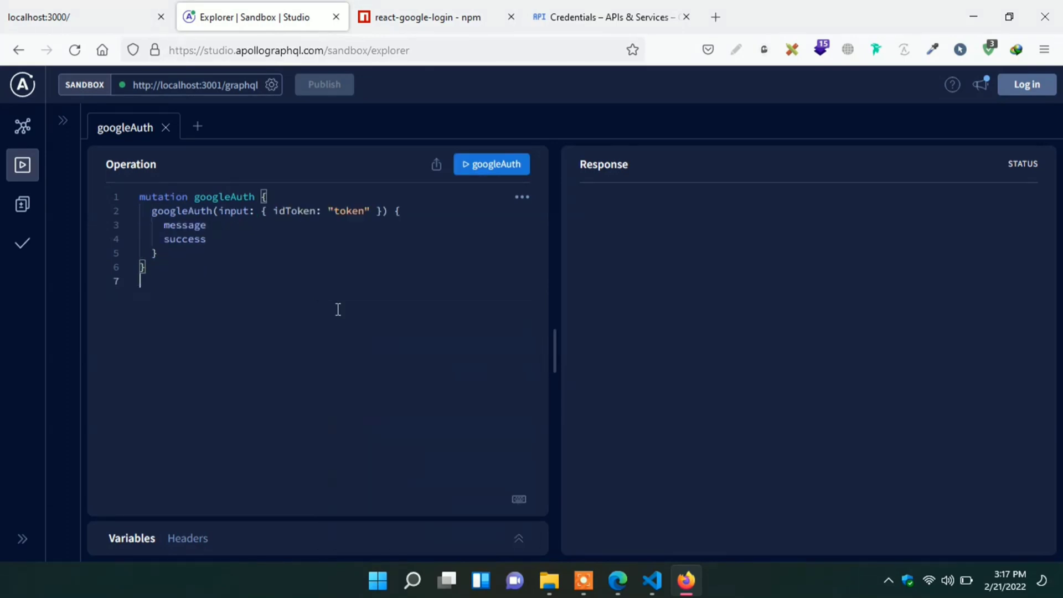
click(492, 163)
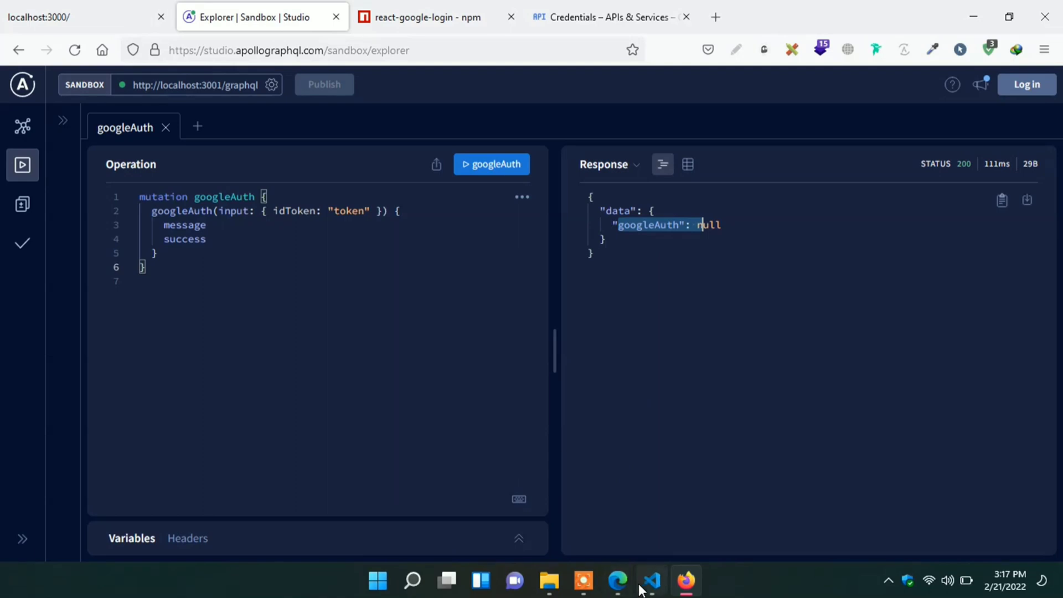
click(649, 581)
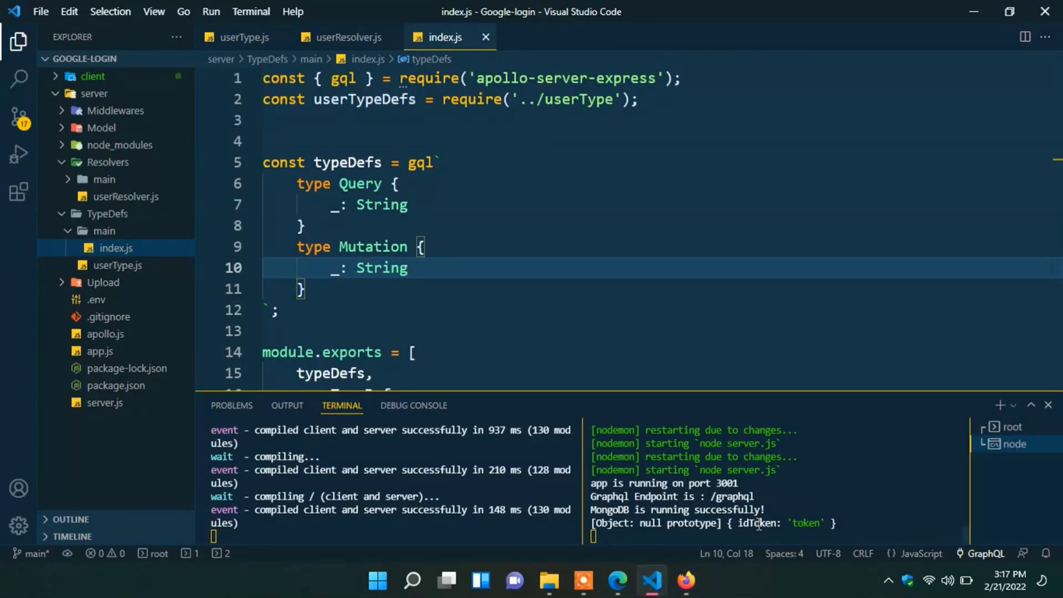
Step: Search Google for 'google auth library' and open the google-auth-library npm result
scroll(down, 3)
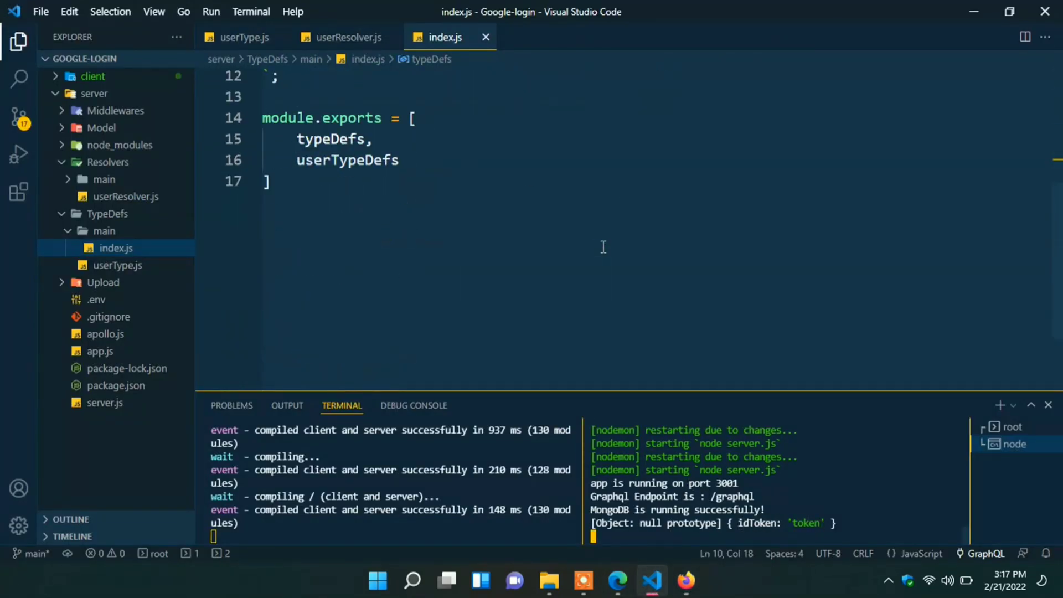
click(344, 36)
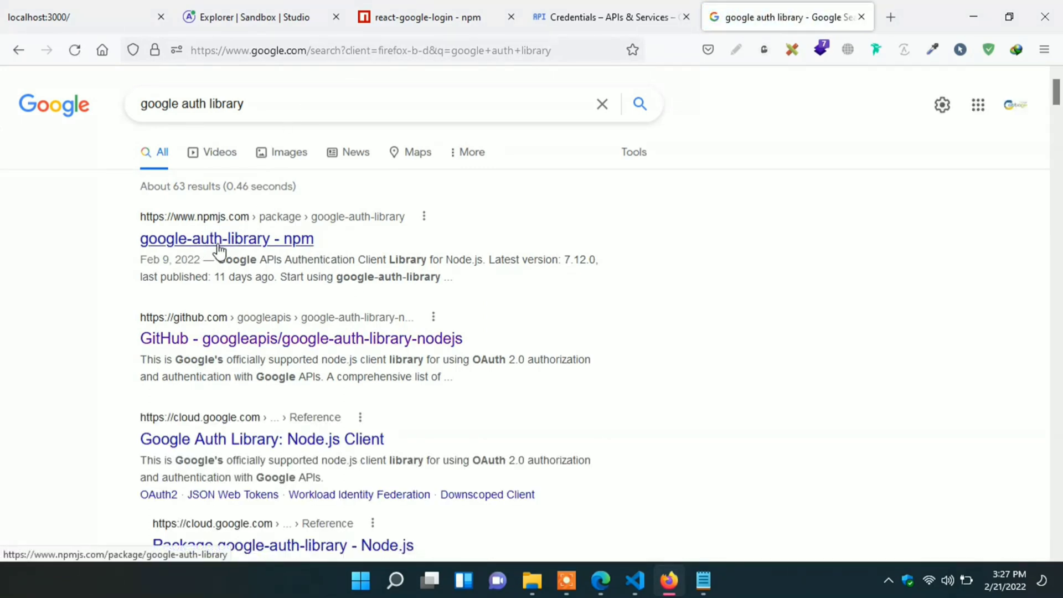
click(226, 238)
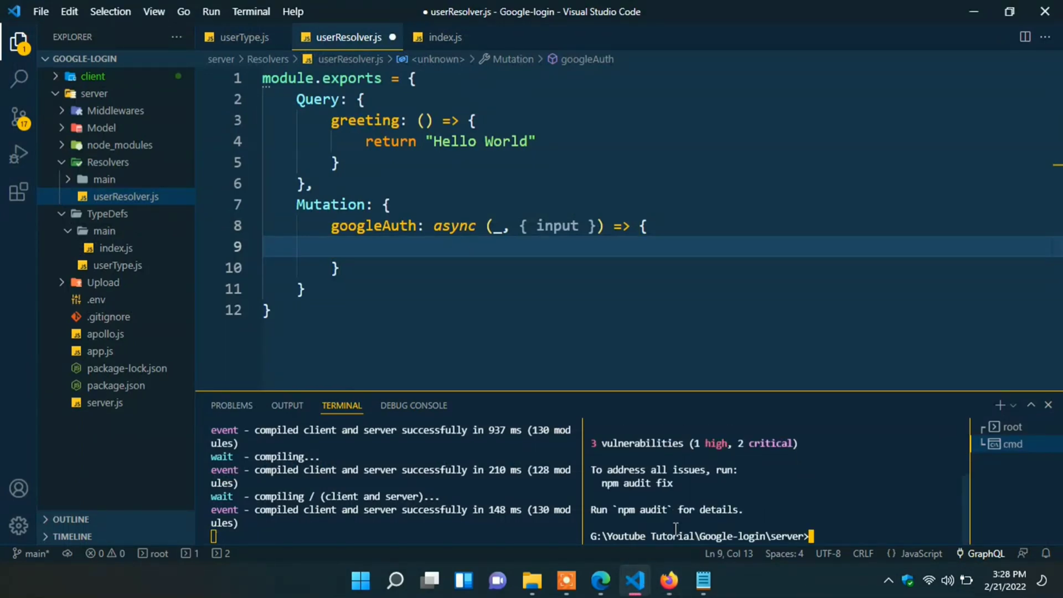
Step: Require OAuth2Client from "google-auth-library" and create const client = new OAuth2Client in userResolver.js
text(npm start)
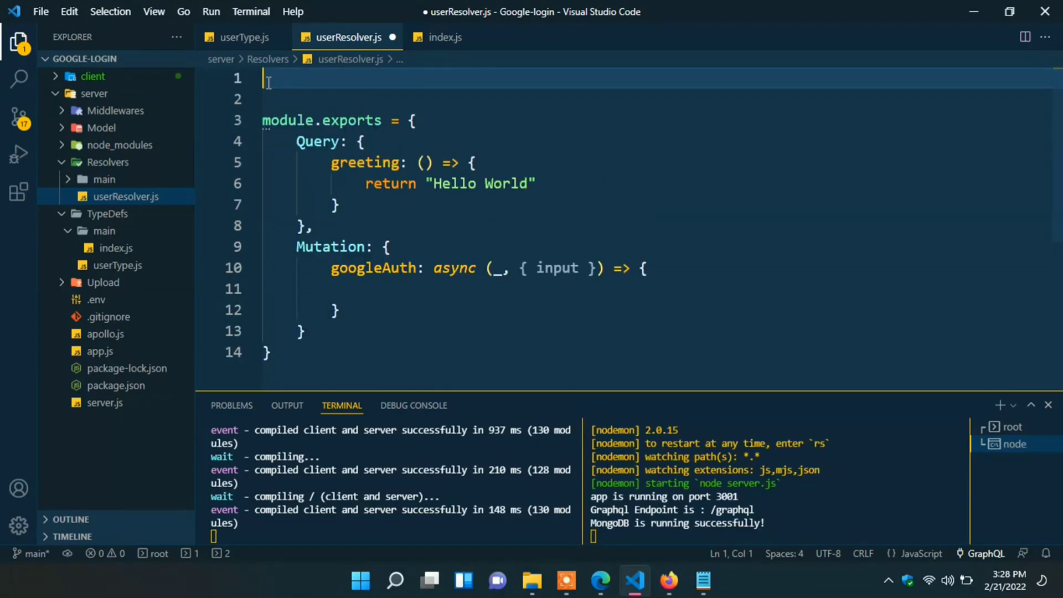
text(const {} = require)
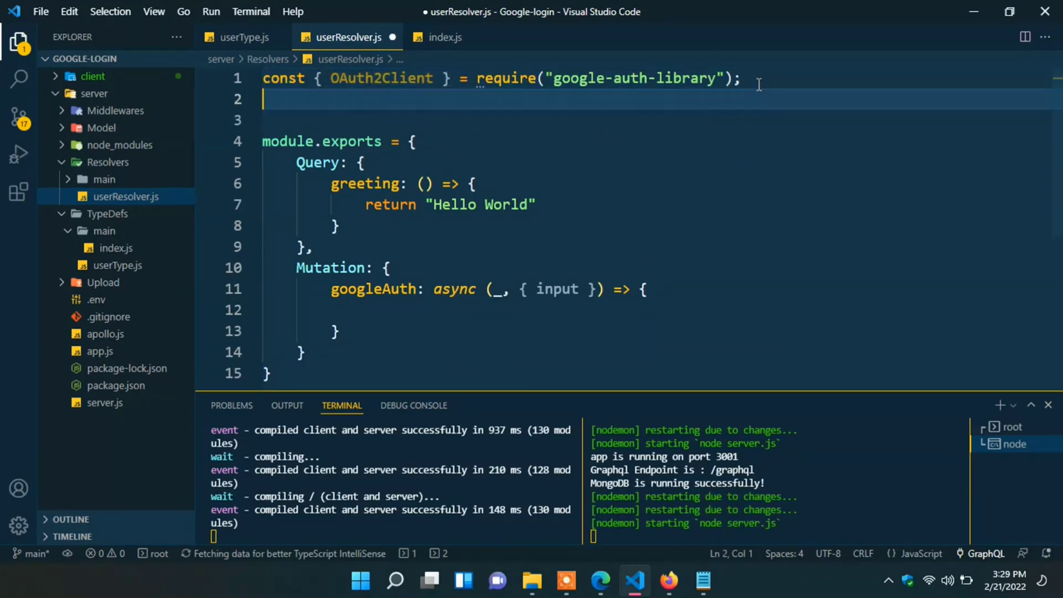
text(const client = new)
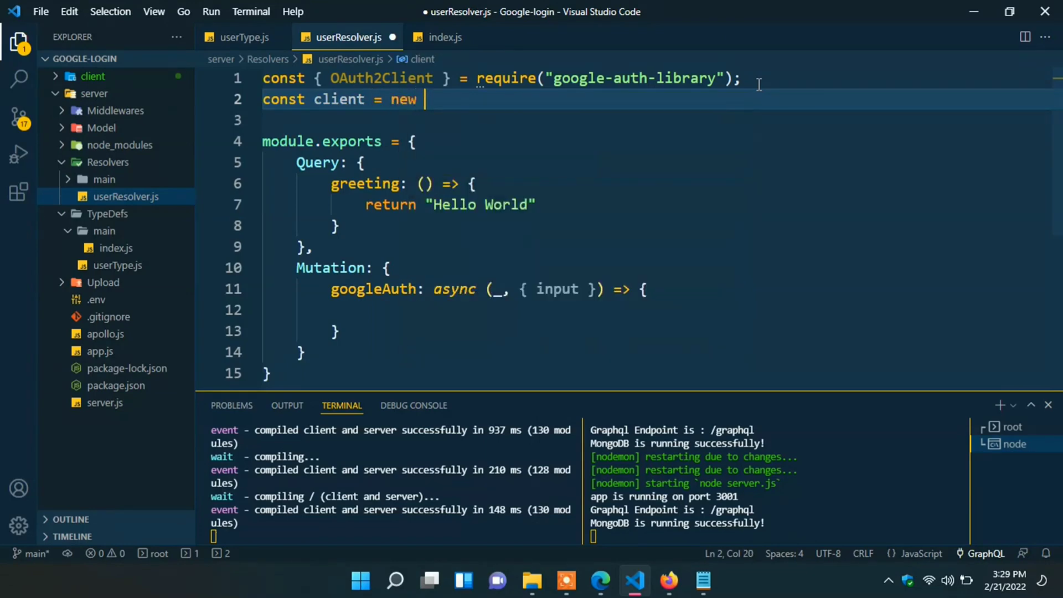
text(OAuth2Client("G")
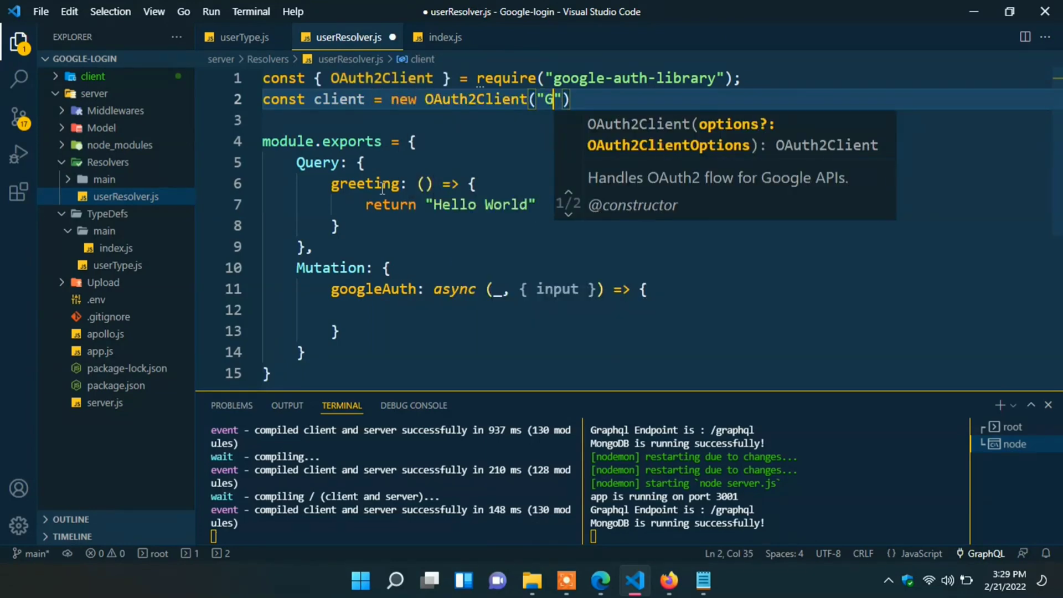
text(oogle Id)
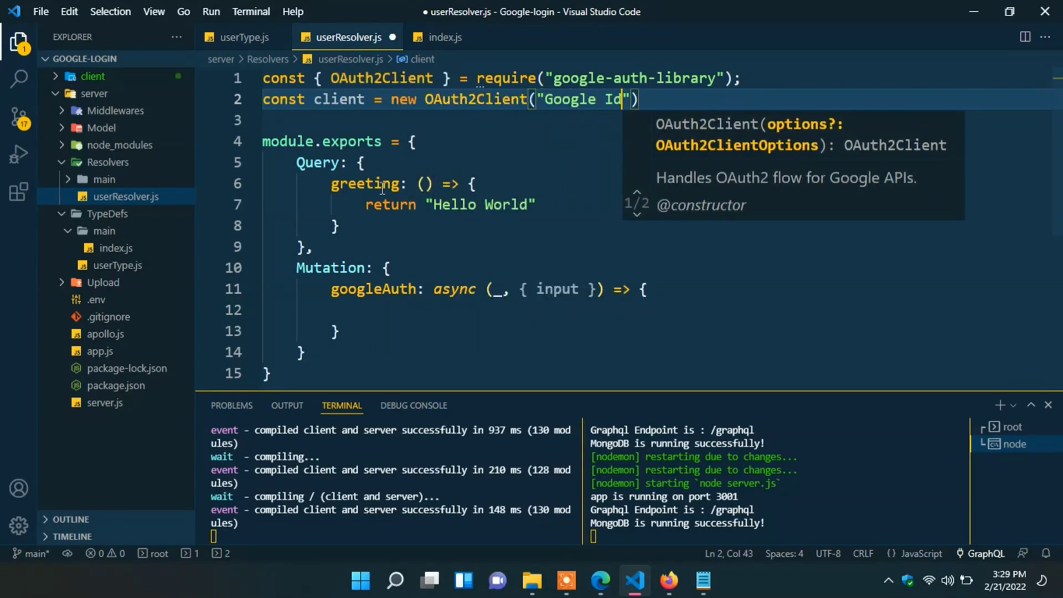
key(ctrl+s)
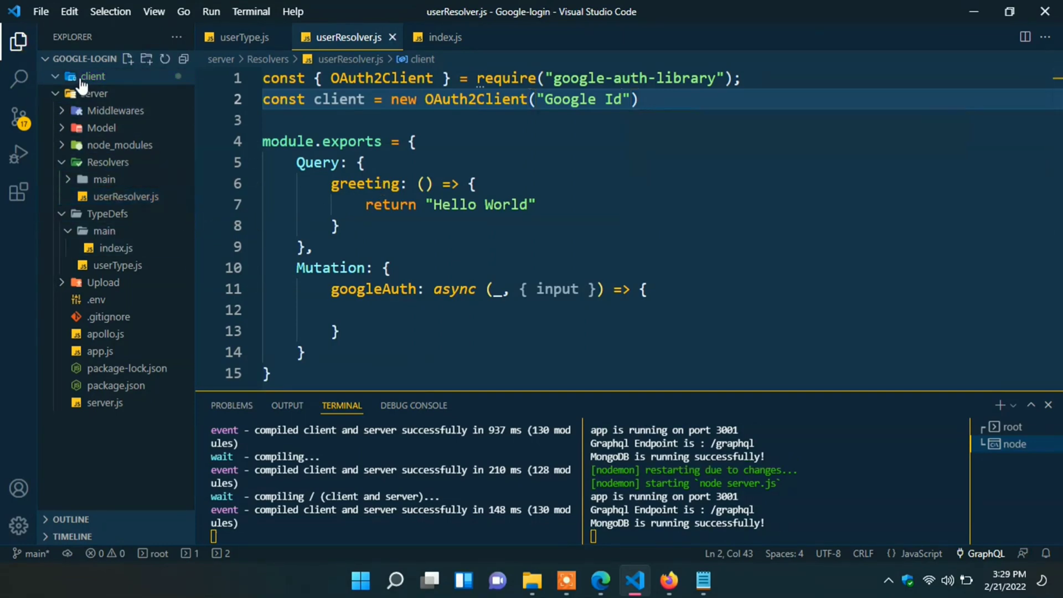
Step: Add the Google client ID to the server .env and pass process.env.GOOGLE_CLIENT_ID to OAuth2Client
click(92, 76)
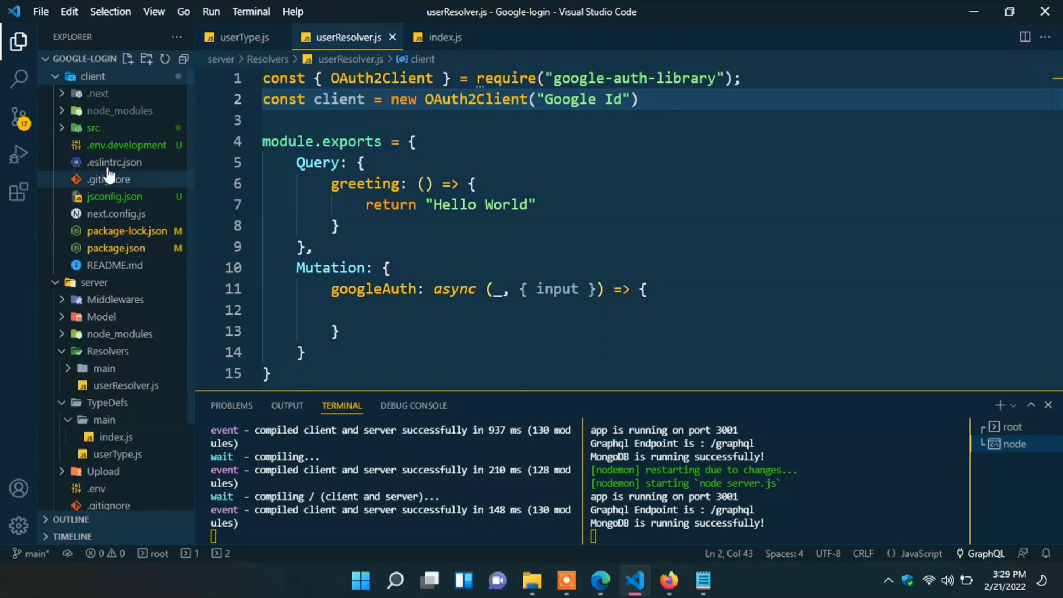
click(127, 144)
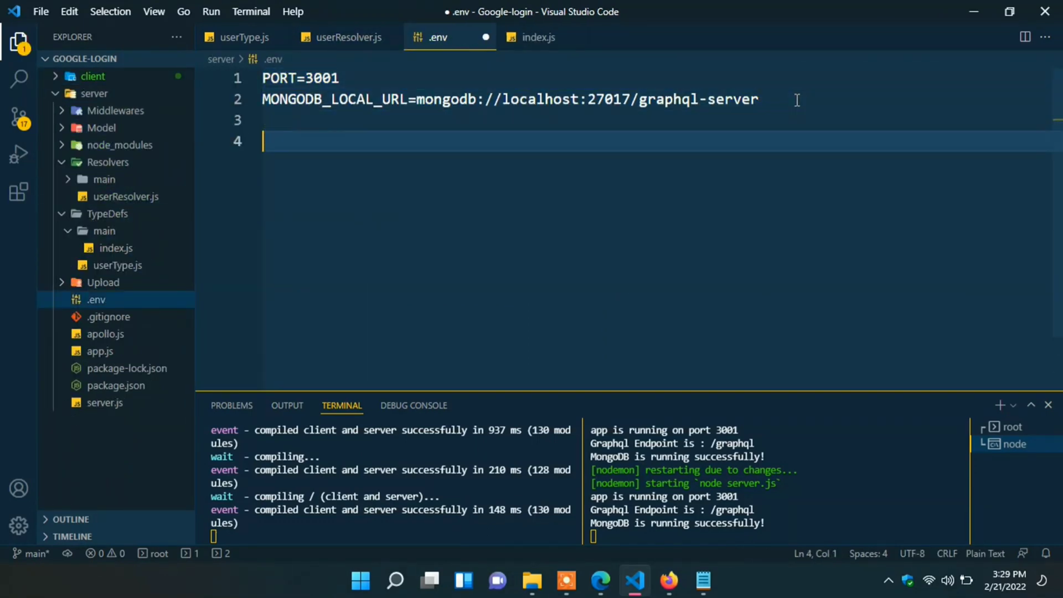
text(NEXT_PUBLIC_GOOGLE_CLIENT_ID=369120488910-15djsdo220jqh88ol574jbtuljtct1vj.apps.googleusercontent.com)
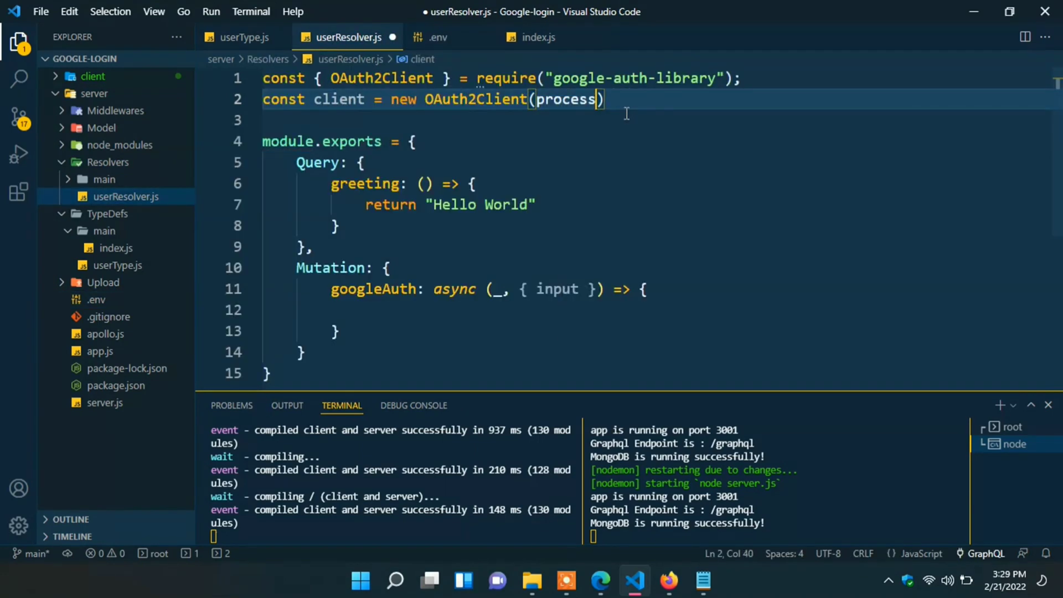
text(.env.GOOGLE_CLIENT_ID)
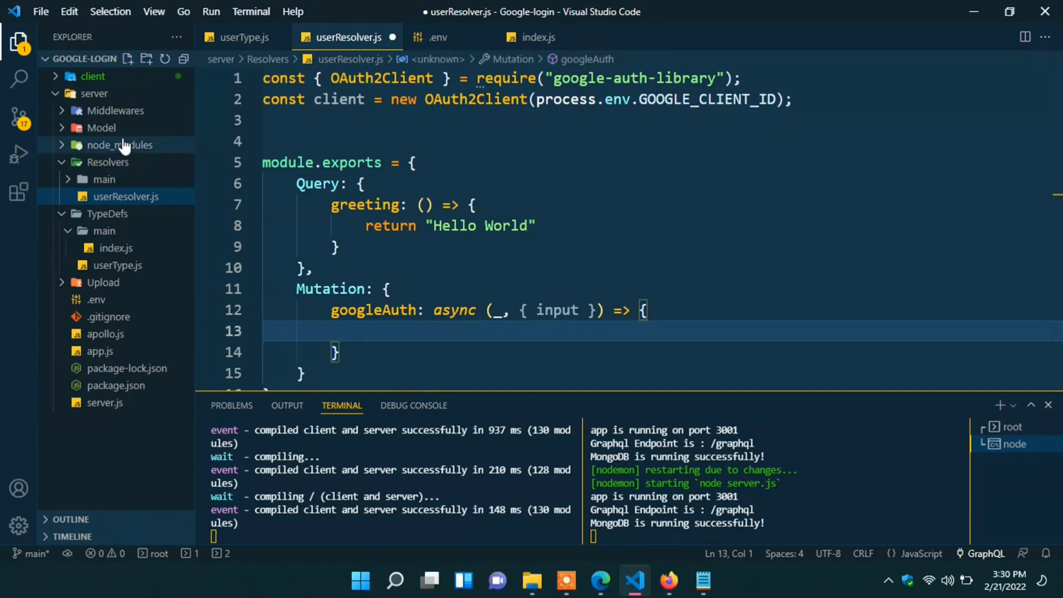
Step: Create Model/userModel.js exporting model('User') with name, email, avatar, provider, providerId String fields and timestamps: true
right_click(101, 128)
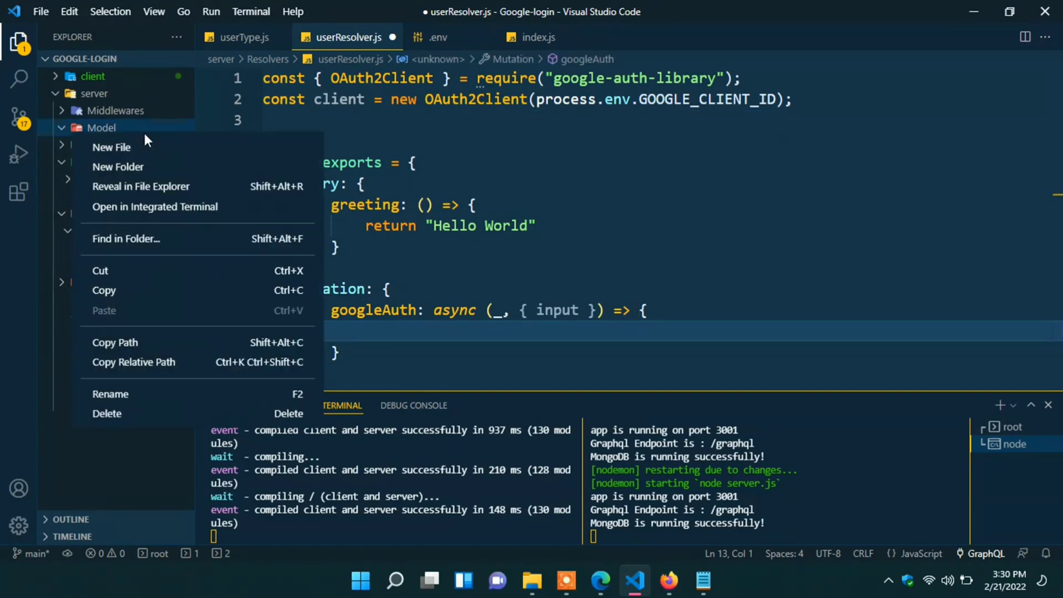
click(111, 148)
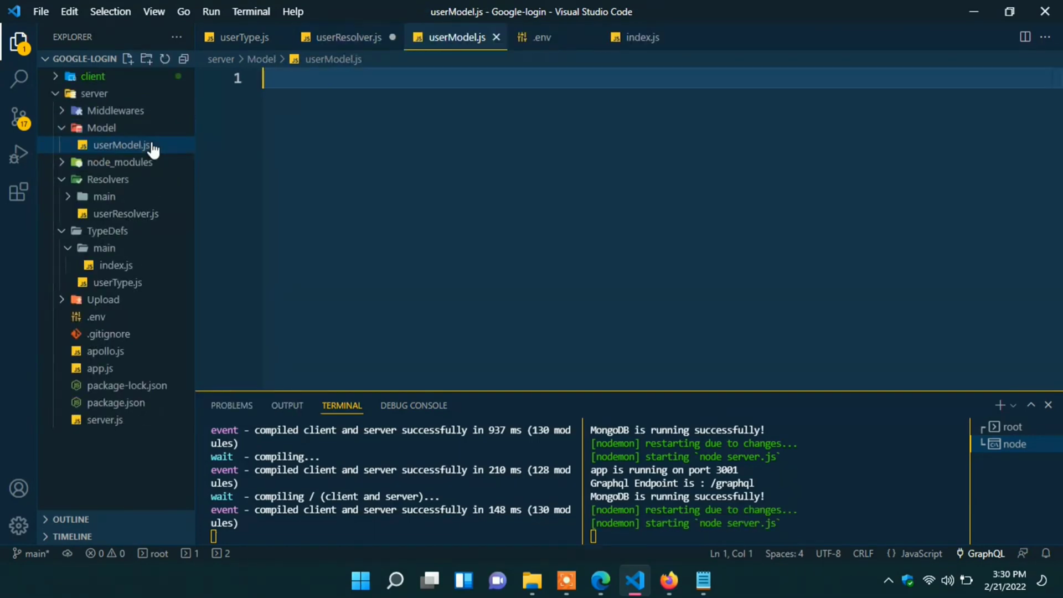
text(const {} = require("mongoose");)
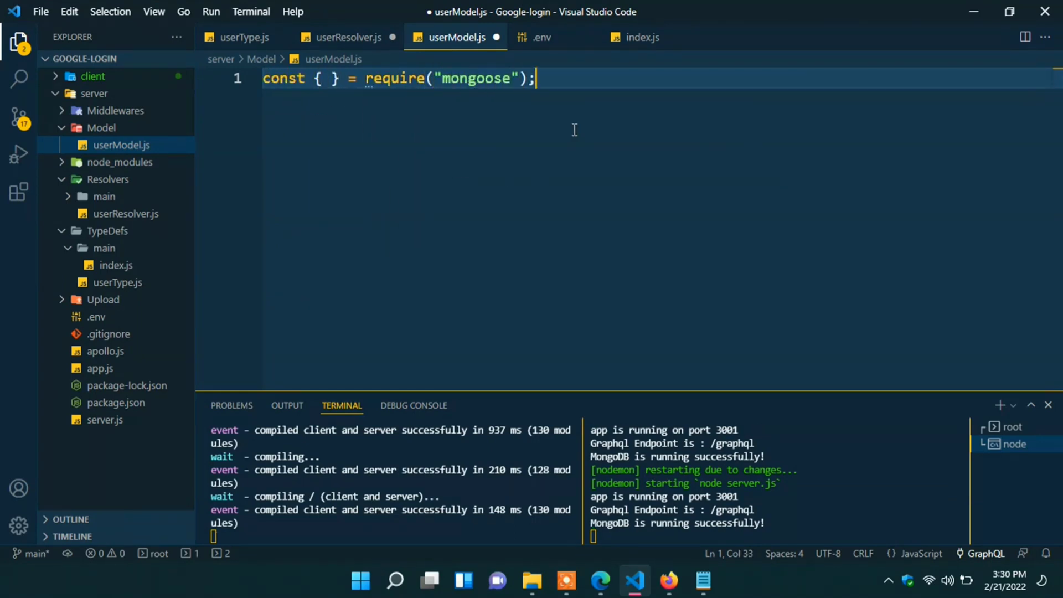
text(Schema, model)
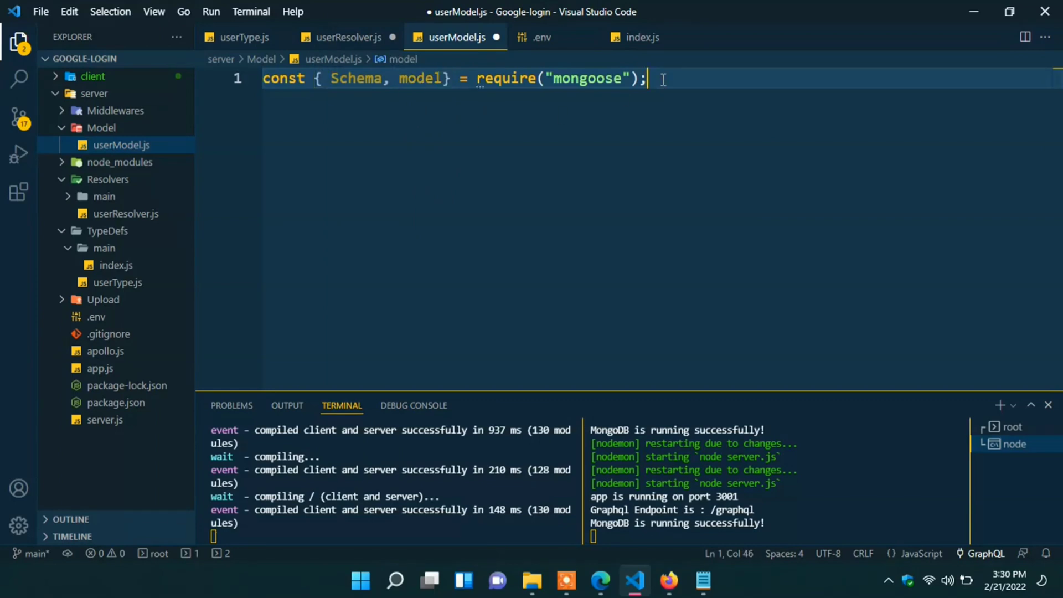
text(module.exports)
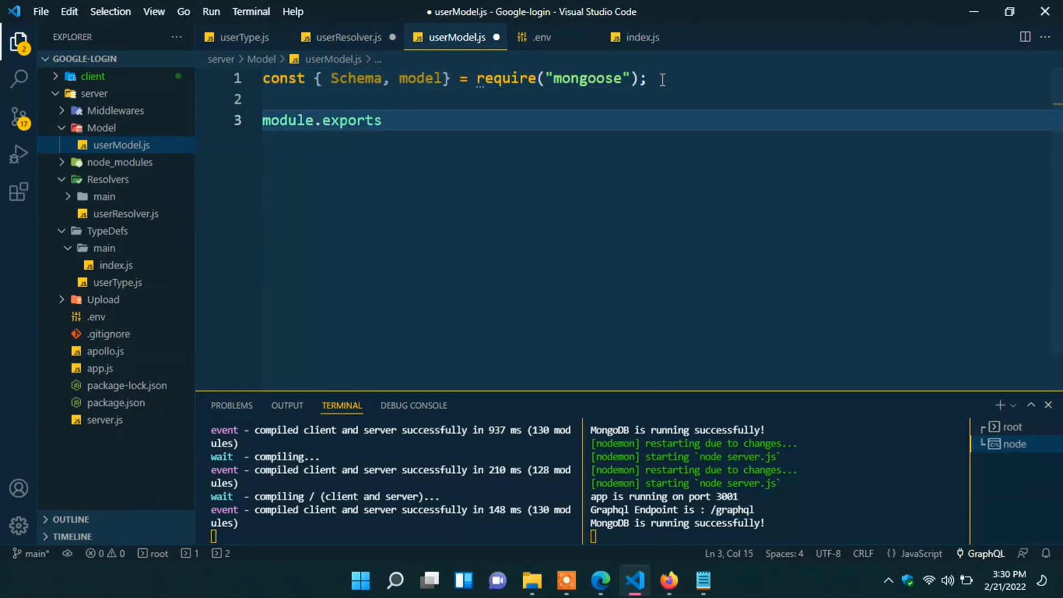
text(.User = model('User'))
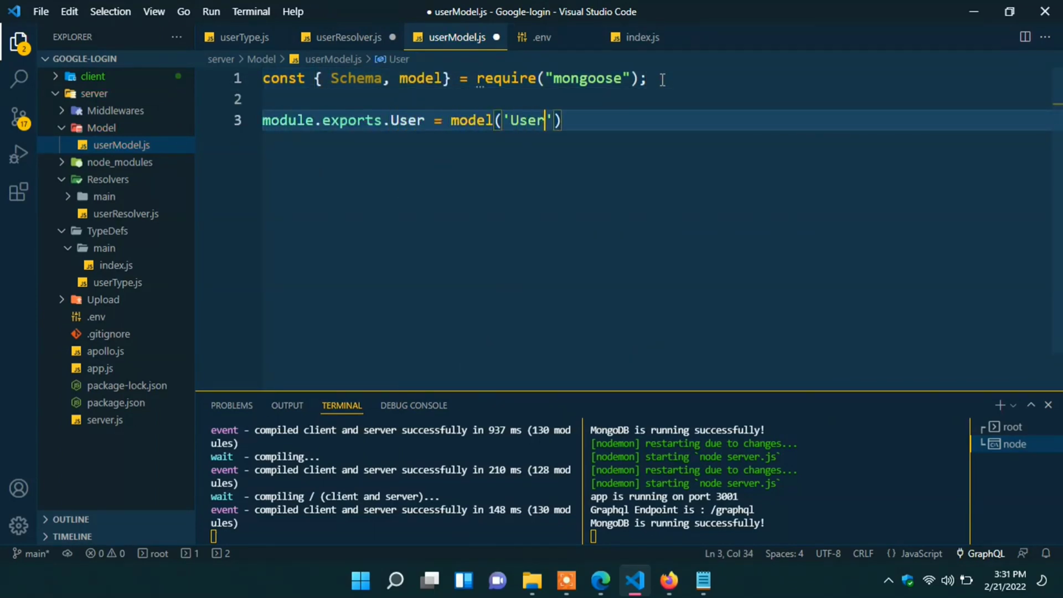
text(, Schema({)
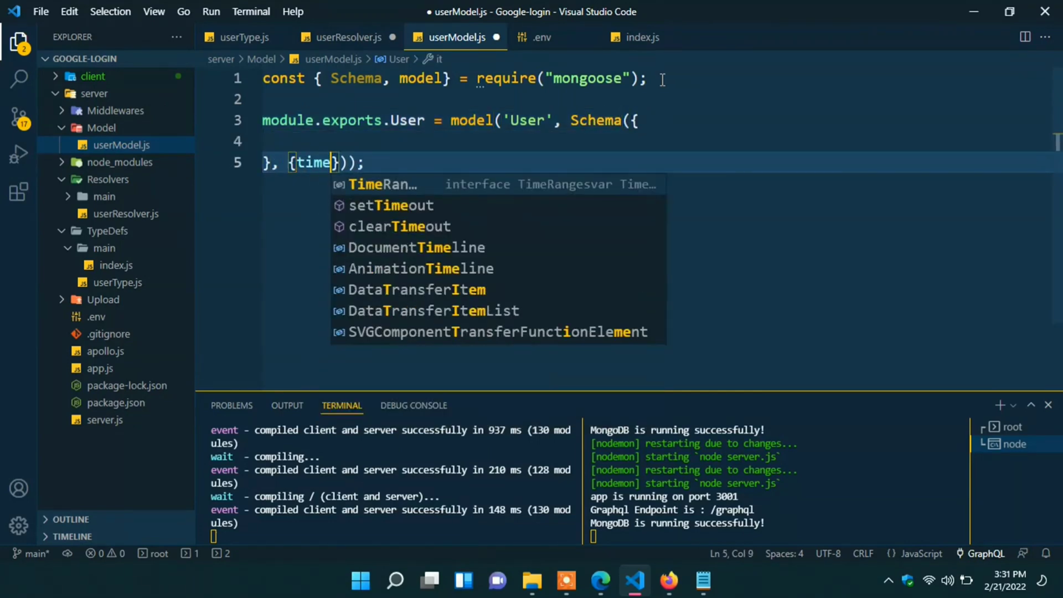
text(stamps: true)
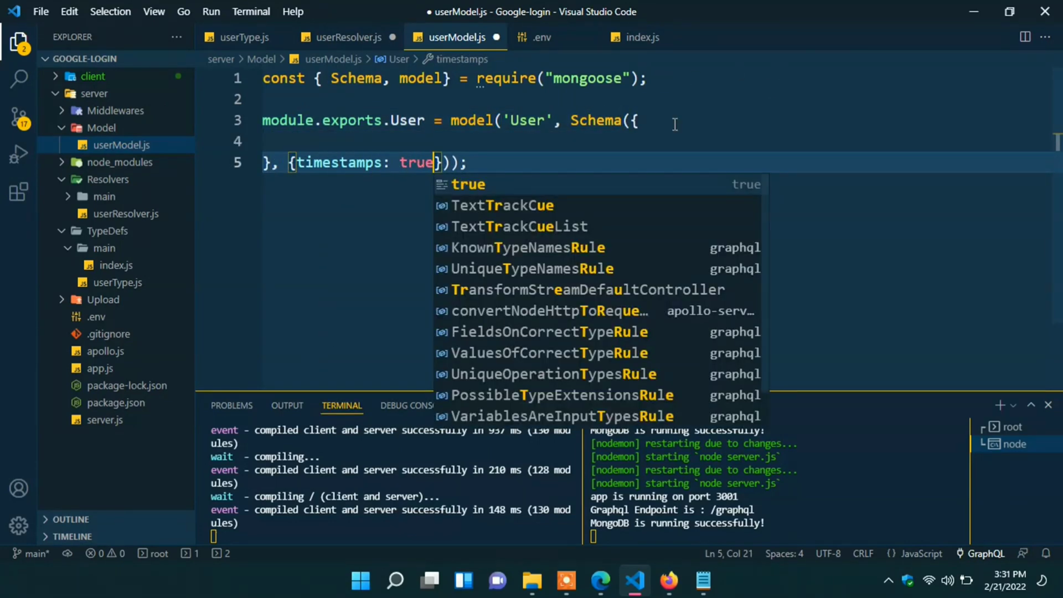
text(name: String,)
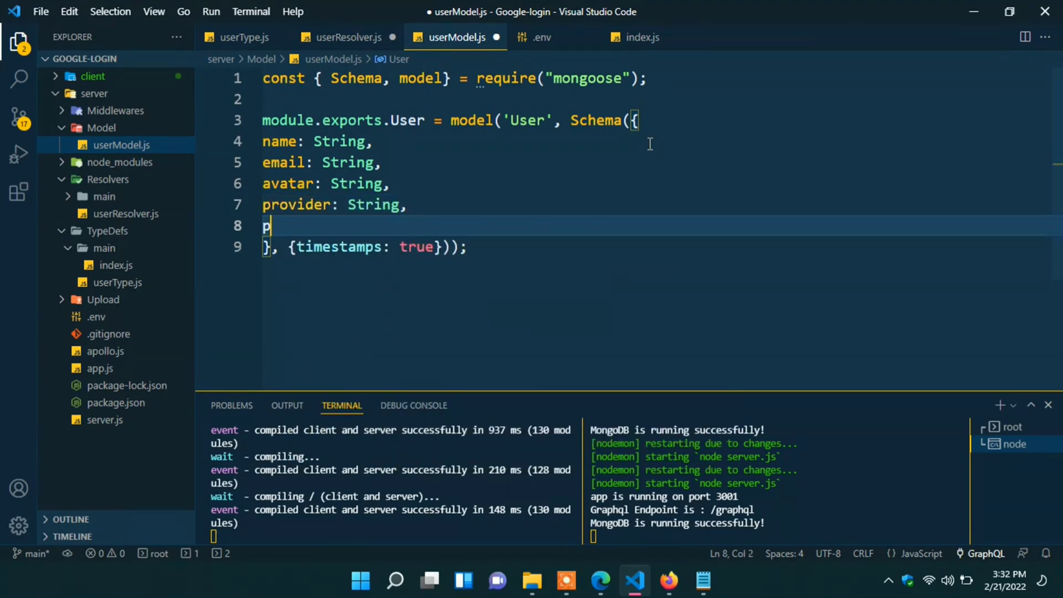
text(roviderId: String)
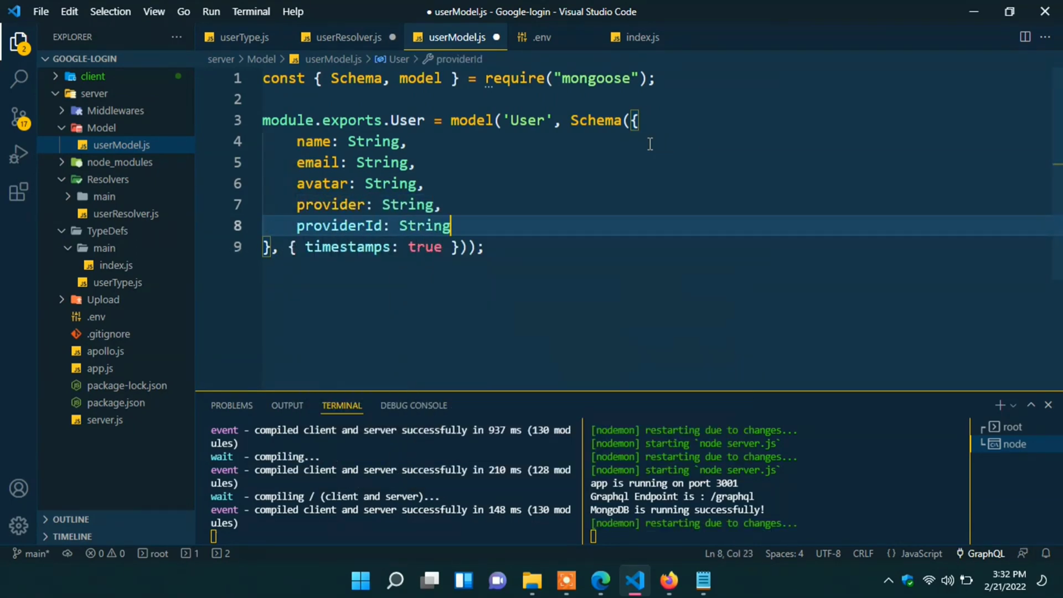
click(346, 37)
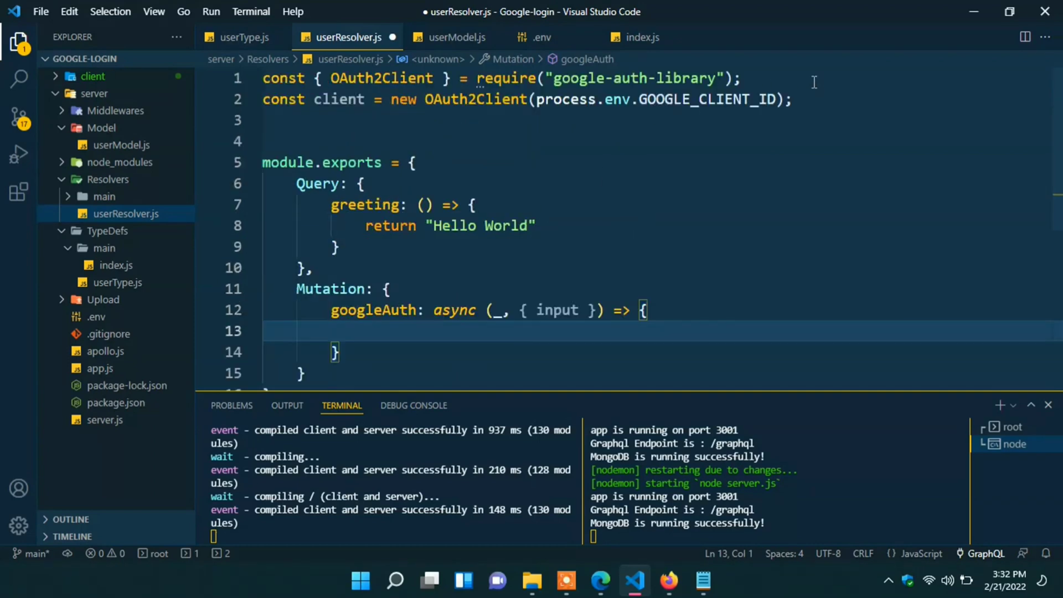
Step: Require the User model and add const {} = await client.verifyIdToken(idToken) inside googleAuth
text(//Model)
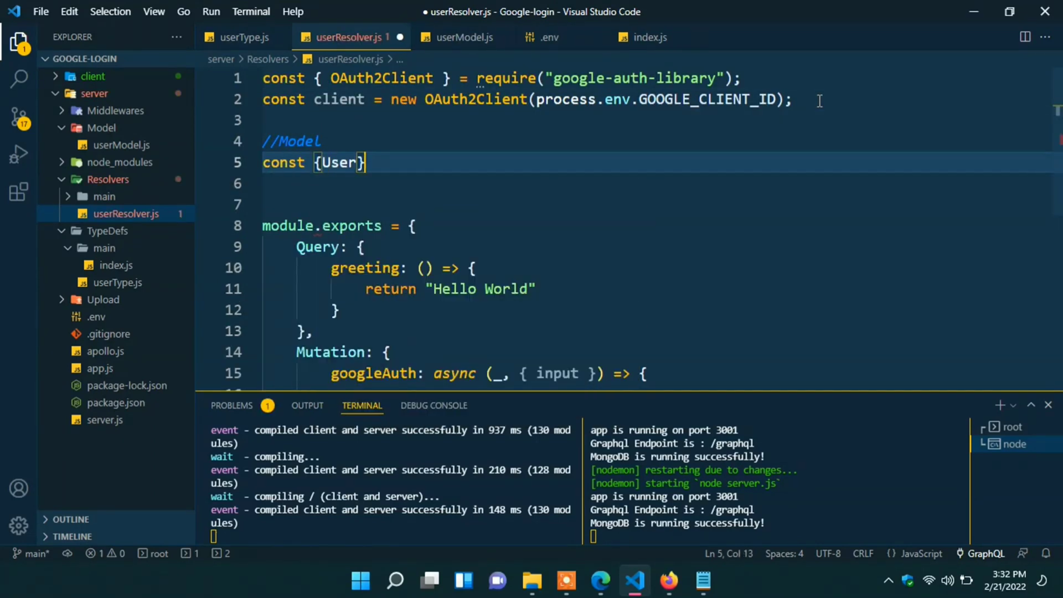
text(= require(".."))
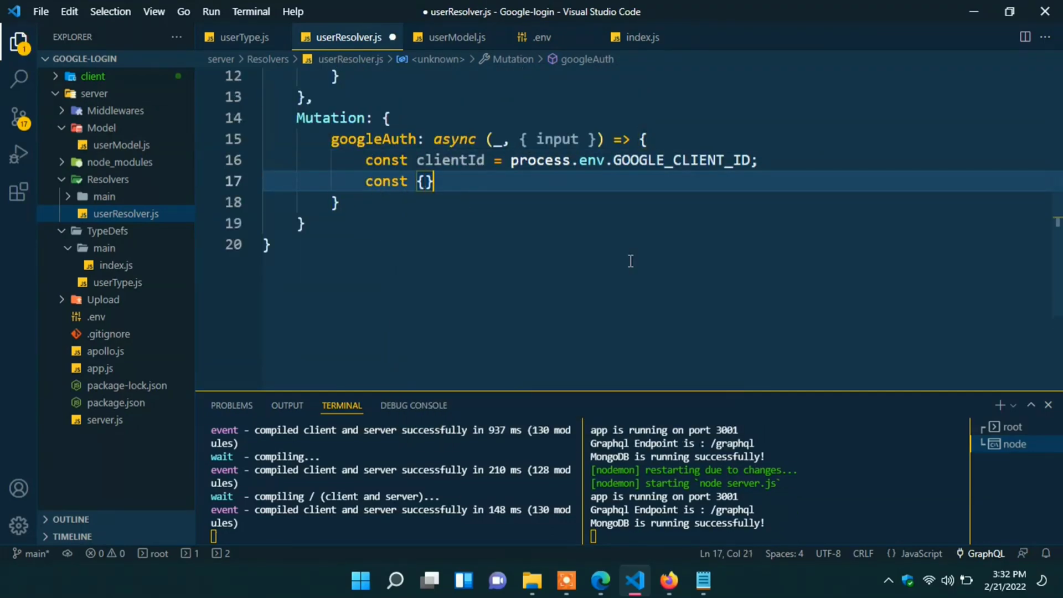
text(= await client.b)
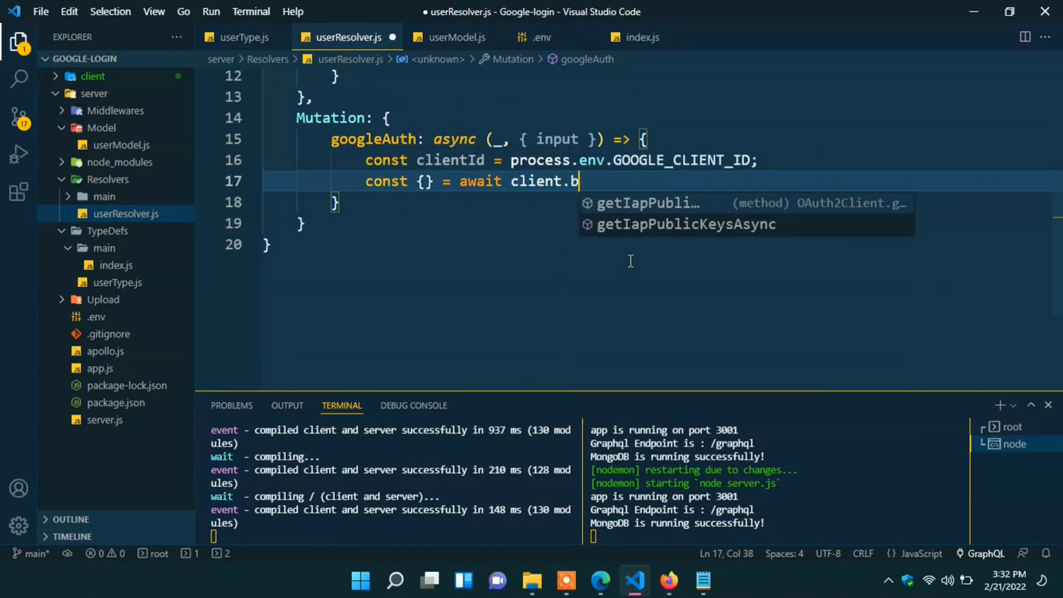
text(verifyIdToken(id))
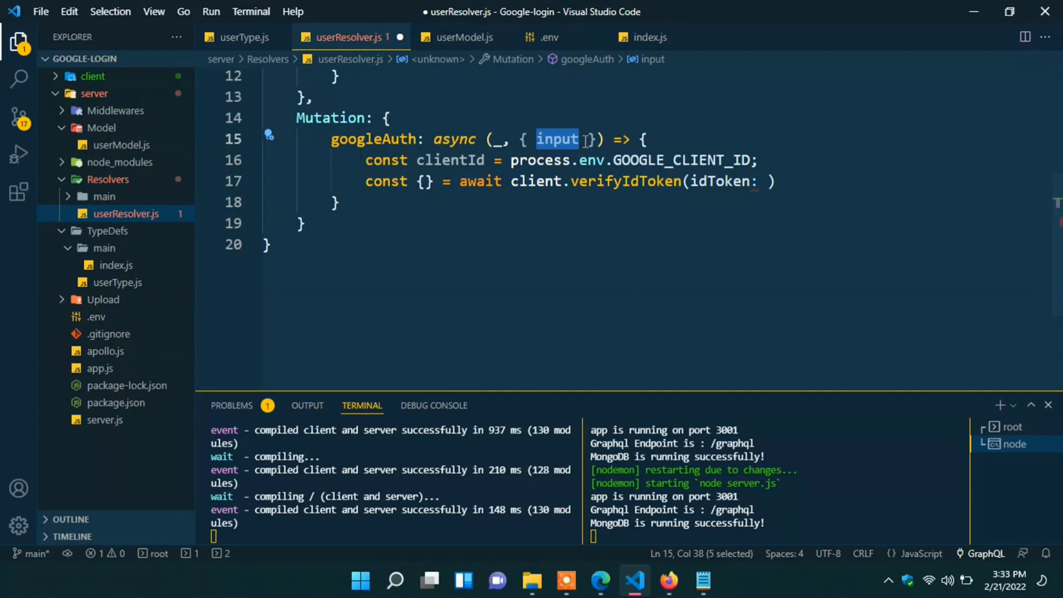
click(240, 37)
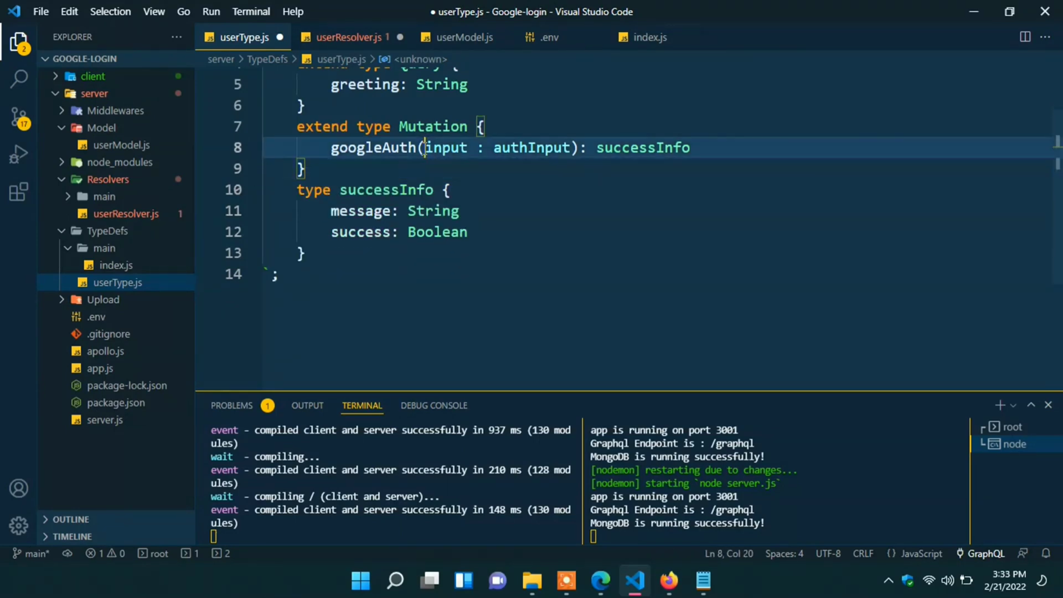
Step: Change the argument to idToken: String, verify it with audience clientId, and console.log the payload
text(idToken: String)
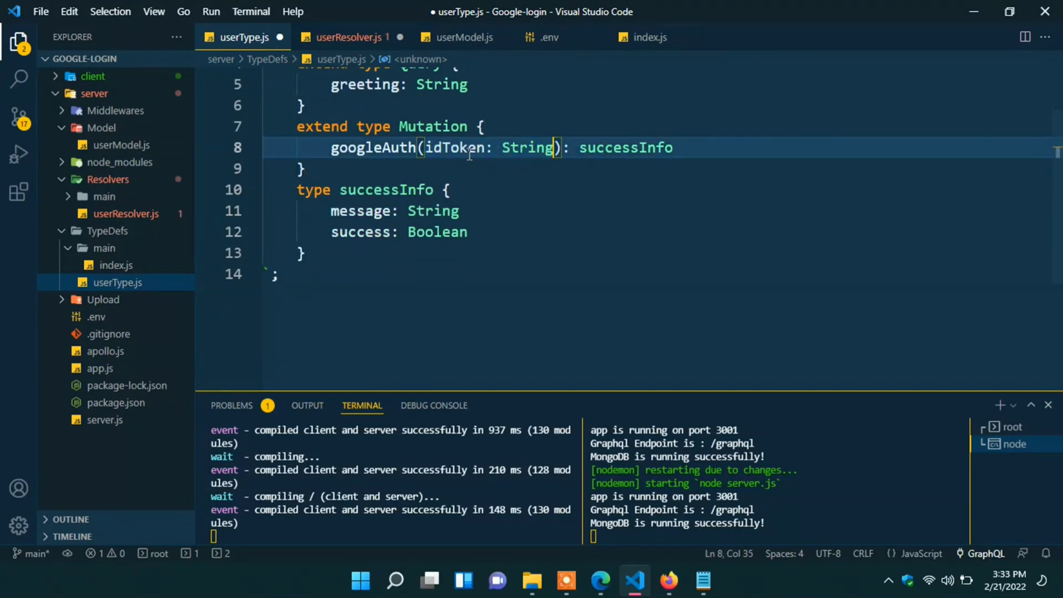
click(345, 38)
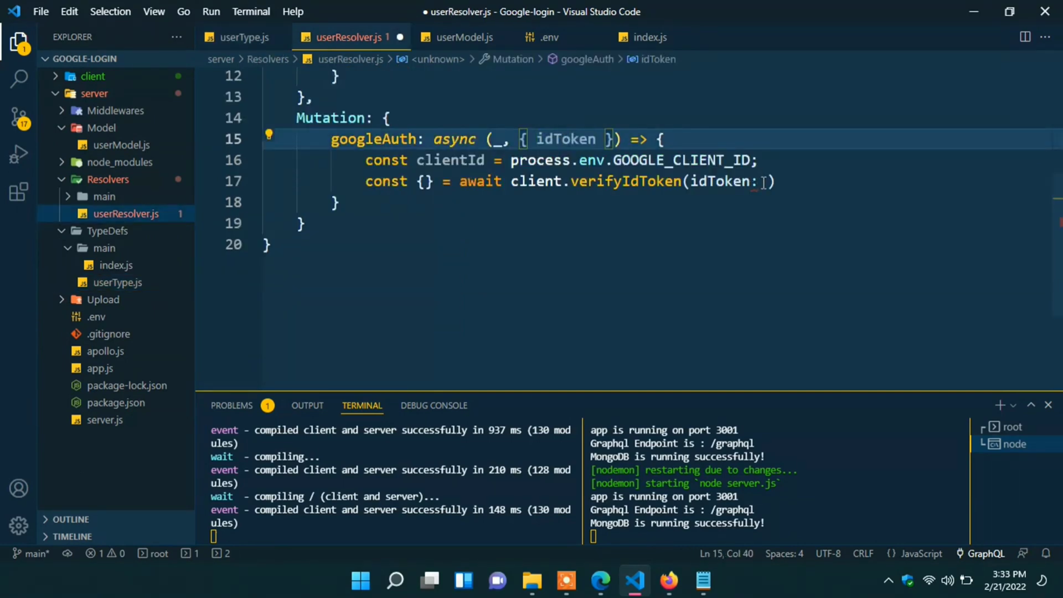
text(idToken)
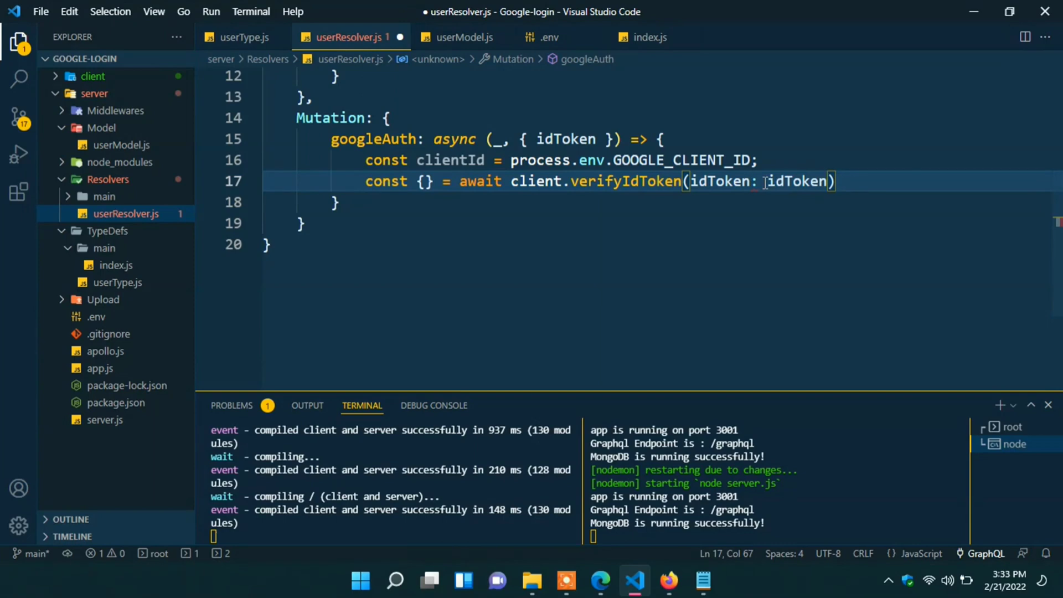
text(, audience:)
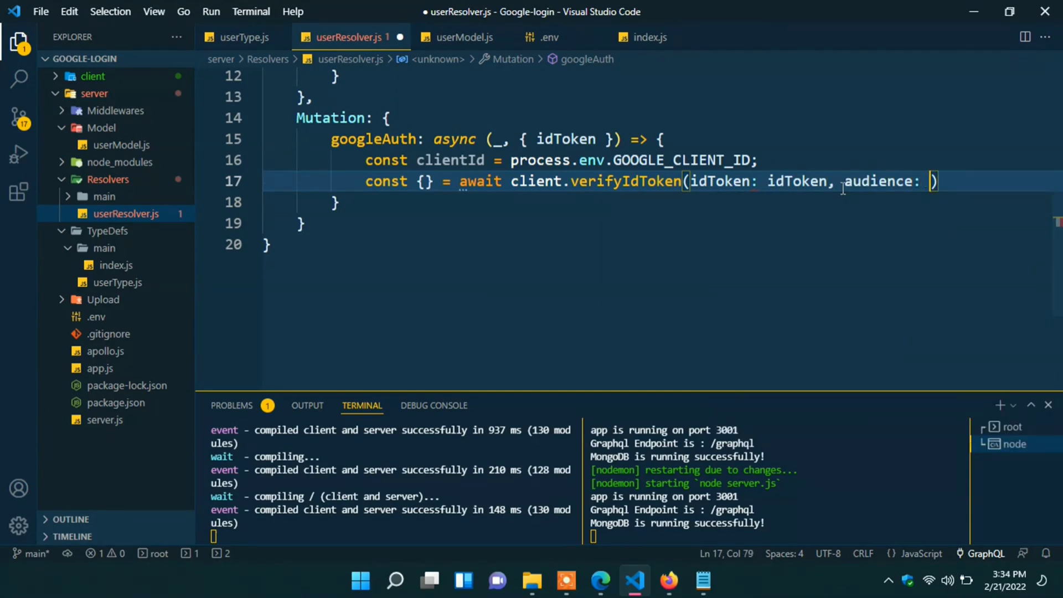
text(clientId)
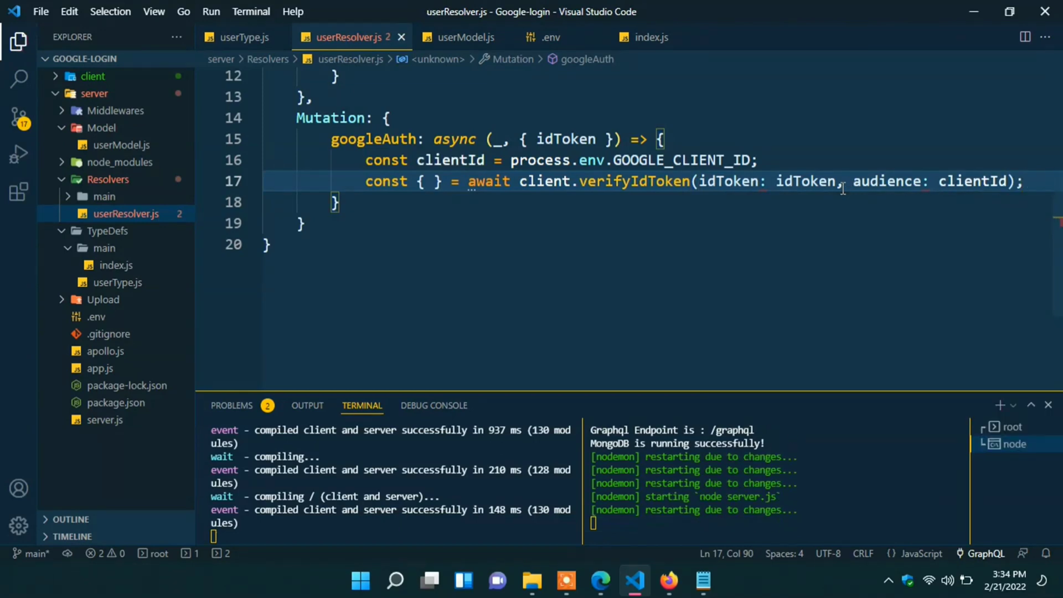
text(payload)
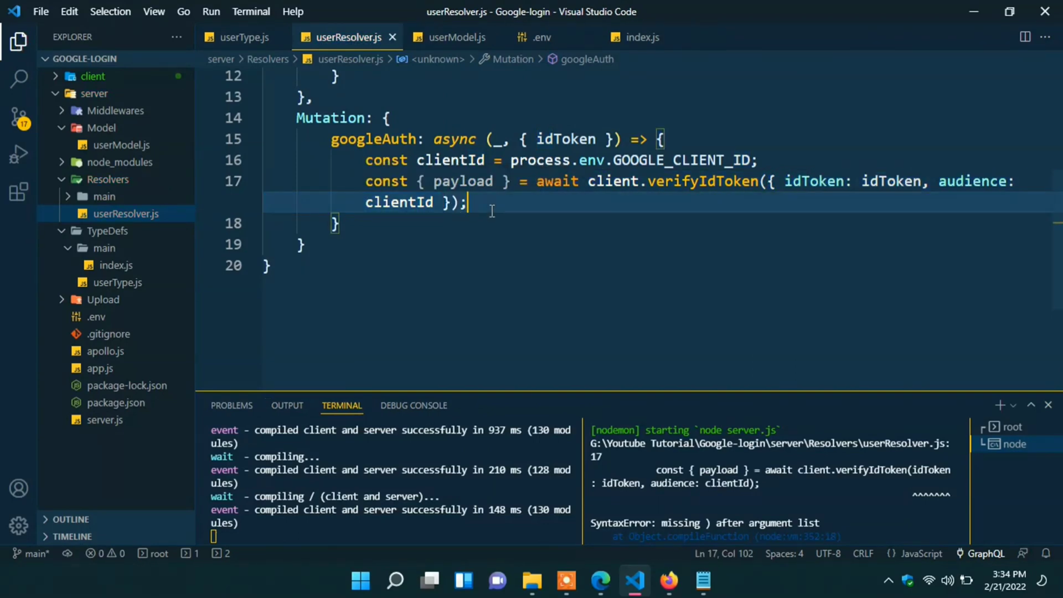
text(console.log(payload))
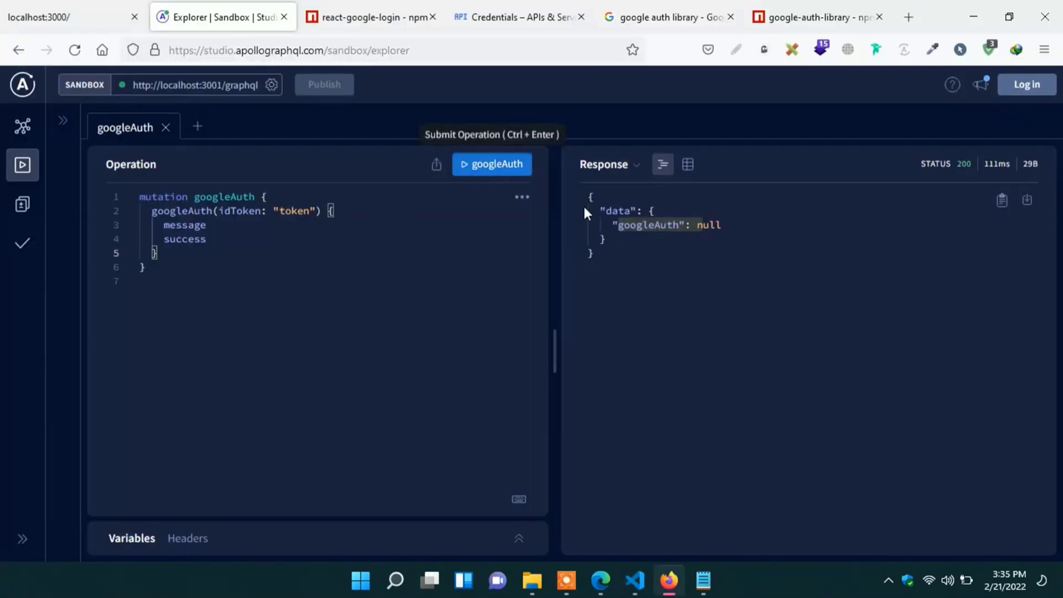
Step: Run googleAuth, grab the real tokenId from the localhost:3000 console and rerun to print the payload
click(492, 164)
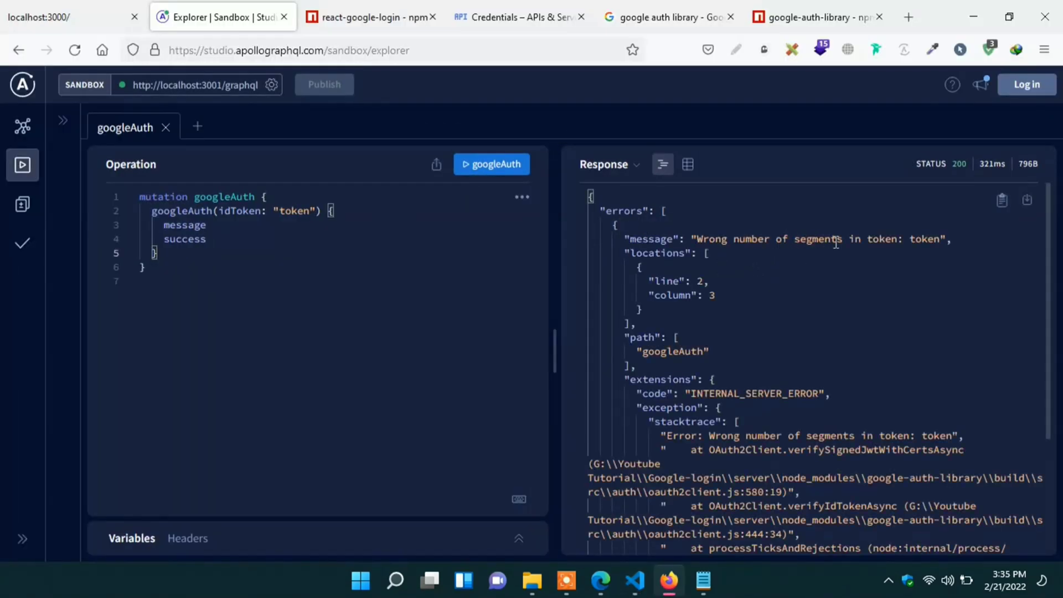
click(61, 16)
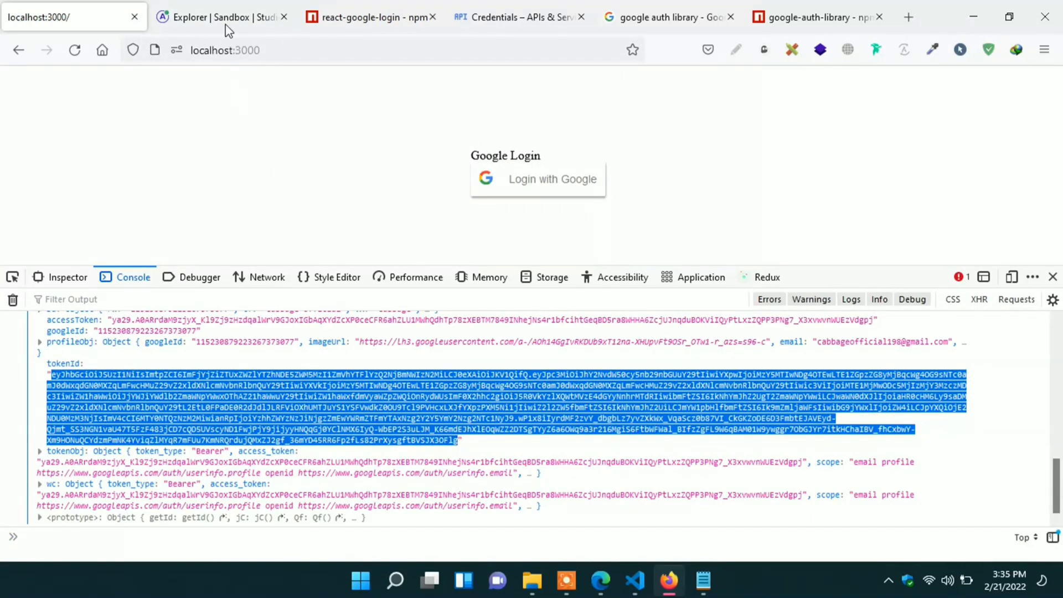
click(221, 17)
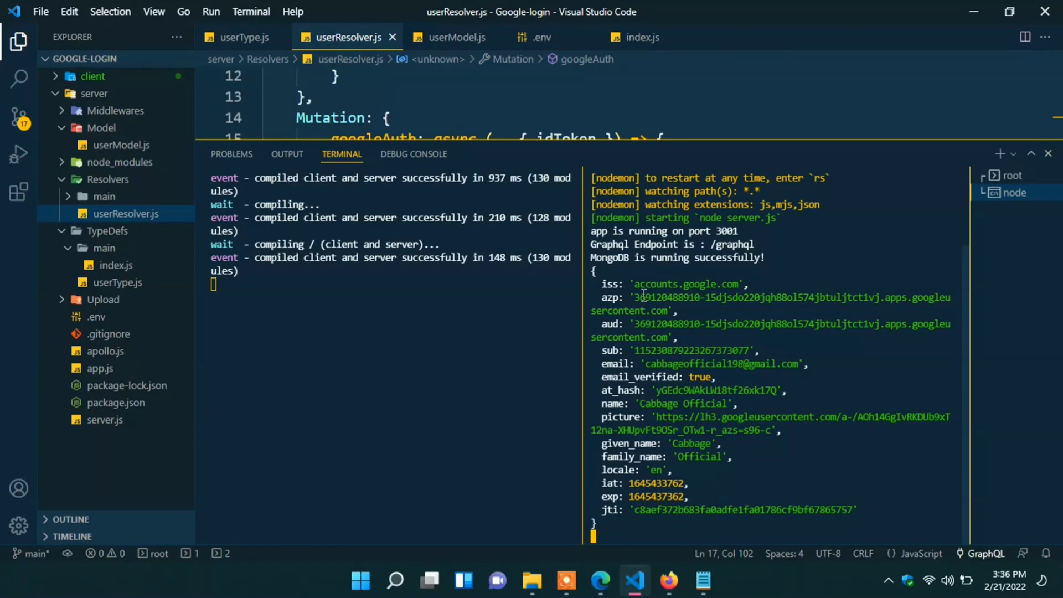
Step: Replace the payload log with an email_verified check and a User.findOne lookup by email
double_click(611, 297)
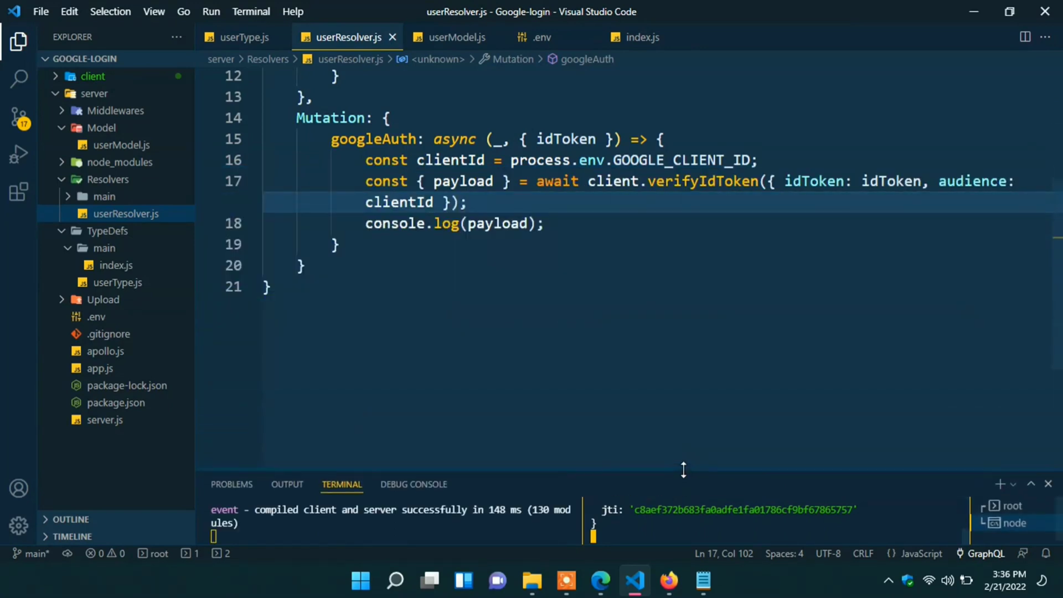
key(Delete)
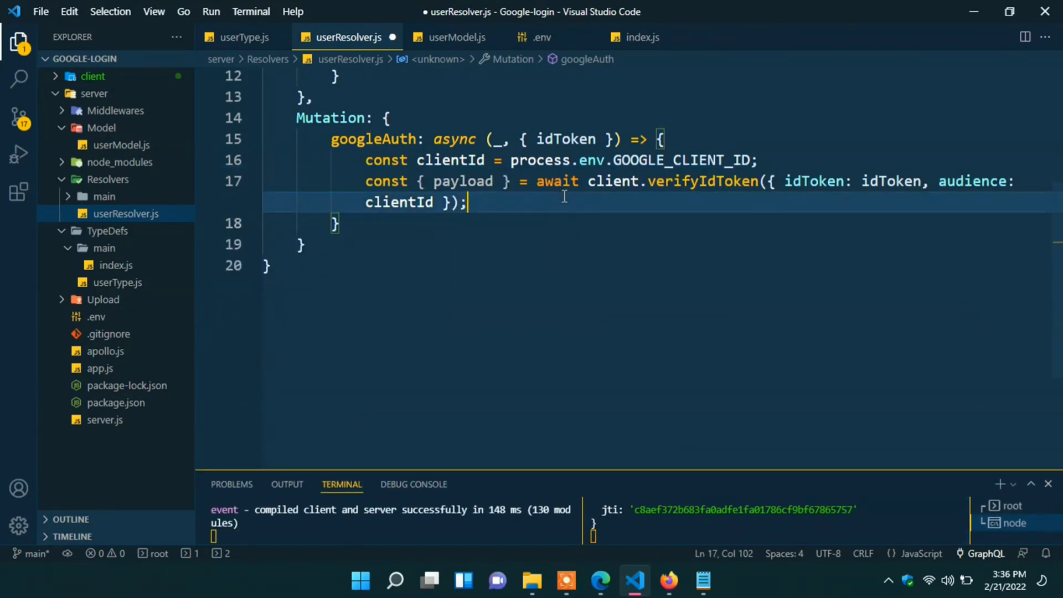
text(if(pa))
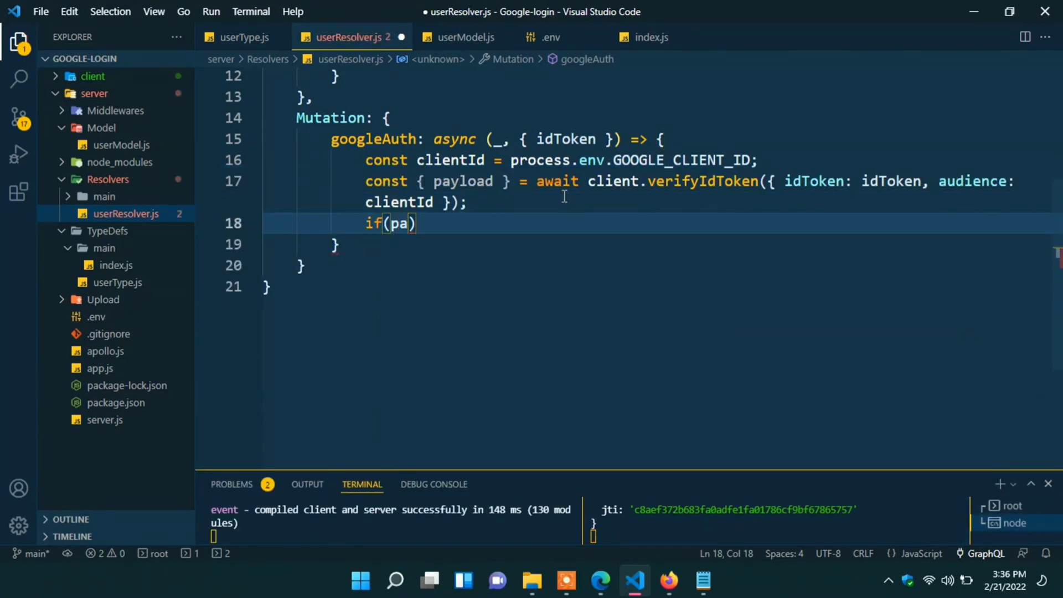
text(yload.verified_emai)
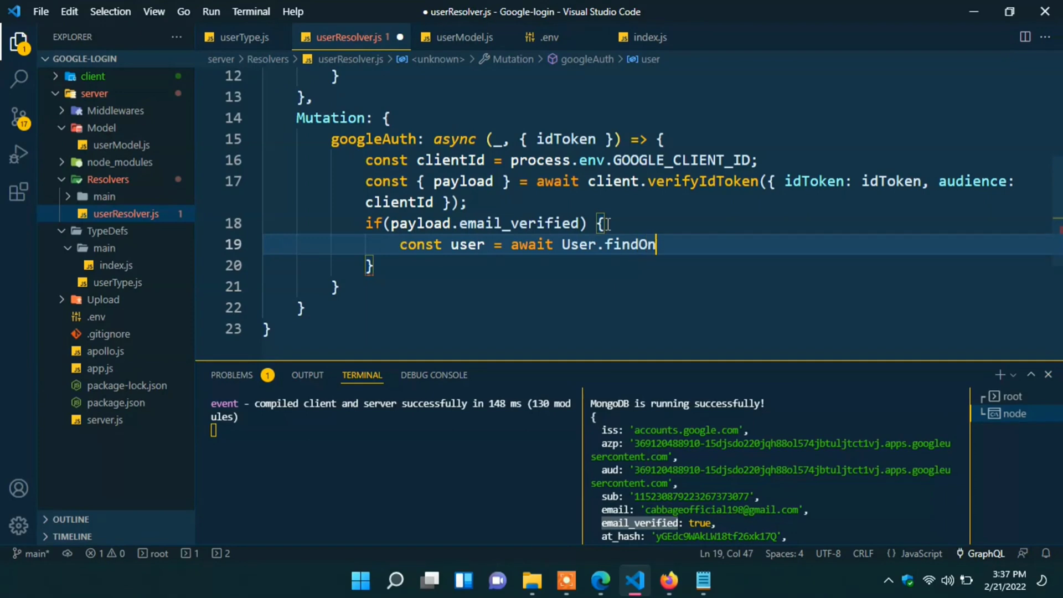
text(e({)
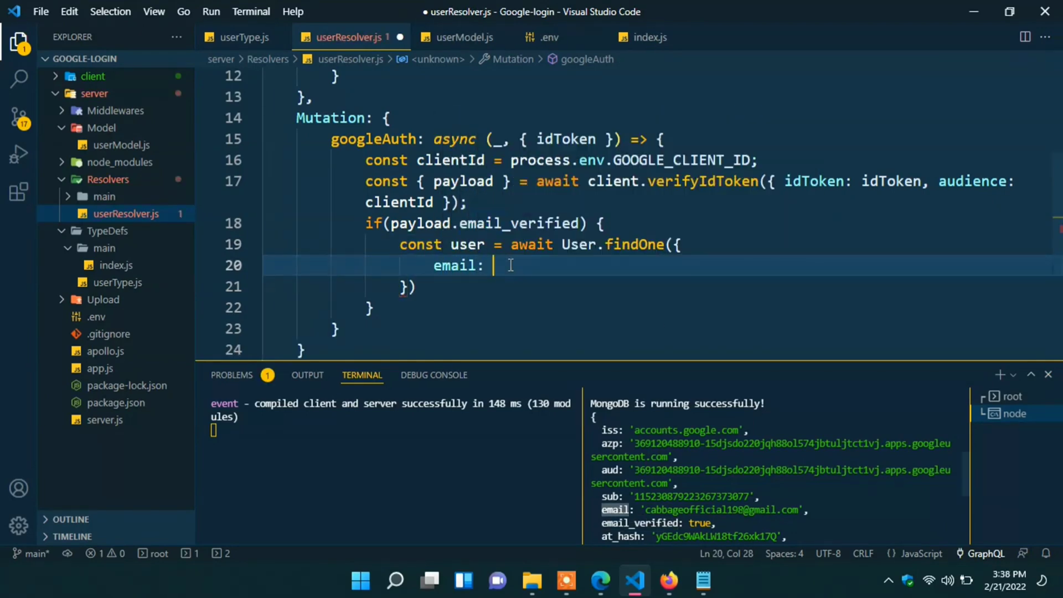
text(email)
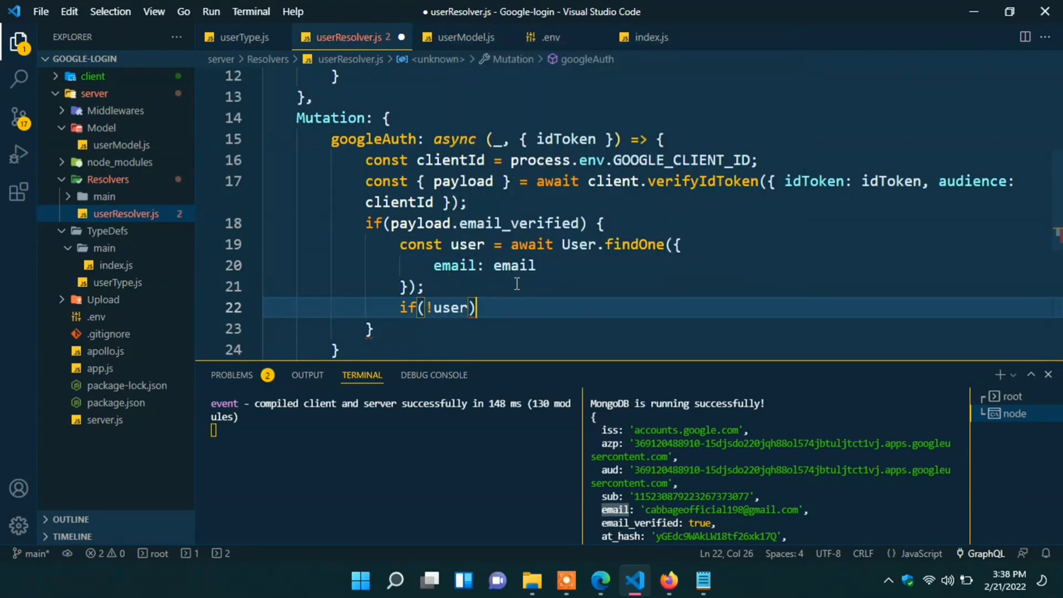
Step: Build a new User from payload name, email, picture avatar and sub googleId when none exists
text(const newUs)
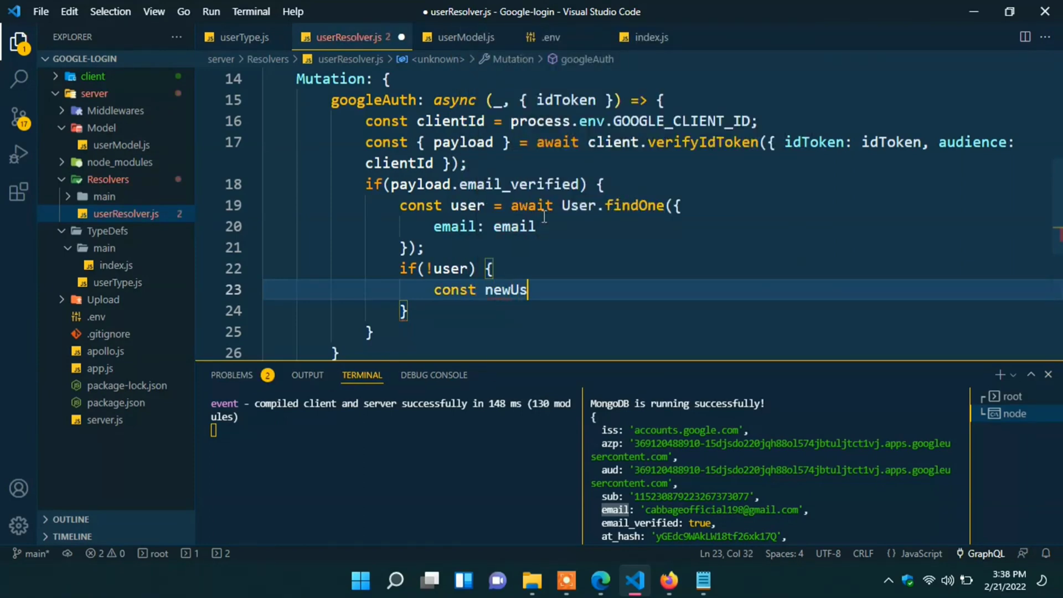
text(er = new User({)
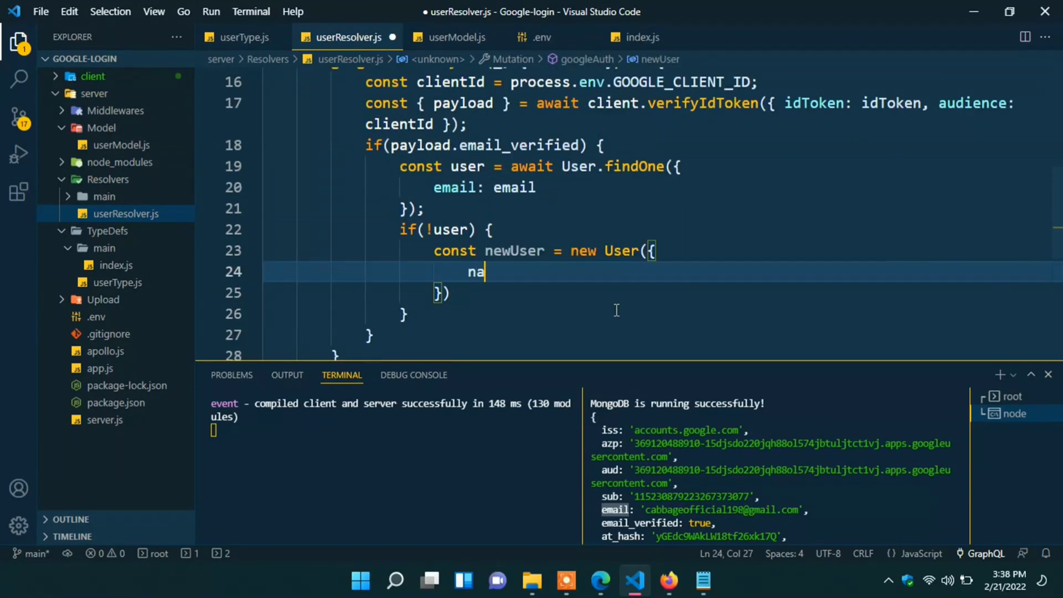
text(me: payload.name,)
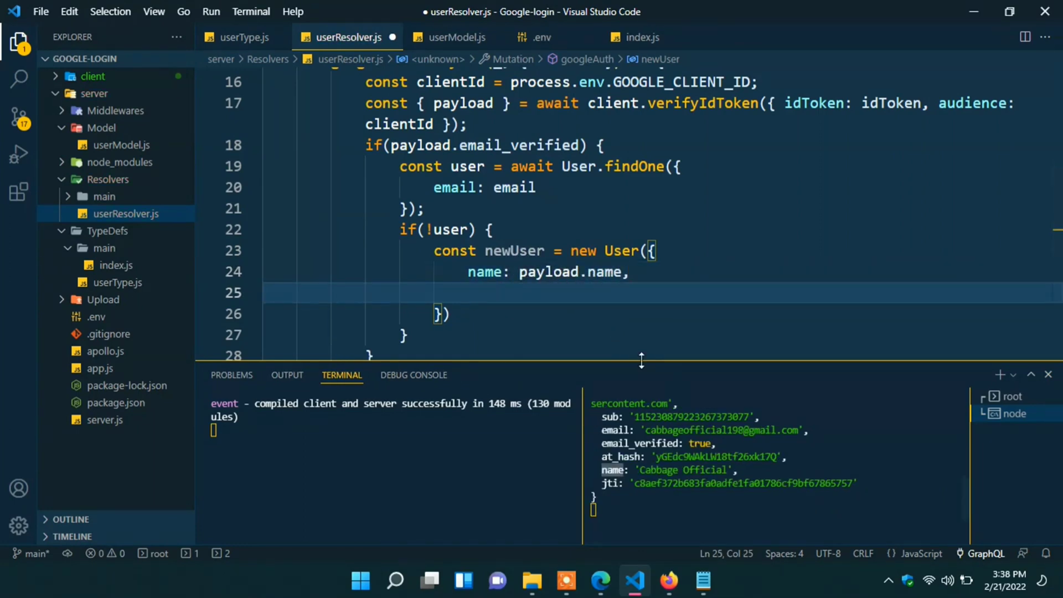
text(email: payload.email,)
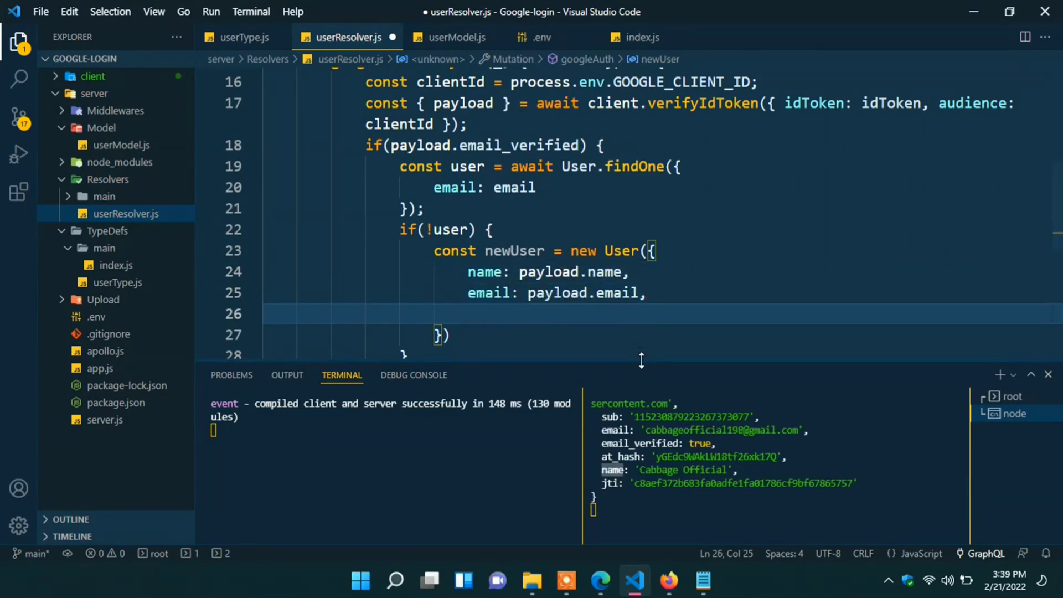
text(avatar: payload.picture,)
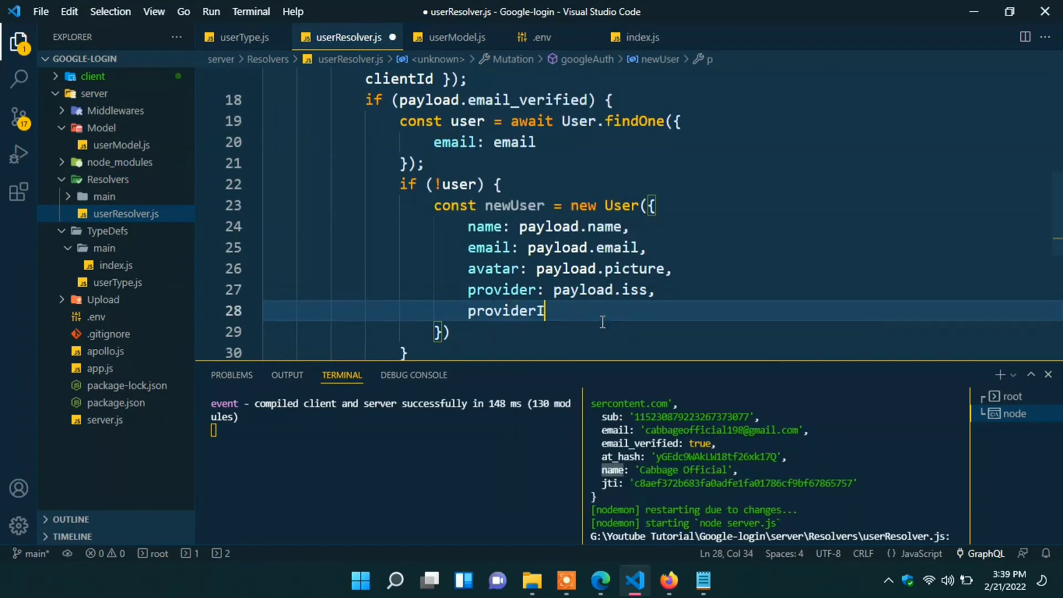
text(d: payload.sub)
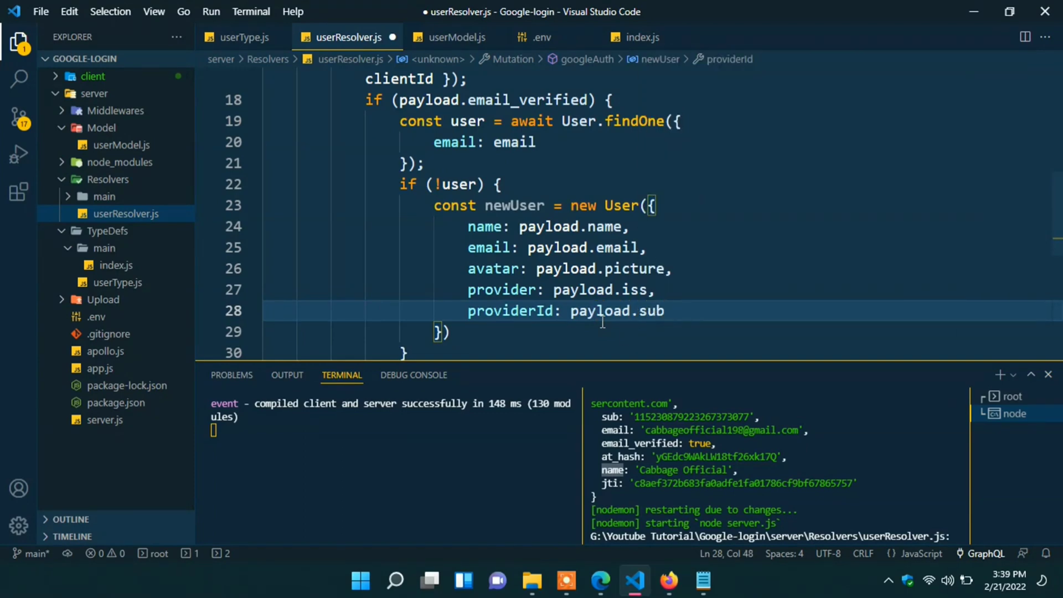
Step: Save the new user and return the message 'Login Successfull'
text(await ne)
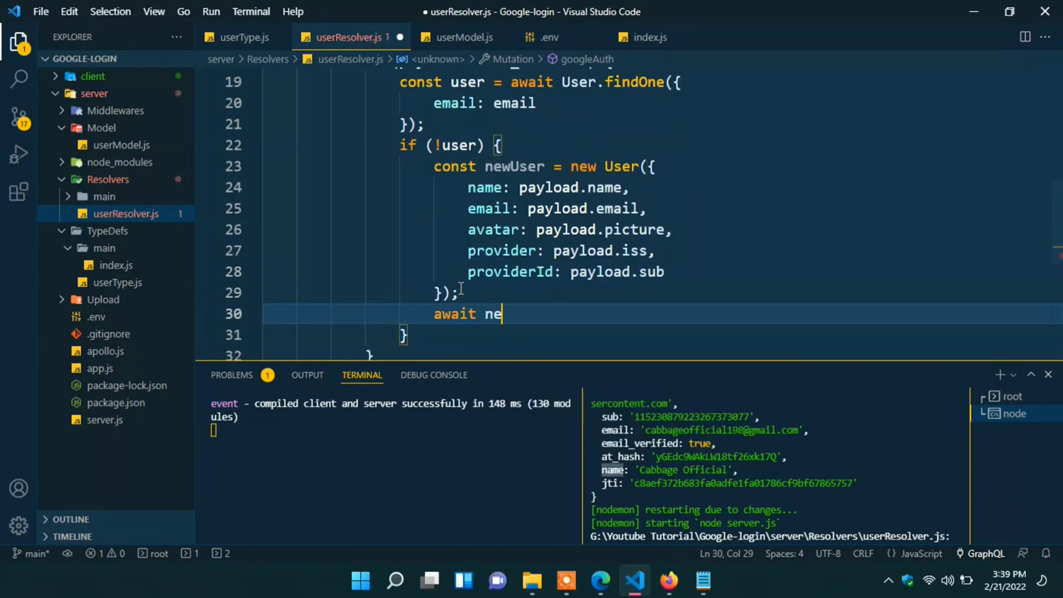
text(wUser.save();)
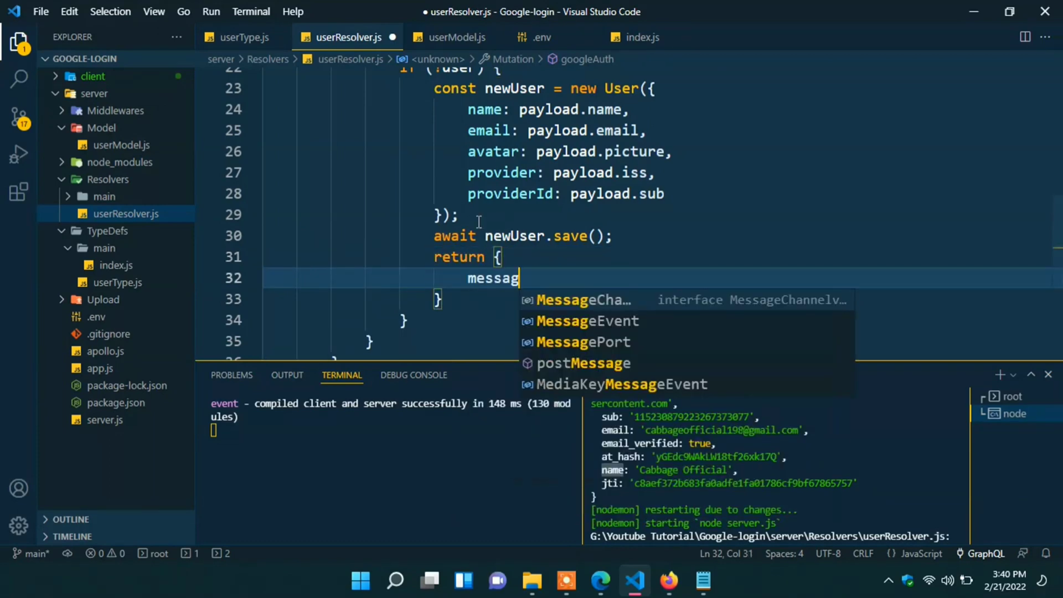
text(e: "Login Successfull")
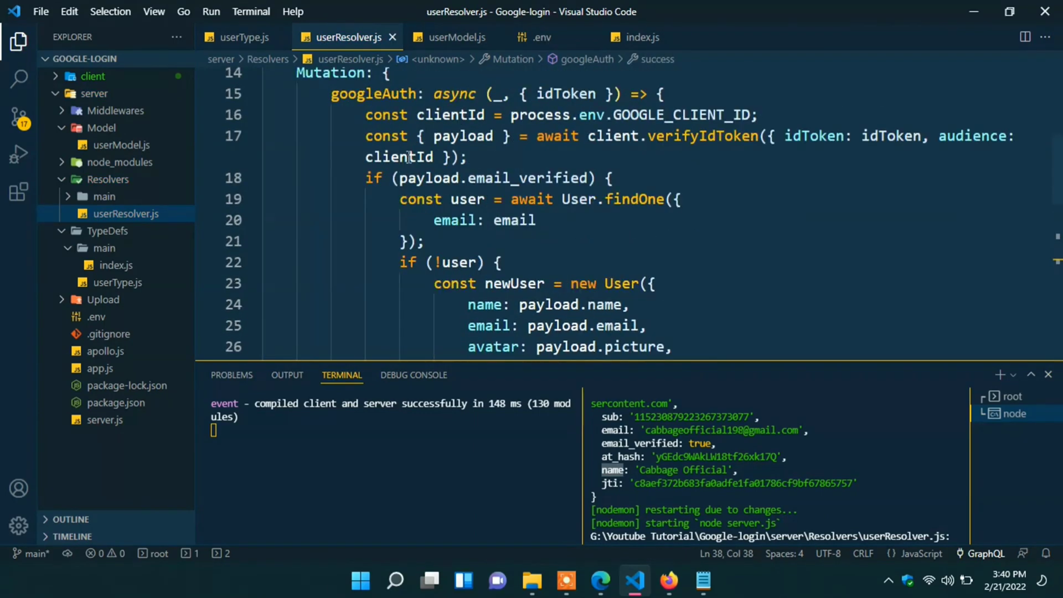
Step: Add else branches returning 'Login Successfull' and 'Login Unsuccessfull', and find by payload.email
text(else {)
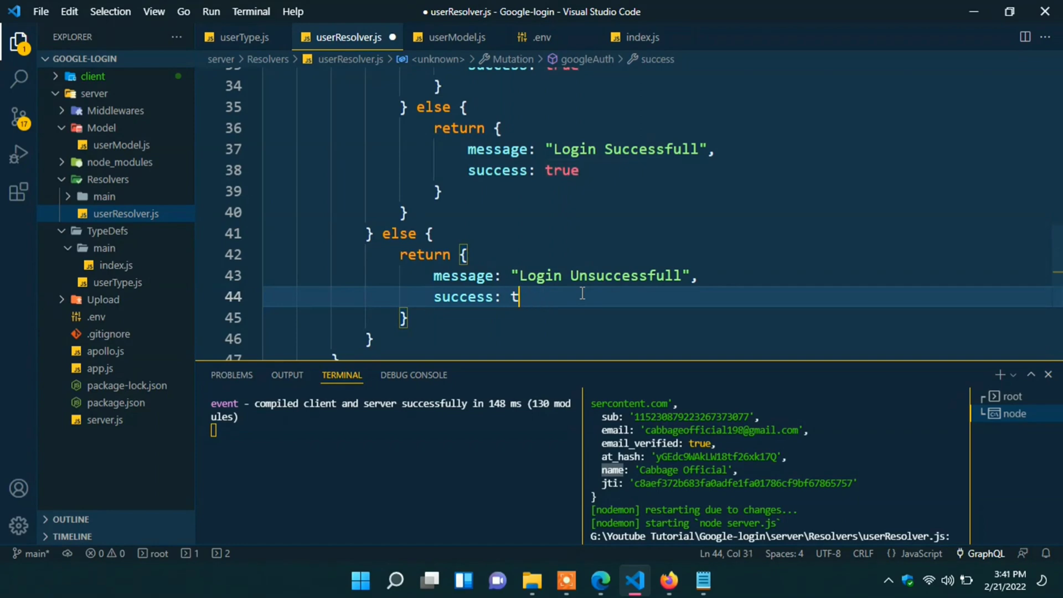
text(alse)
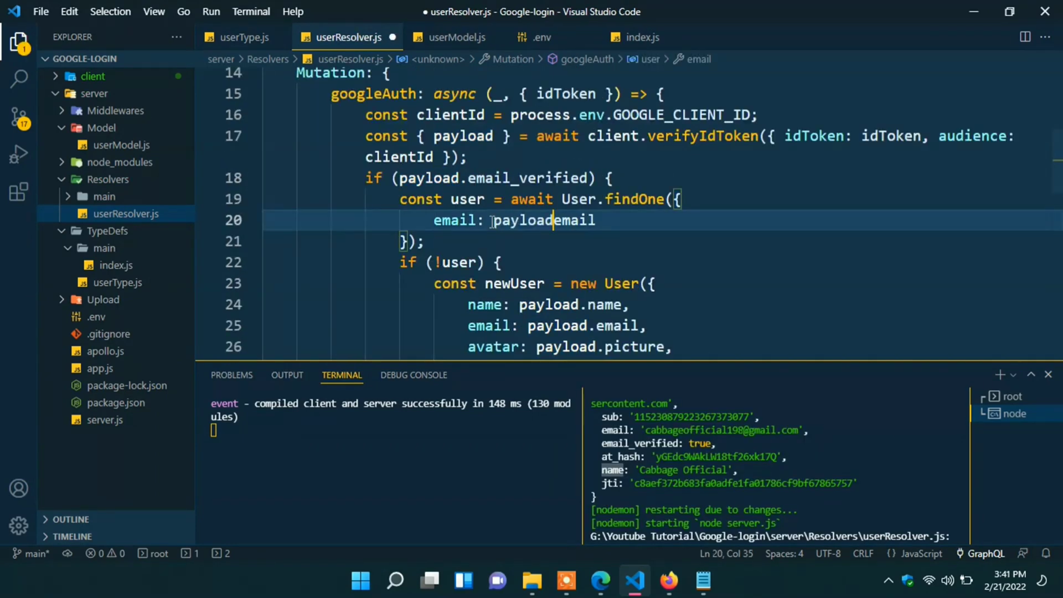
text(.)
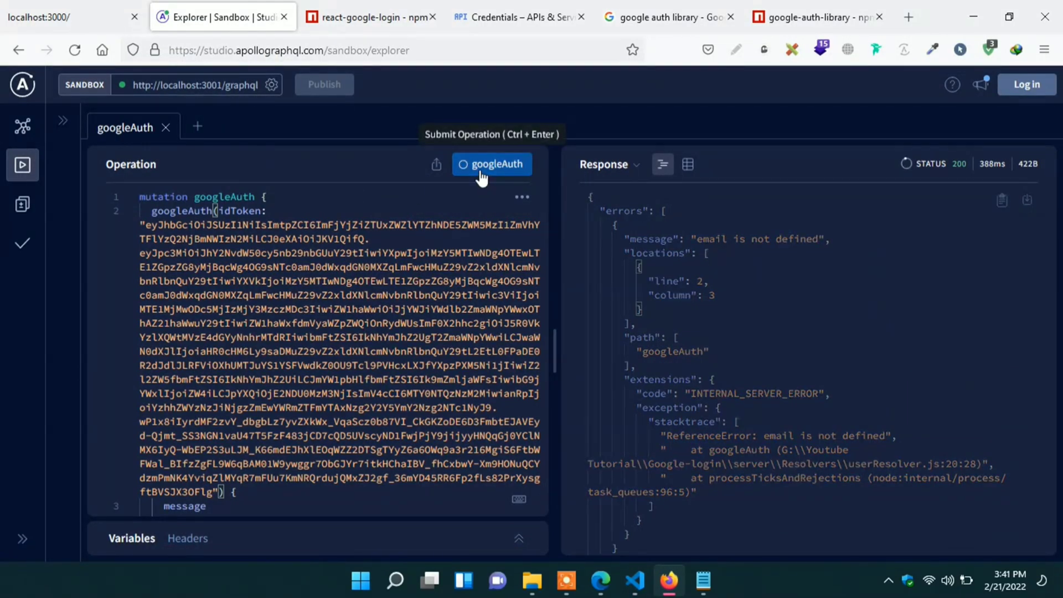
Step: Rerun googleAuth and inspect the saved Google user document in the graphql-server users collection
click(491, 164)
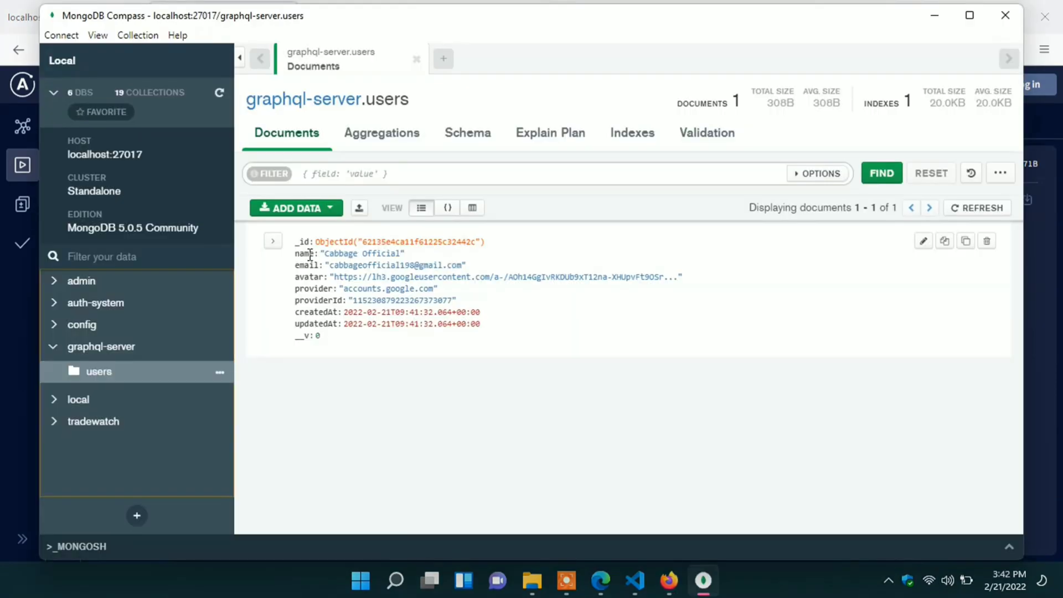
drag(304, 252, 447, 312)
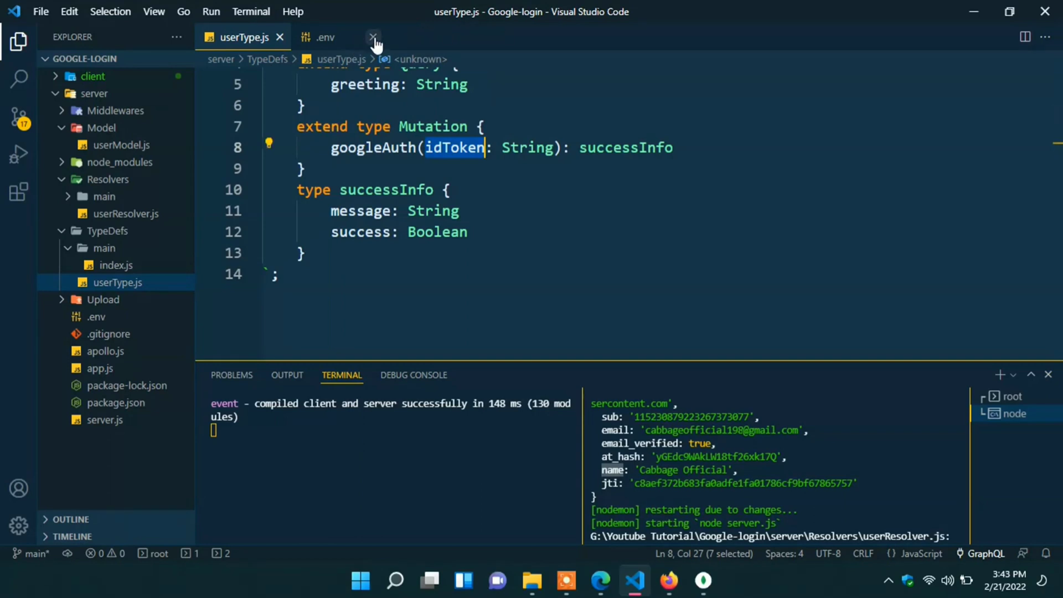
Step: Switch to client/src/pages/index.js, import axios and clear the handler's console.log
click(372, 38)
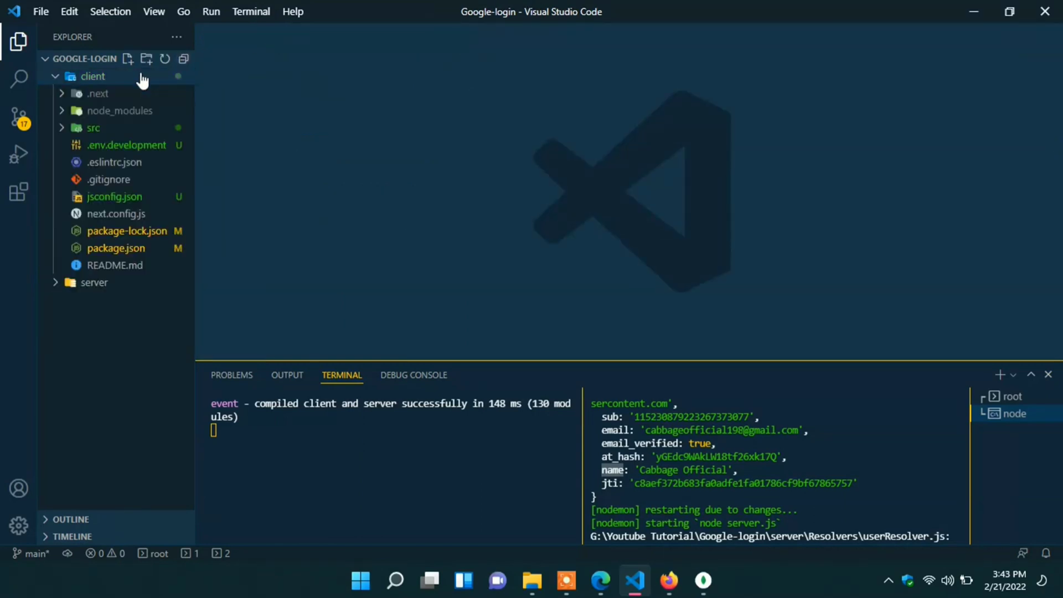
click(93, 127)
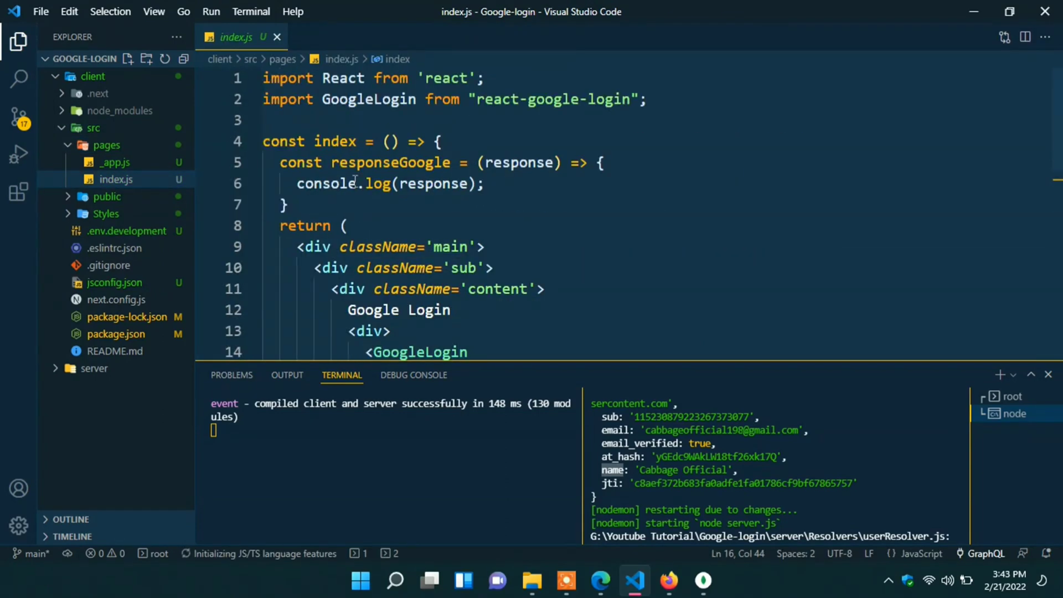
click(483, 184)
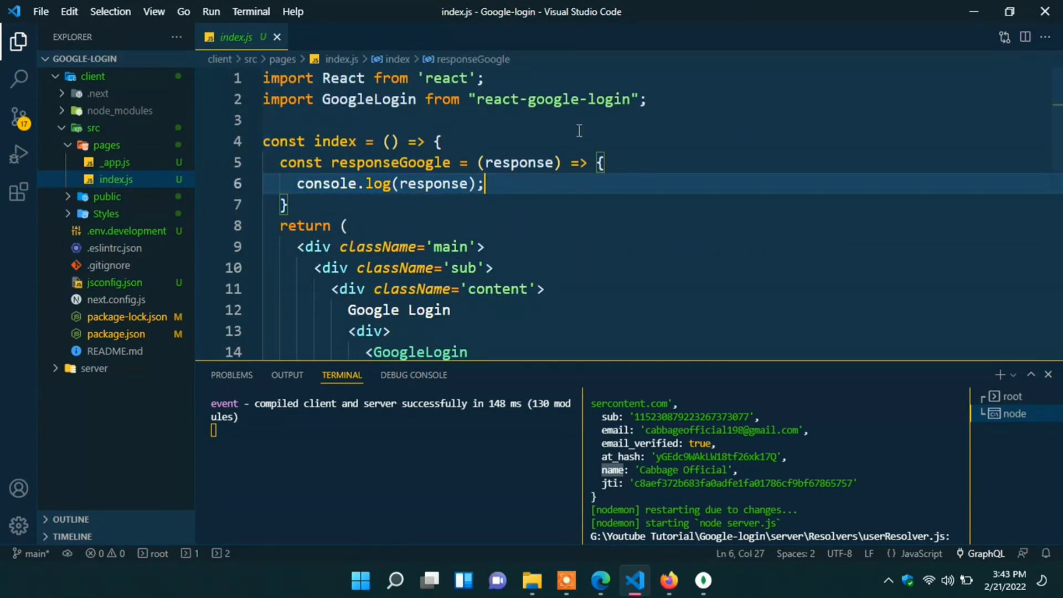
text(import axios from "axios";)
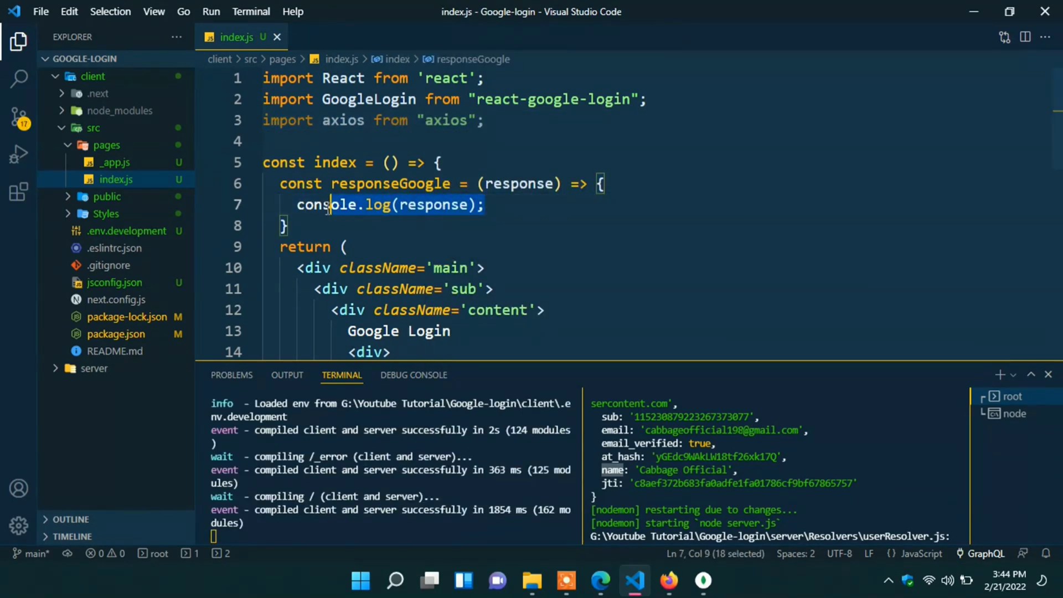
key(Delete)
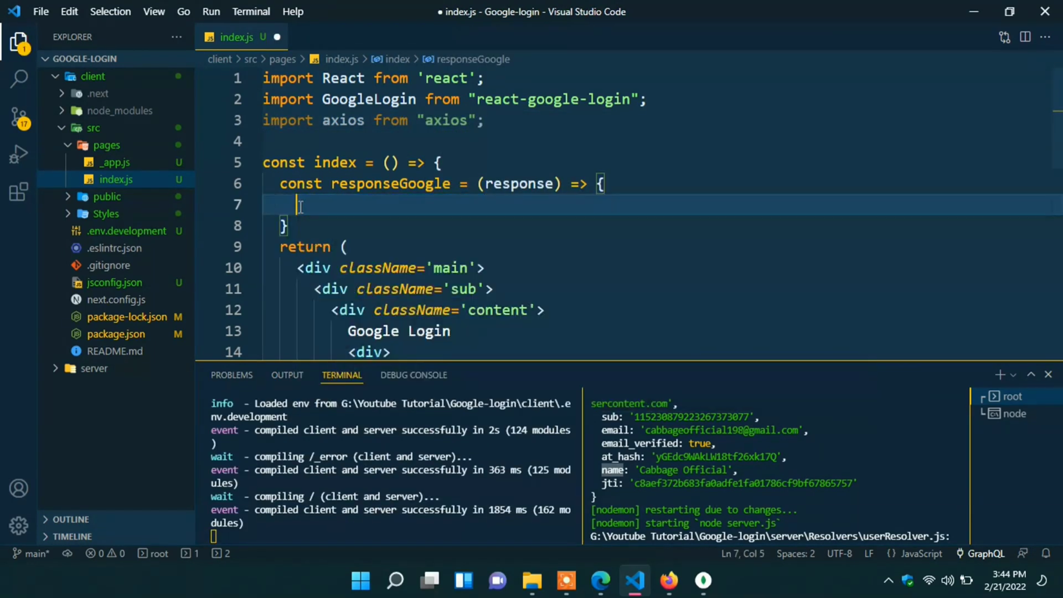
Step: Add axios.post to localhost:3001/graphql with a .then that checks res.errors
text(axios.post(')
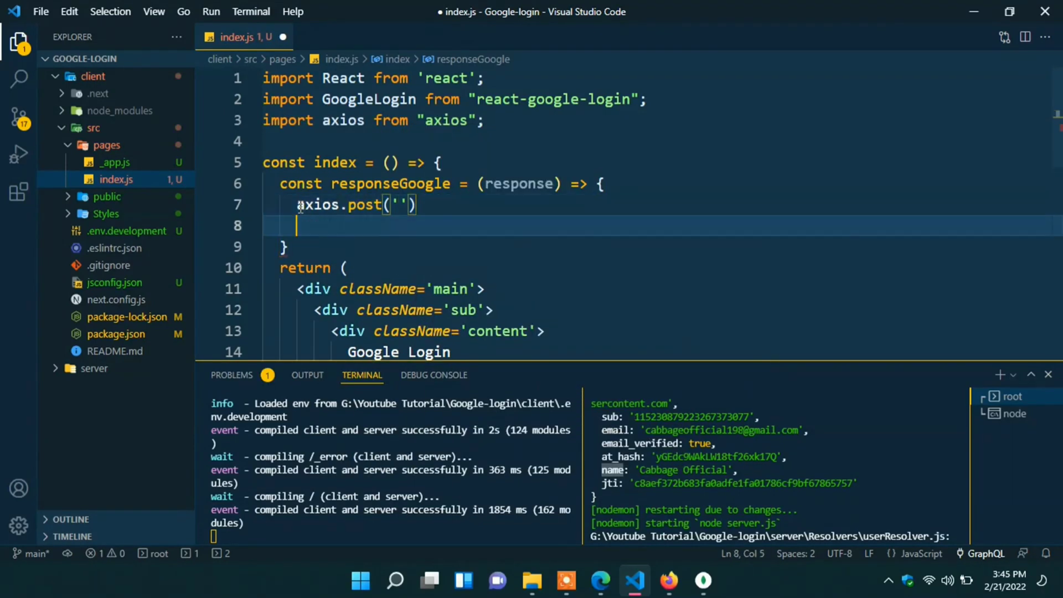
text(.the)
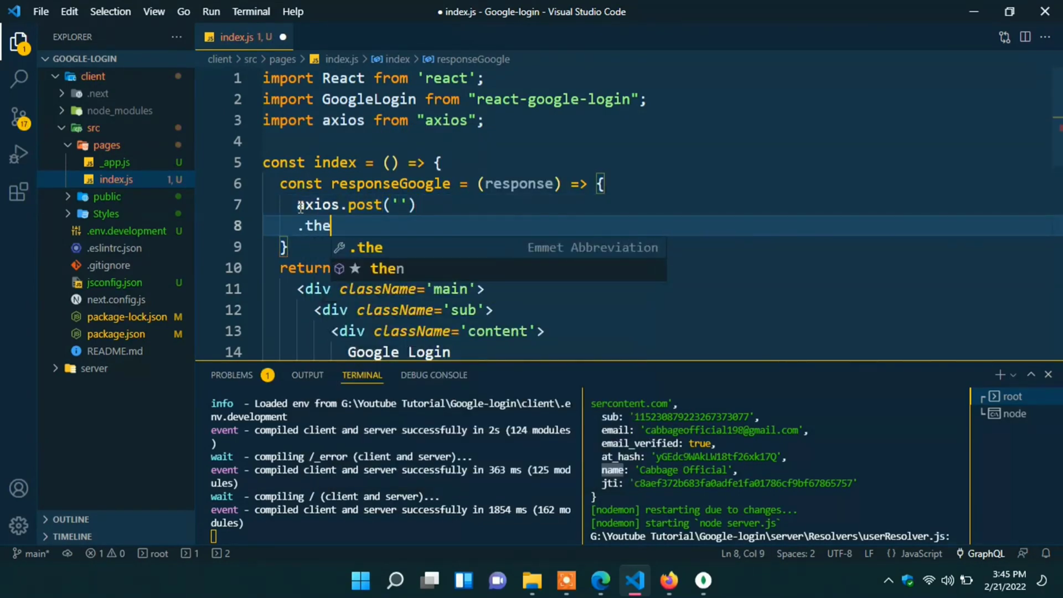
text(n(res => {)
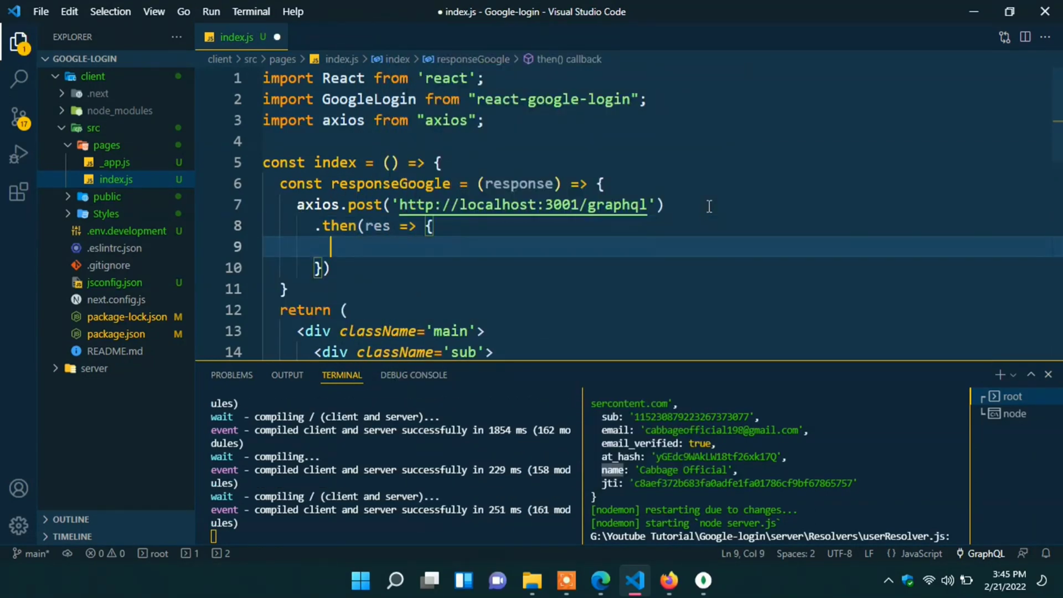
text(if(re)
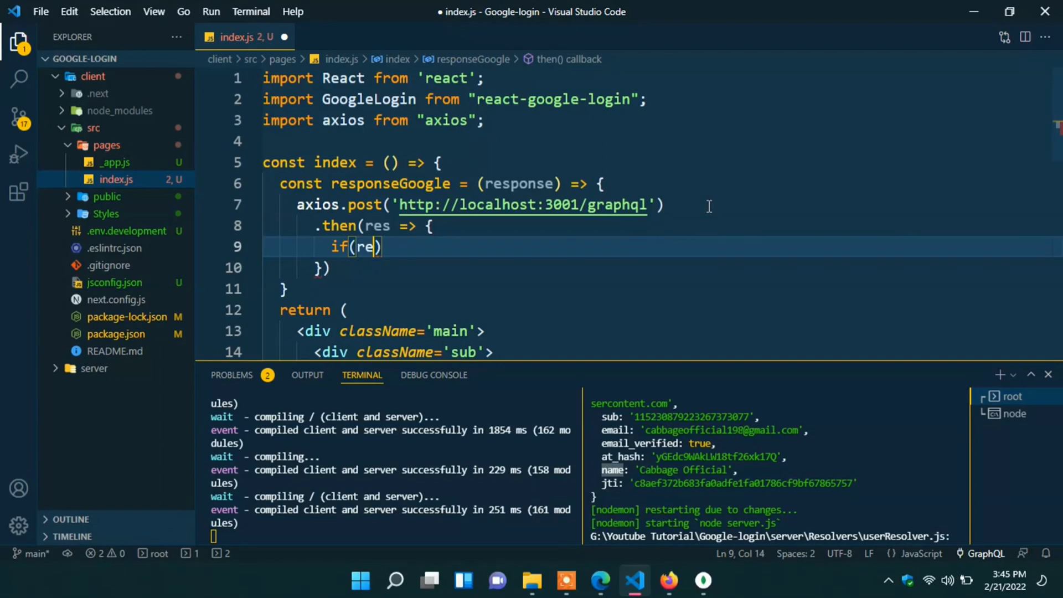
text(s.errors)
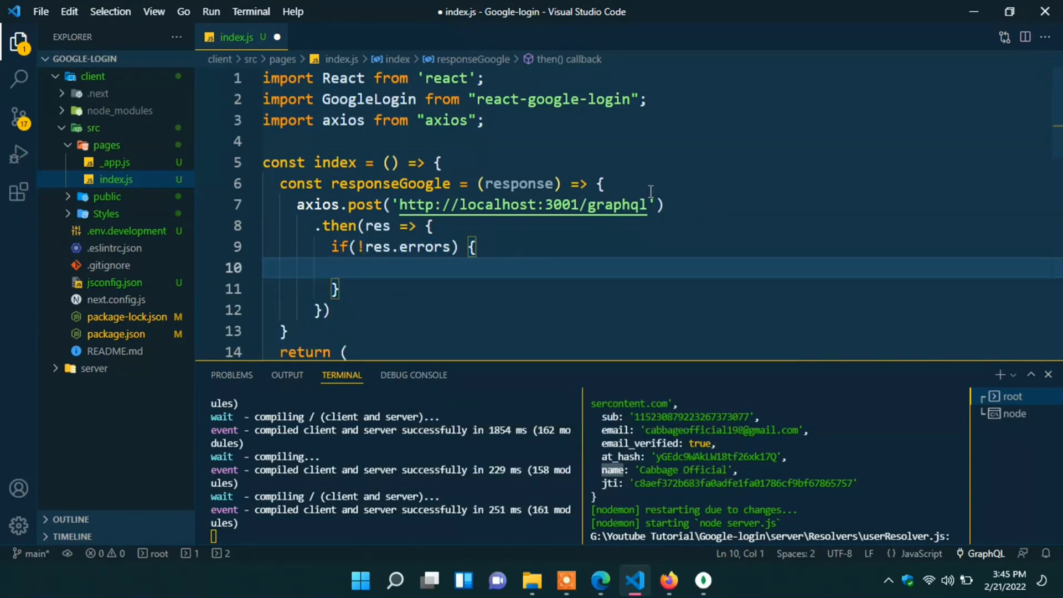
Step: Add a message useState, setMessage from res.data, and render {message} in an h1
click(440, 162)
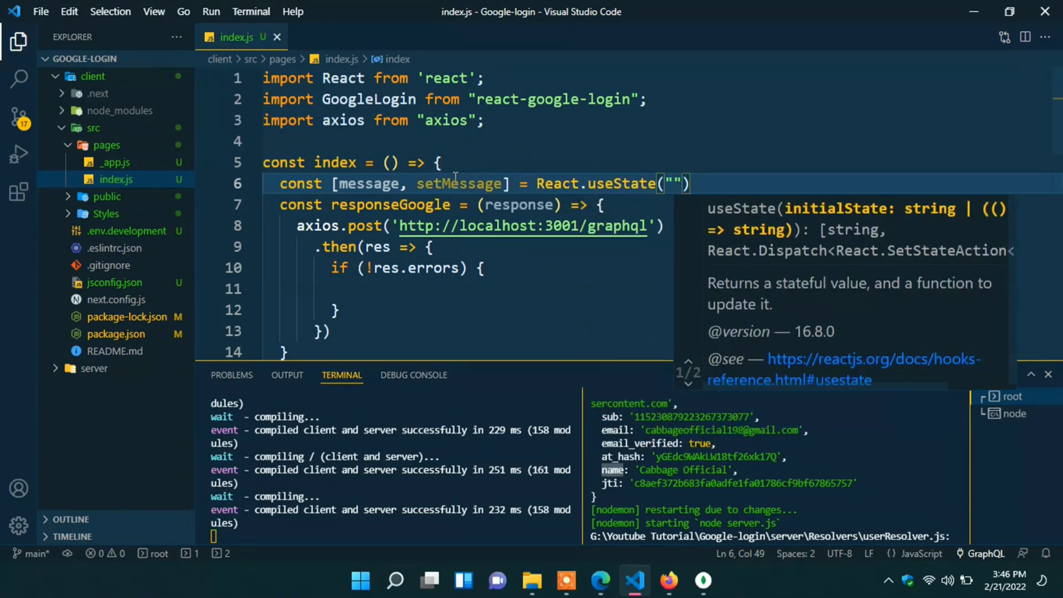
text(setMessage)
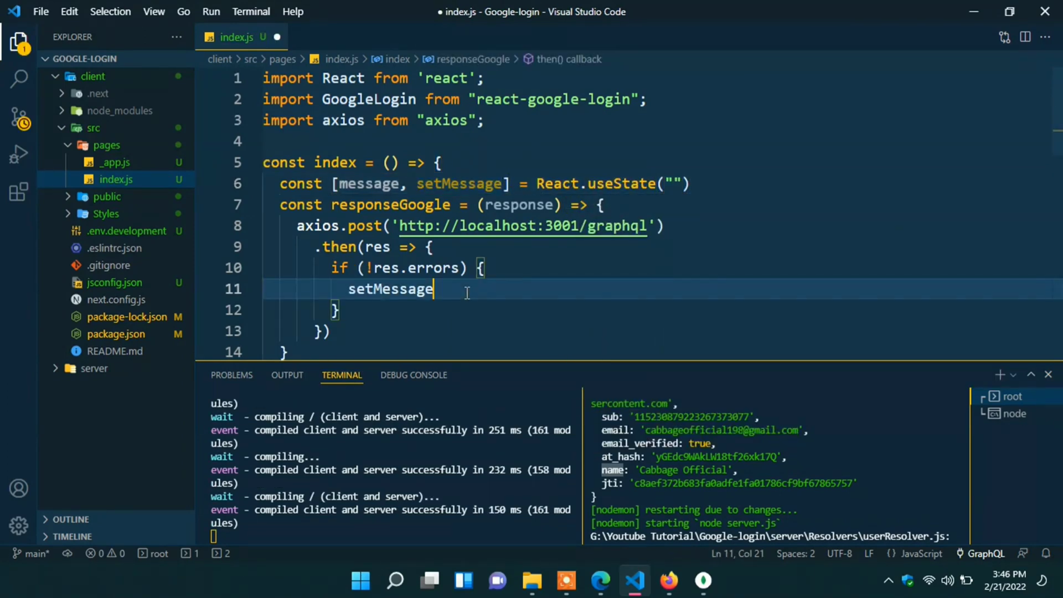
text((res.data.data.message)
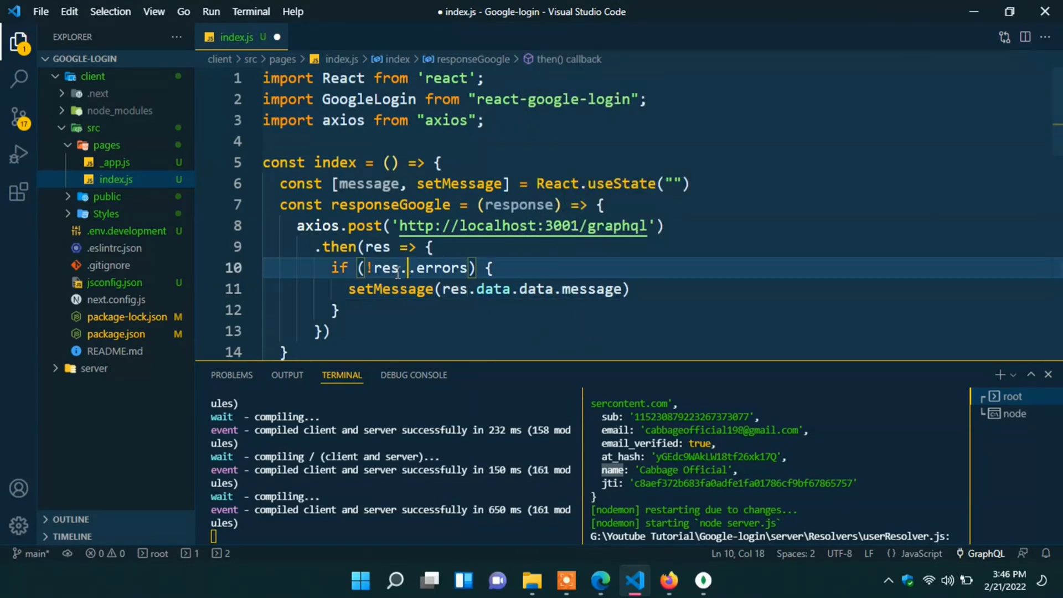
scroll(down, 3)
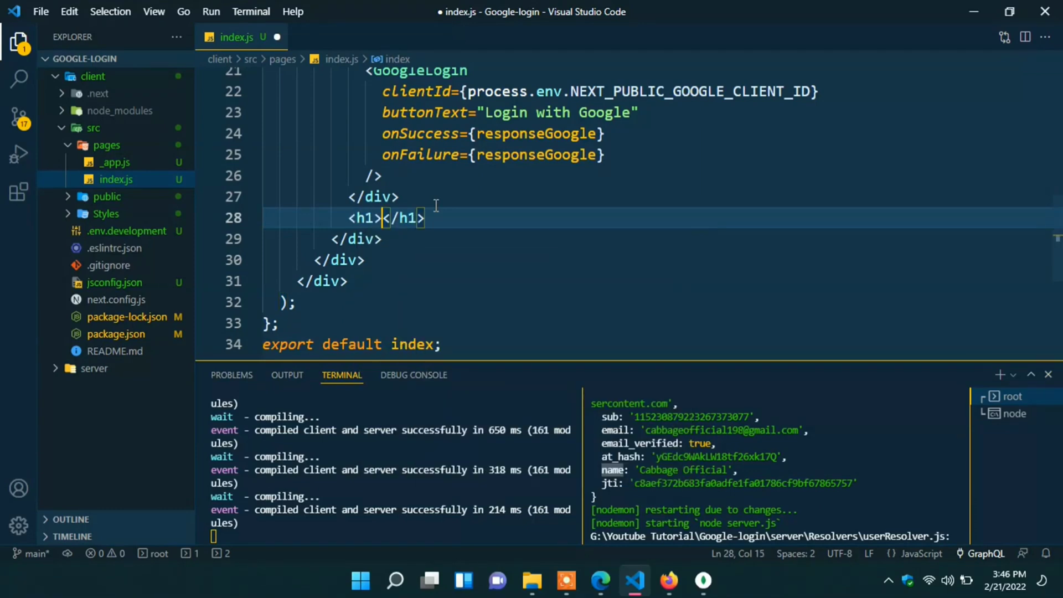
text({mess)
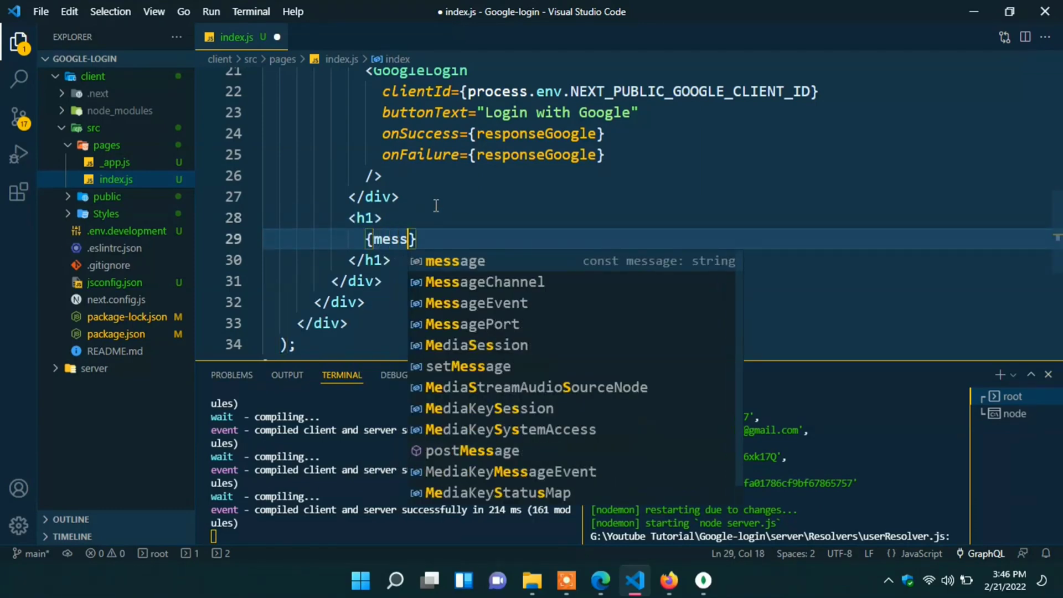
key(Tab)
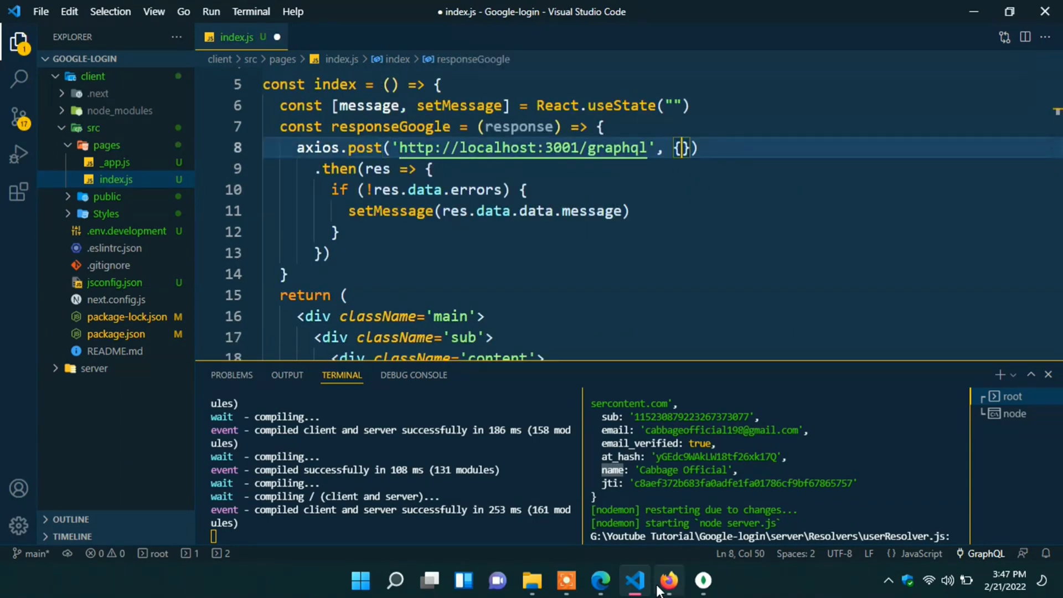
Step: Send the googleAuth mutation as query with idToken ${response.tokenId} and read res.data.data.googleAuth.message
text(query:)
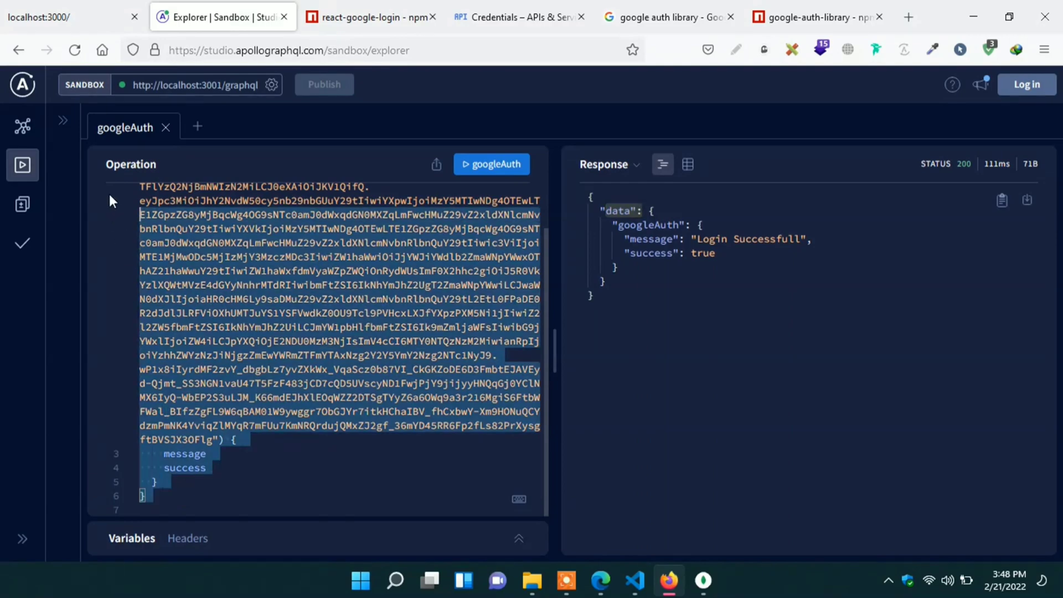
click(633, 581)
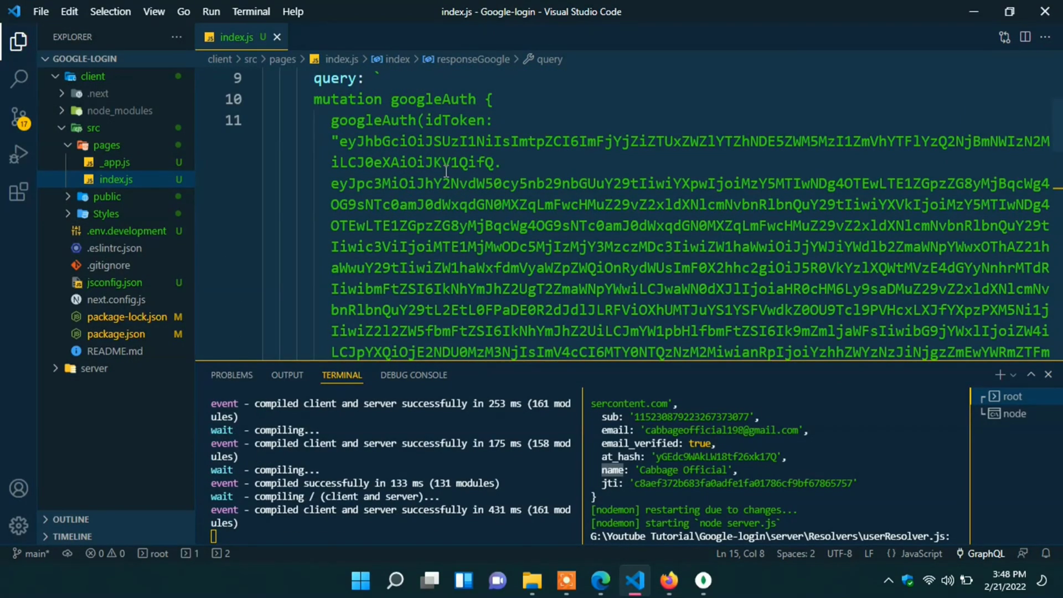
scroll(down, 3)
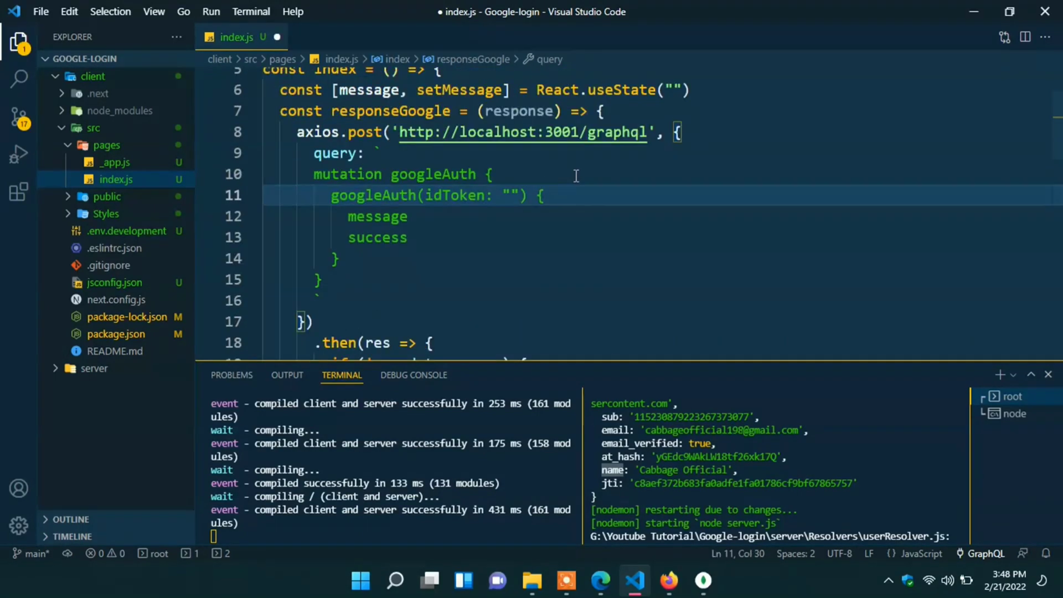
text(${response.tokenId})
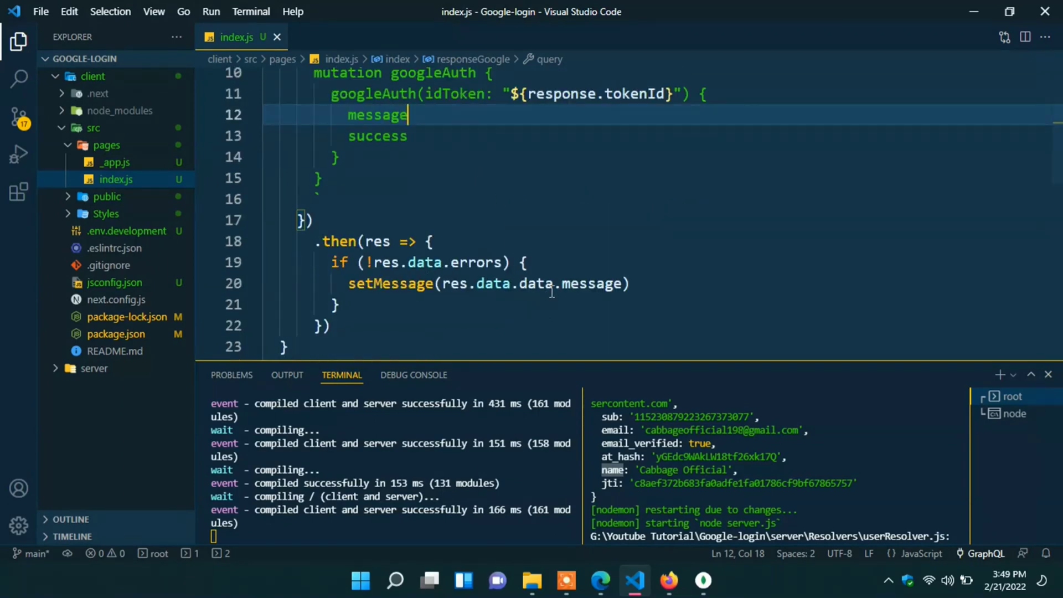
text(.googleAuth)
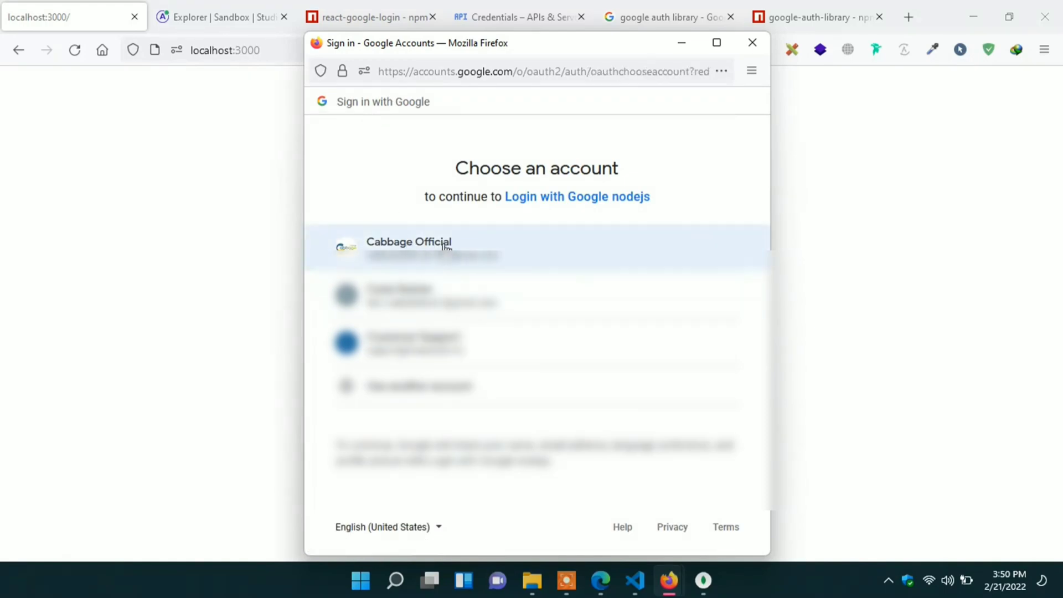
Step: Sign in with the first Google account, see Login Successfull, and confirm the new user in Compass
click(409, 246)
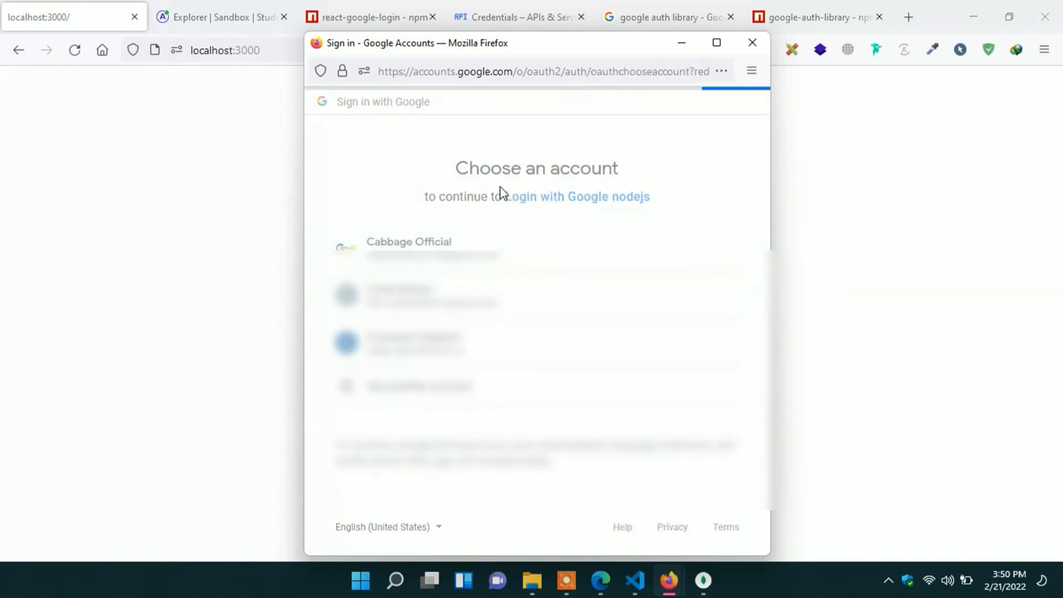
click(409, 247)
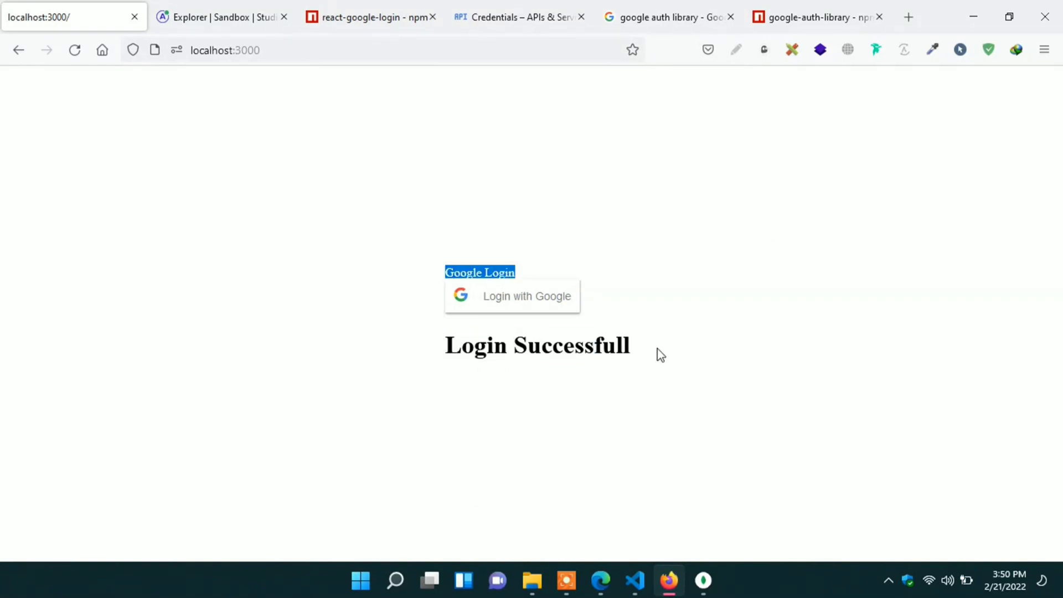
click(704, 581)
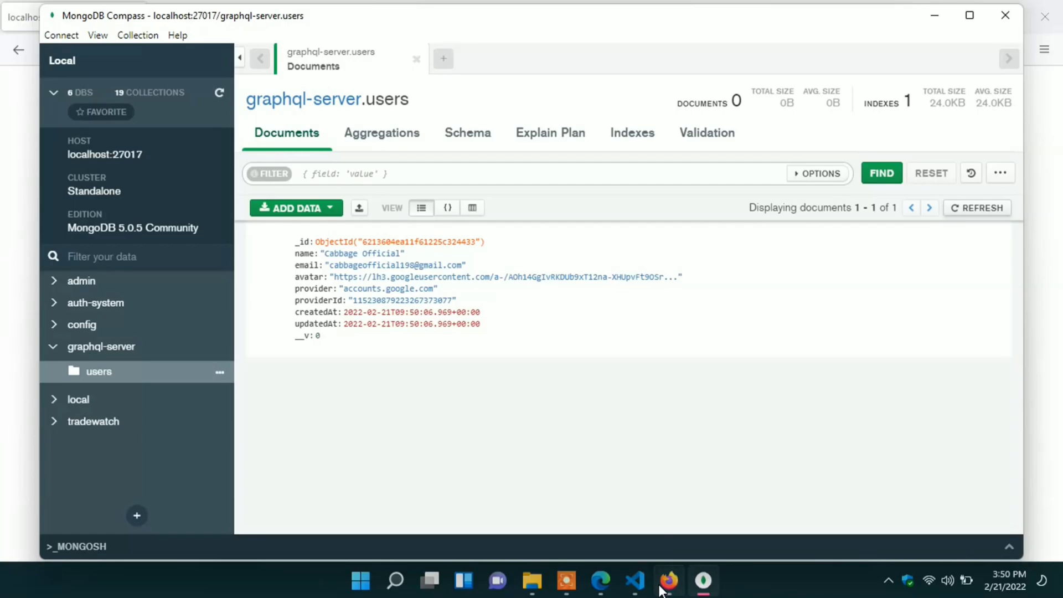
click(633, 581)
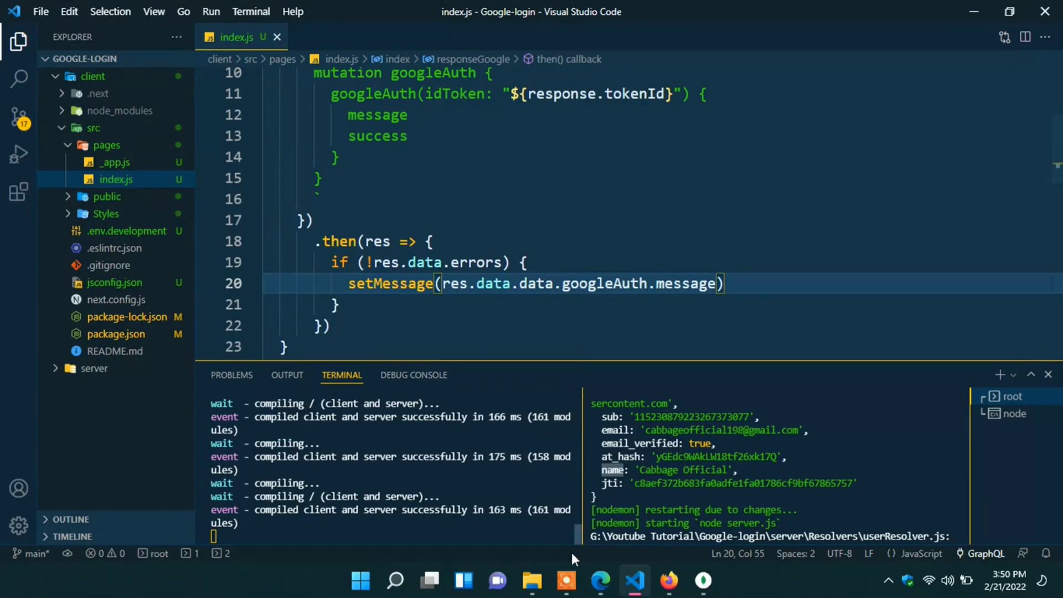
mouse_move(566, 582)
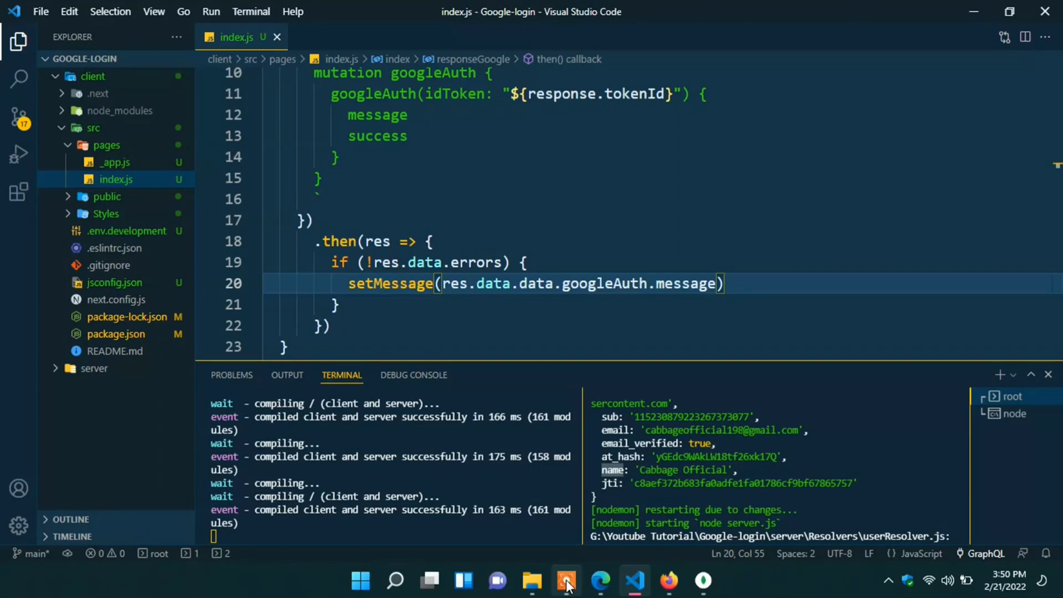